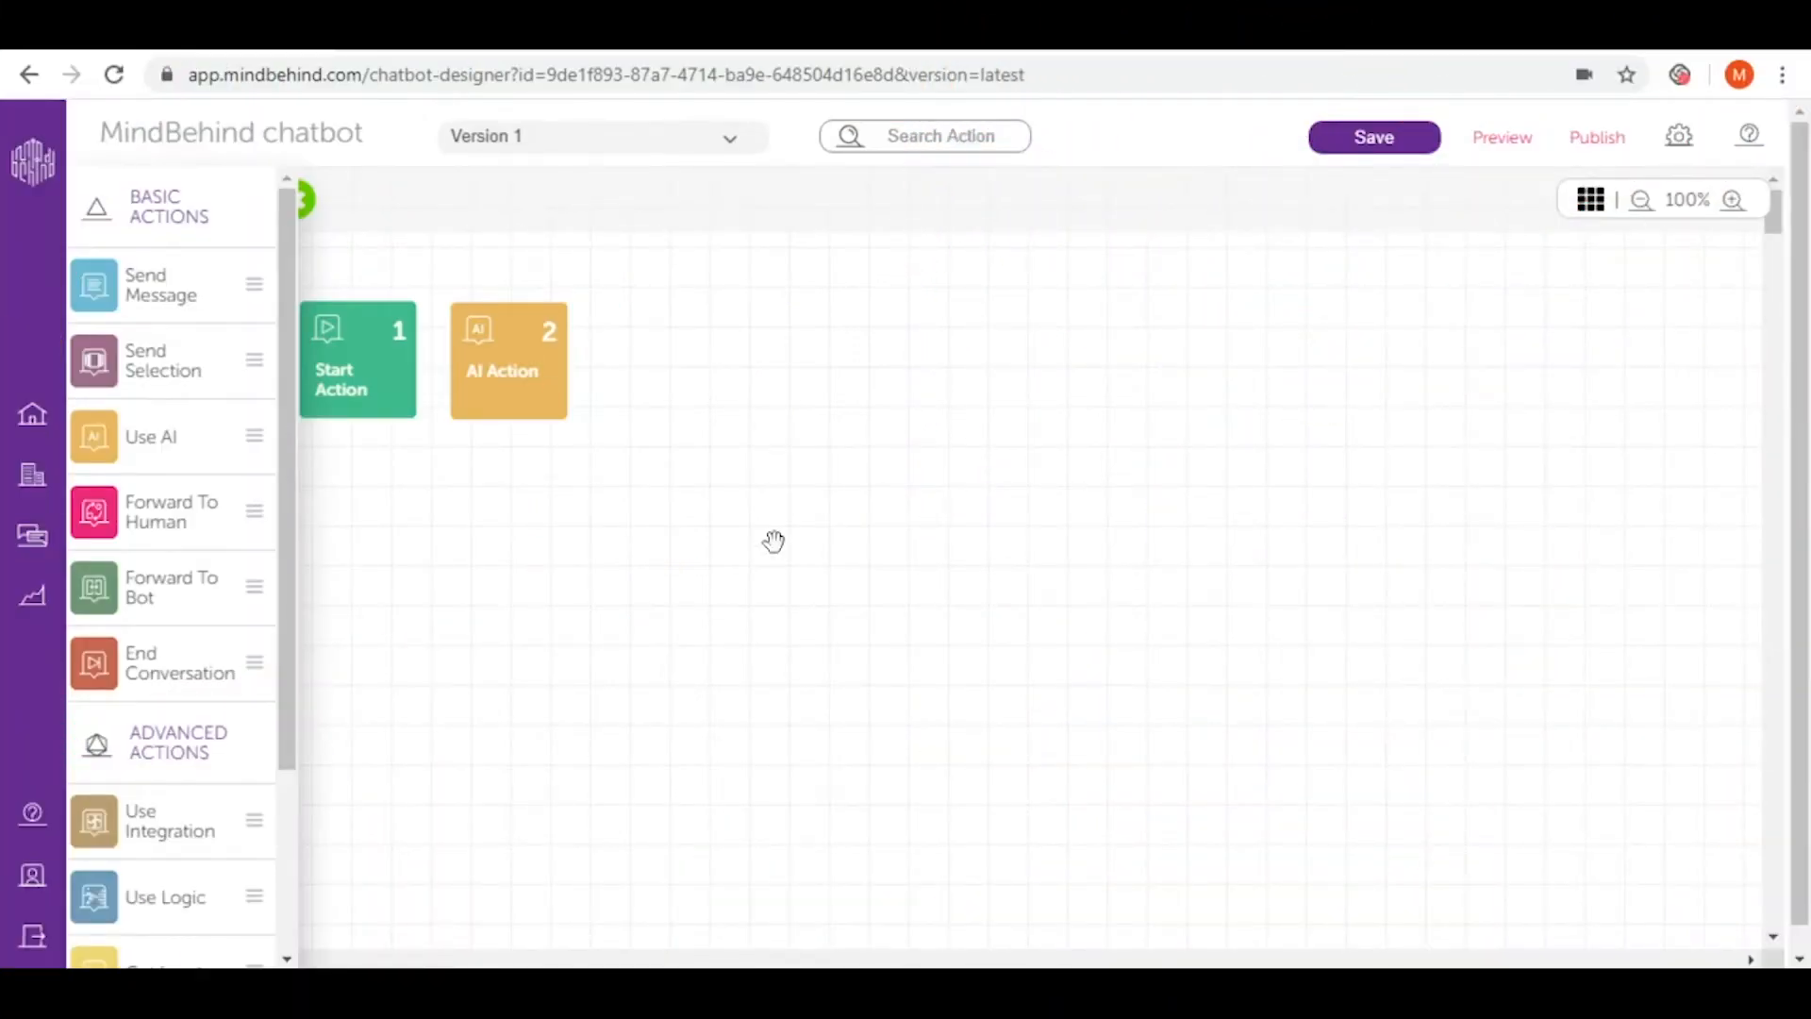
Bring up the AI Action's settings showing the AI_Chatbot provider and 0.50 threshold.
{"action": "left_click", "coordinate": [508, 360]}
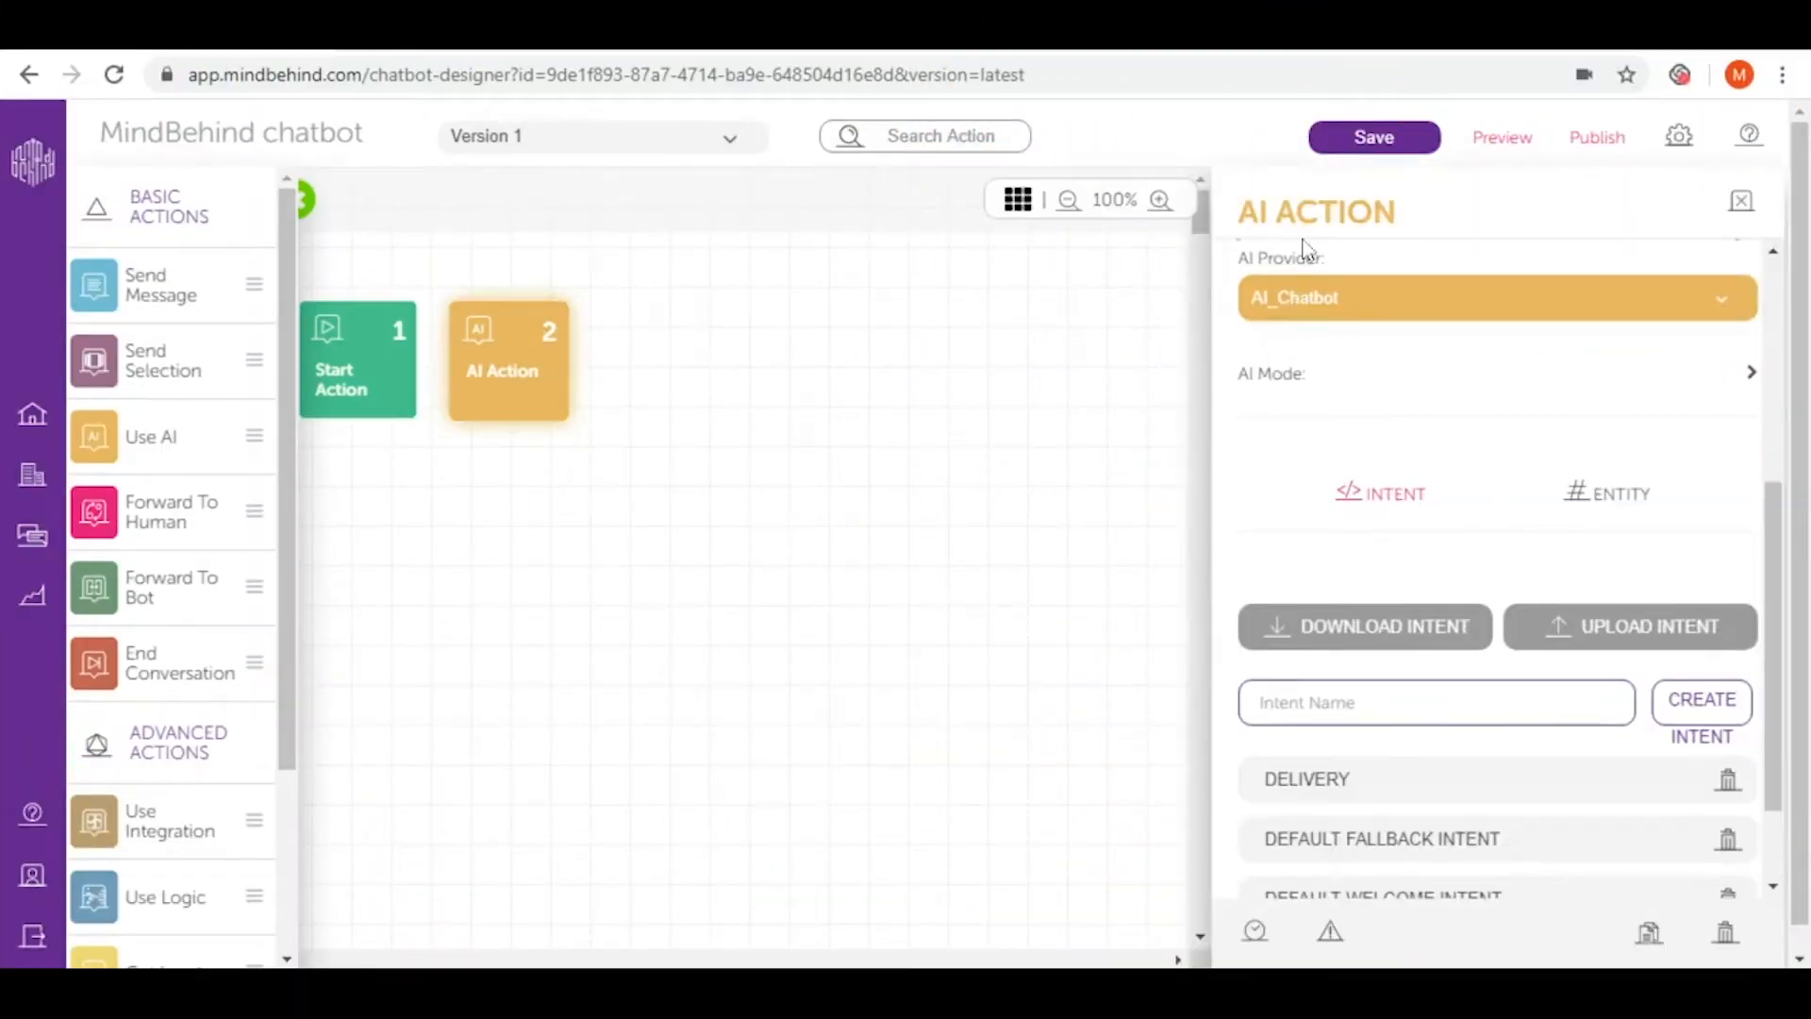
{"action": "scroll", "scroll_direction": "up", "scroll_amount": 3}
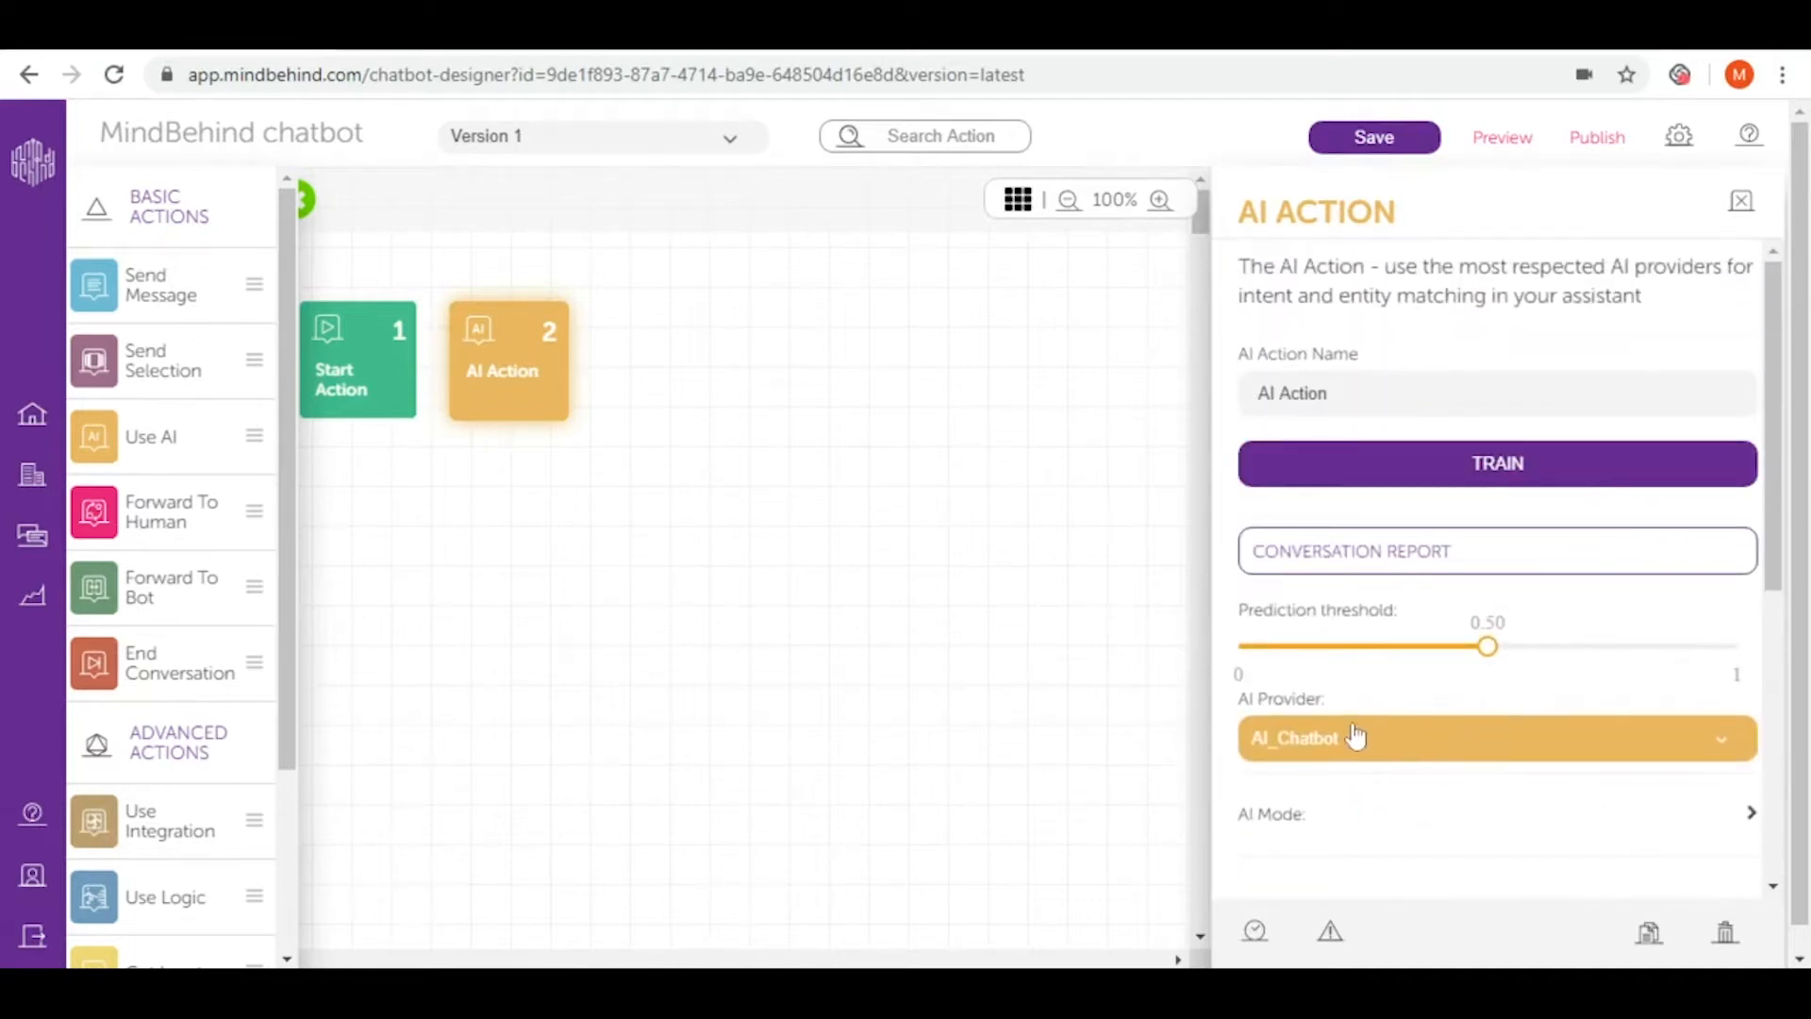
{"action": "mouse_move", "coordinate": [1327, 720]}
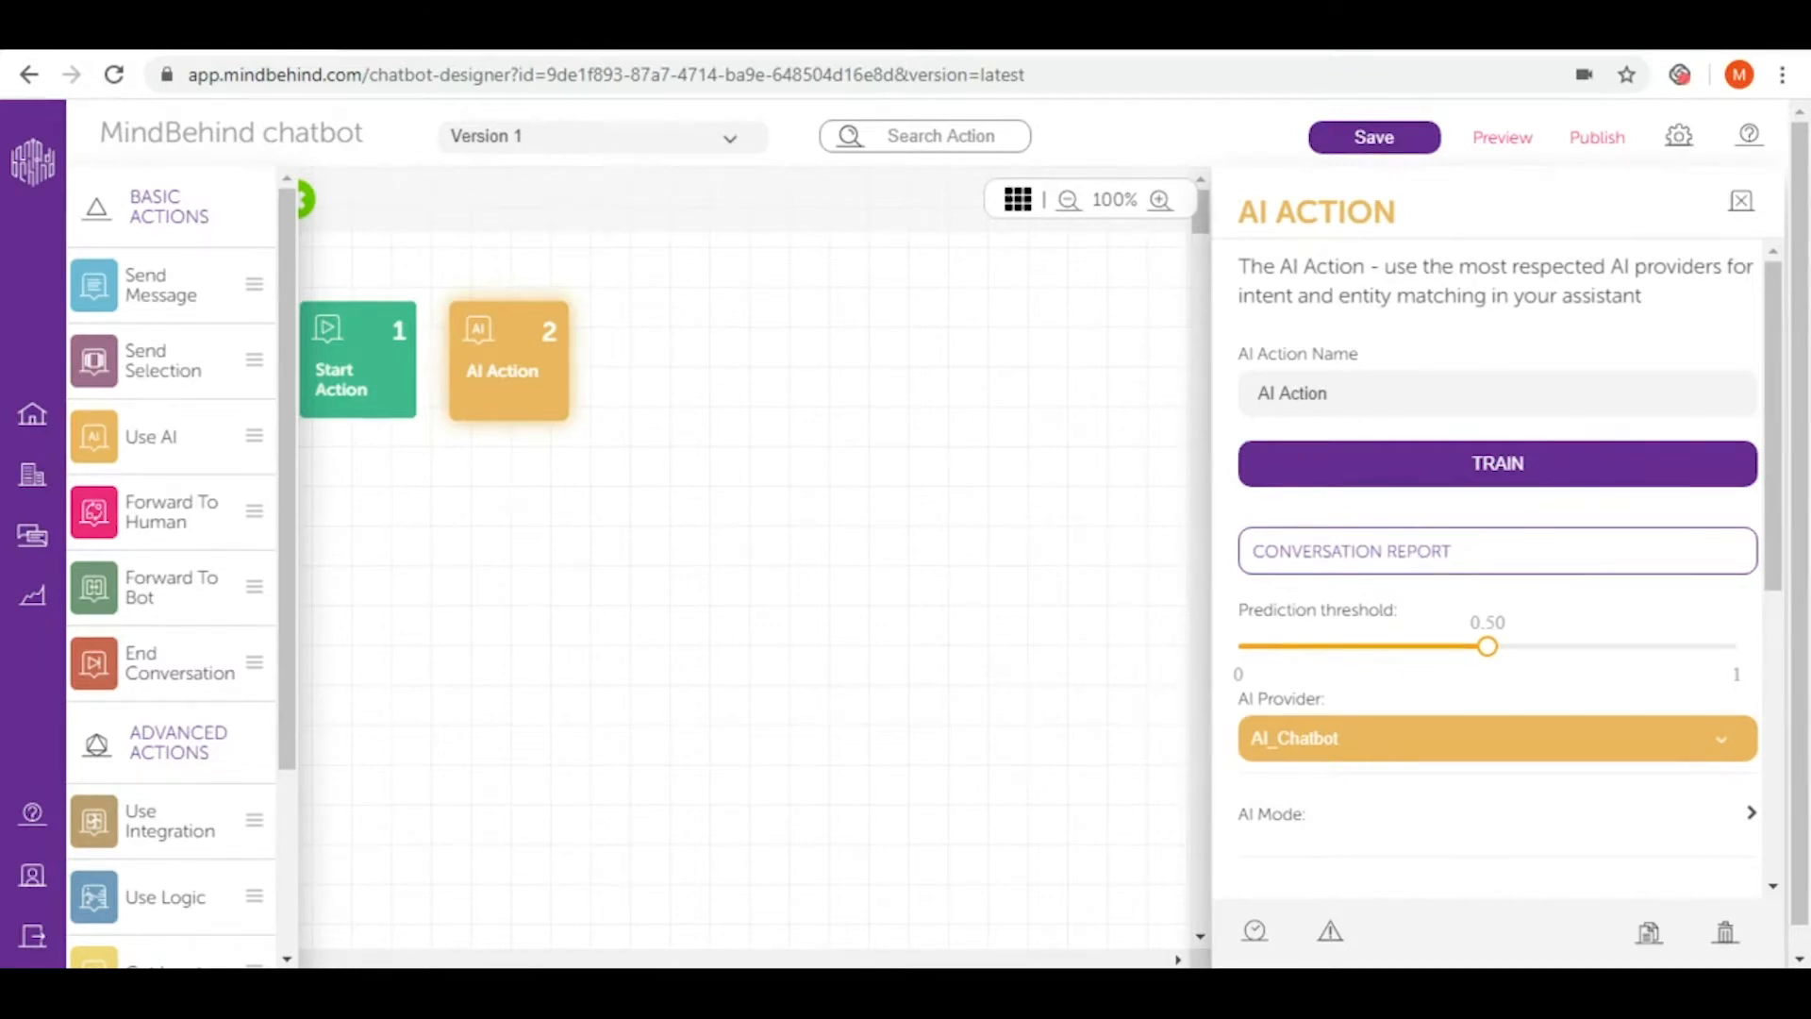
{"action": "scroll", "scroll_direction": "down", "scroll_amount": 3}
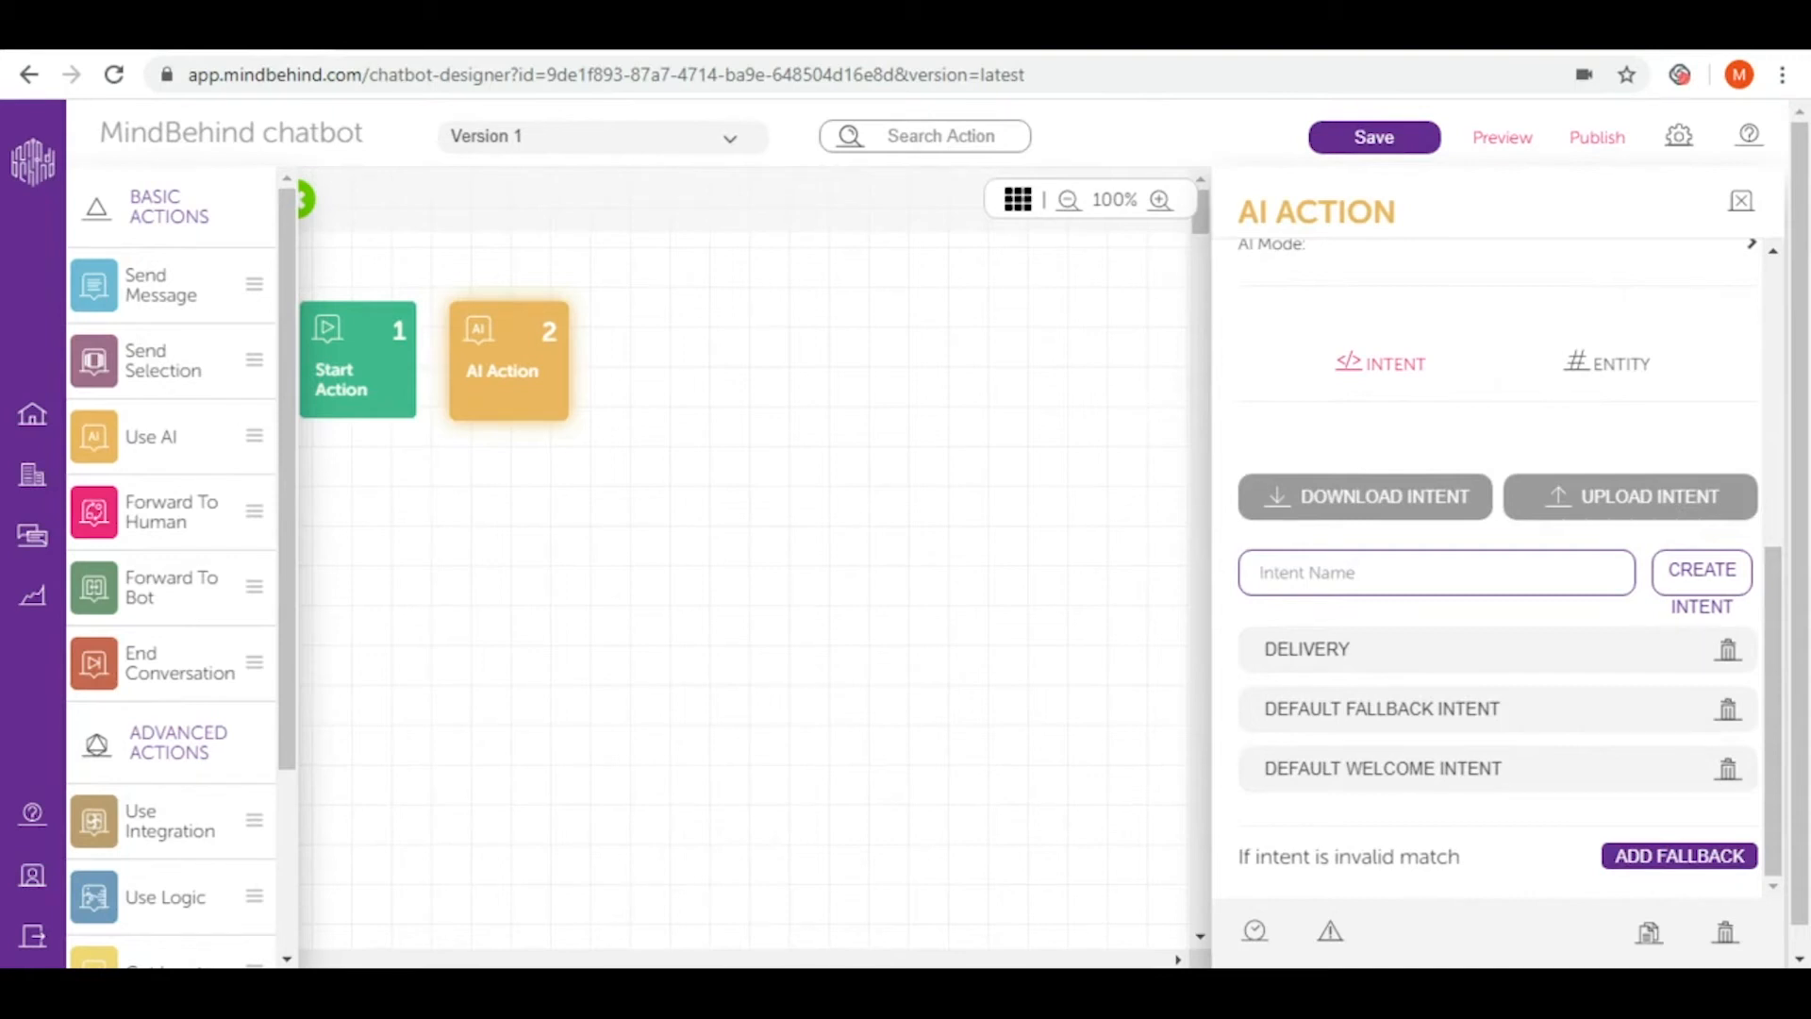
Create a 'What's your name' intent and open its empty User Says editor.
{"action": "type", "text": "What's your name"}
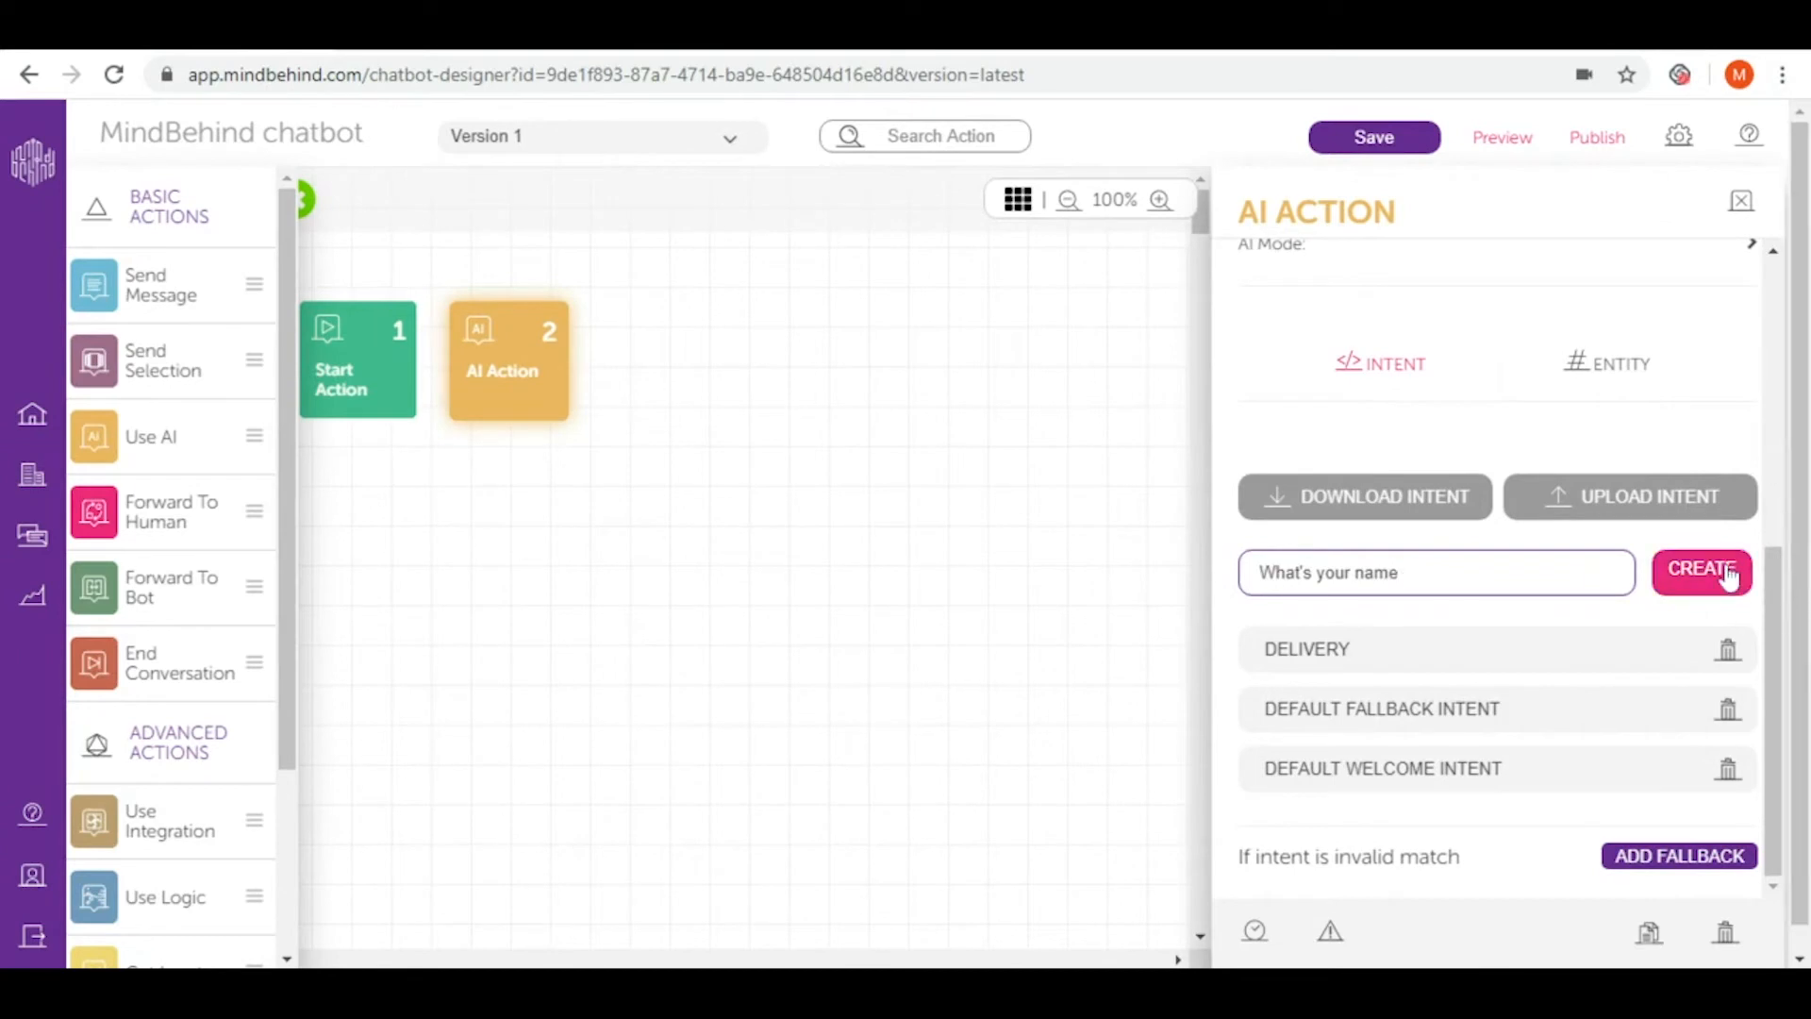
{"action": "left_click", "coordinate": [1701, 568]}
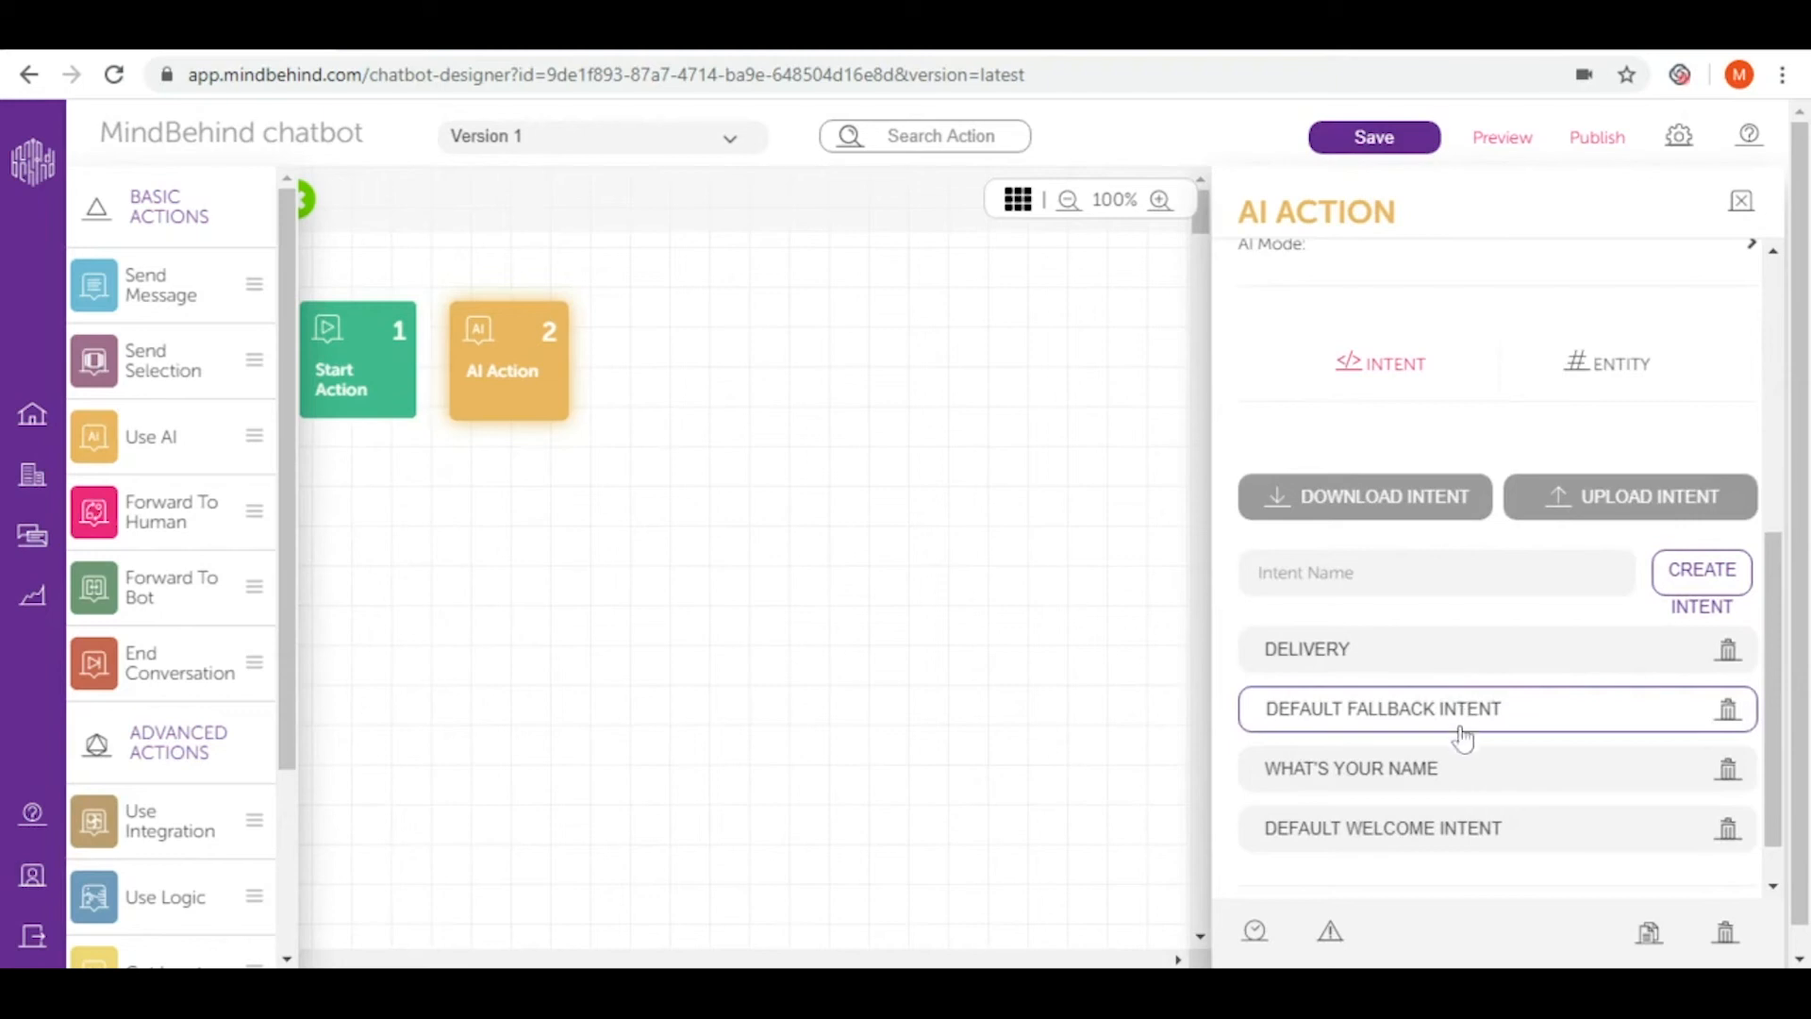
{"action": "left_click", "coordinate": [1349, 767]}
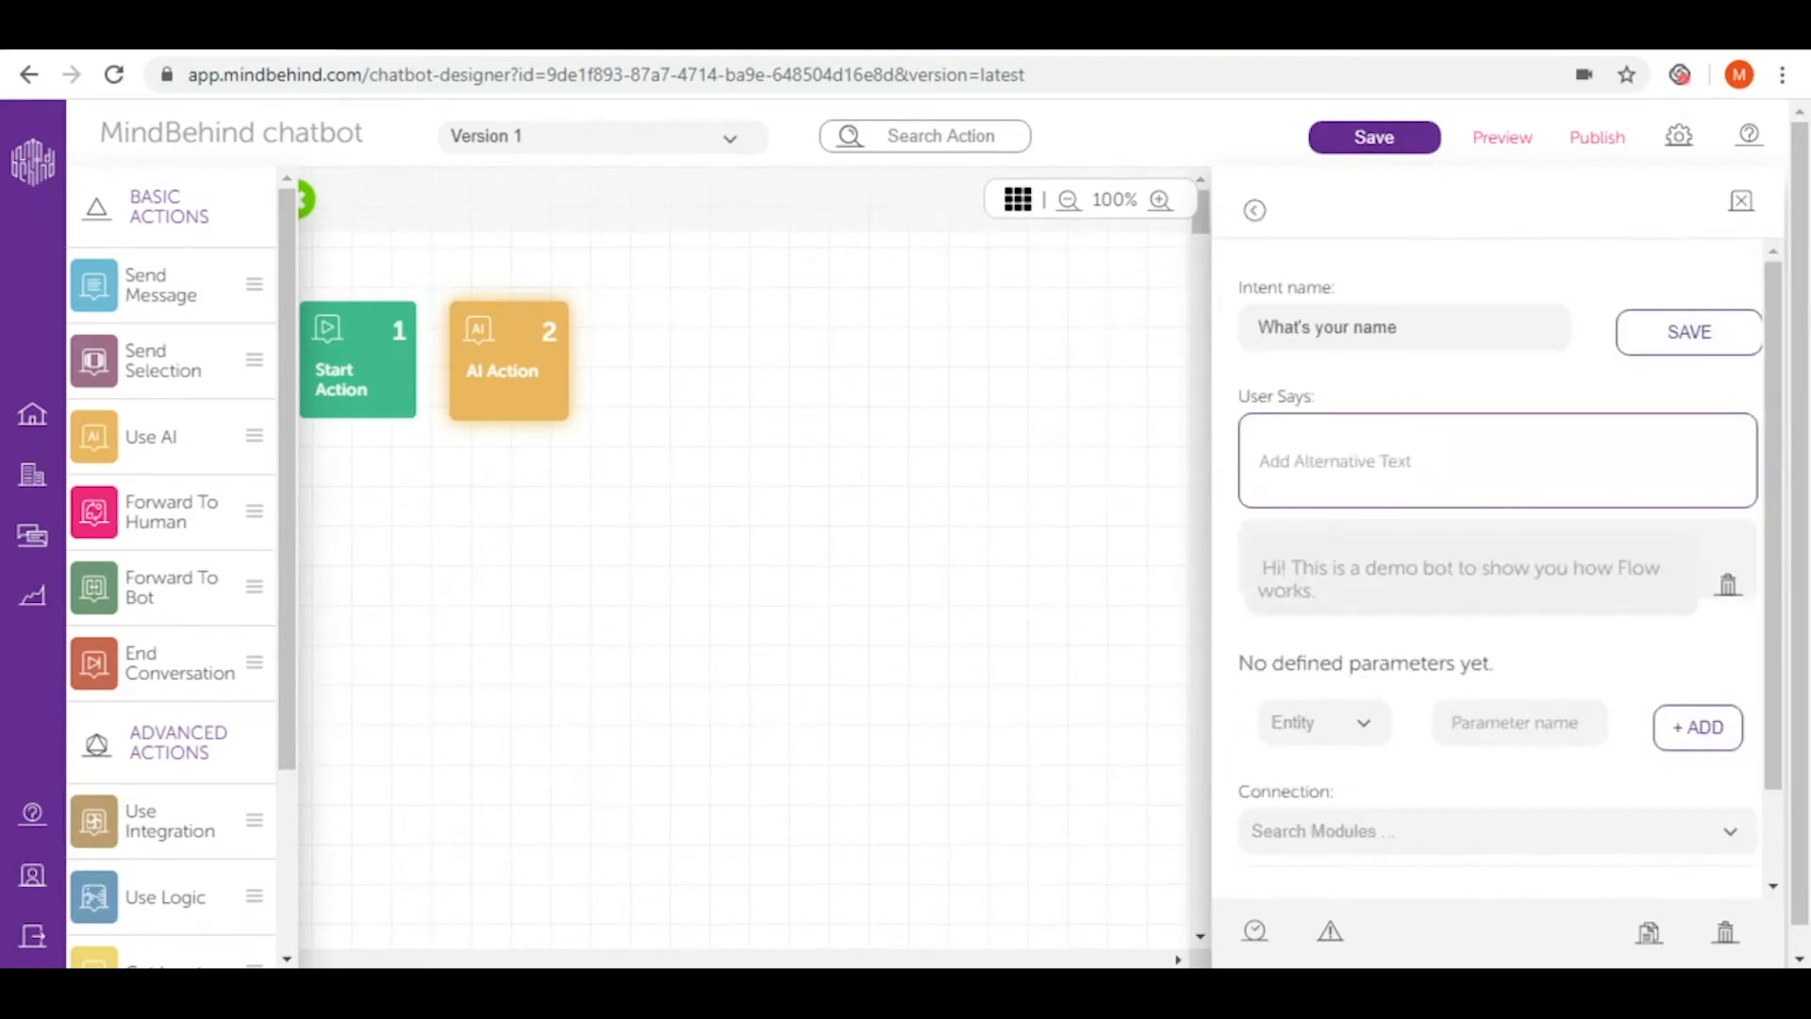
Add phrasings such as 'Tell me your name' and 'Can you share your name with me please?'.
{"action": "type", "text": "Whats"}
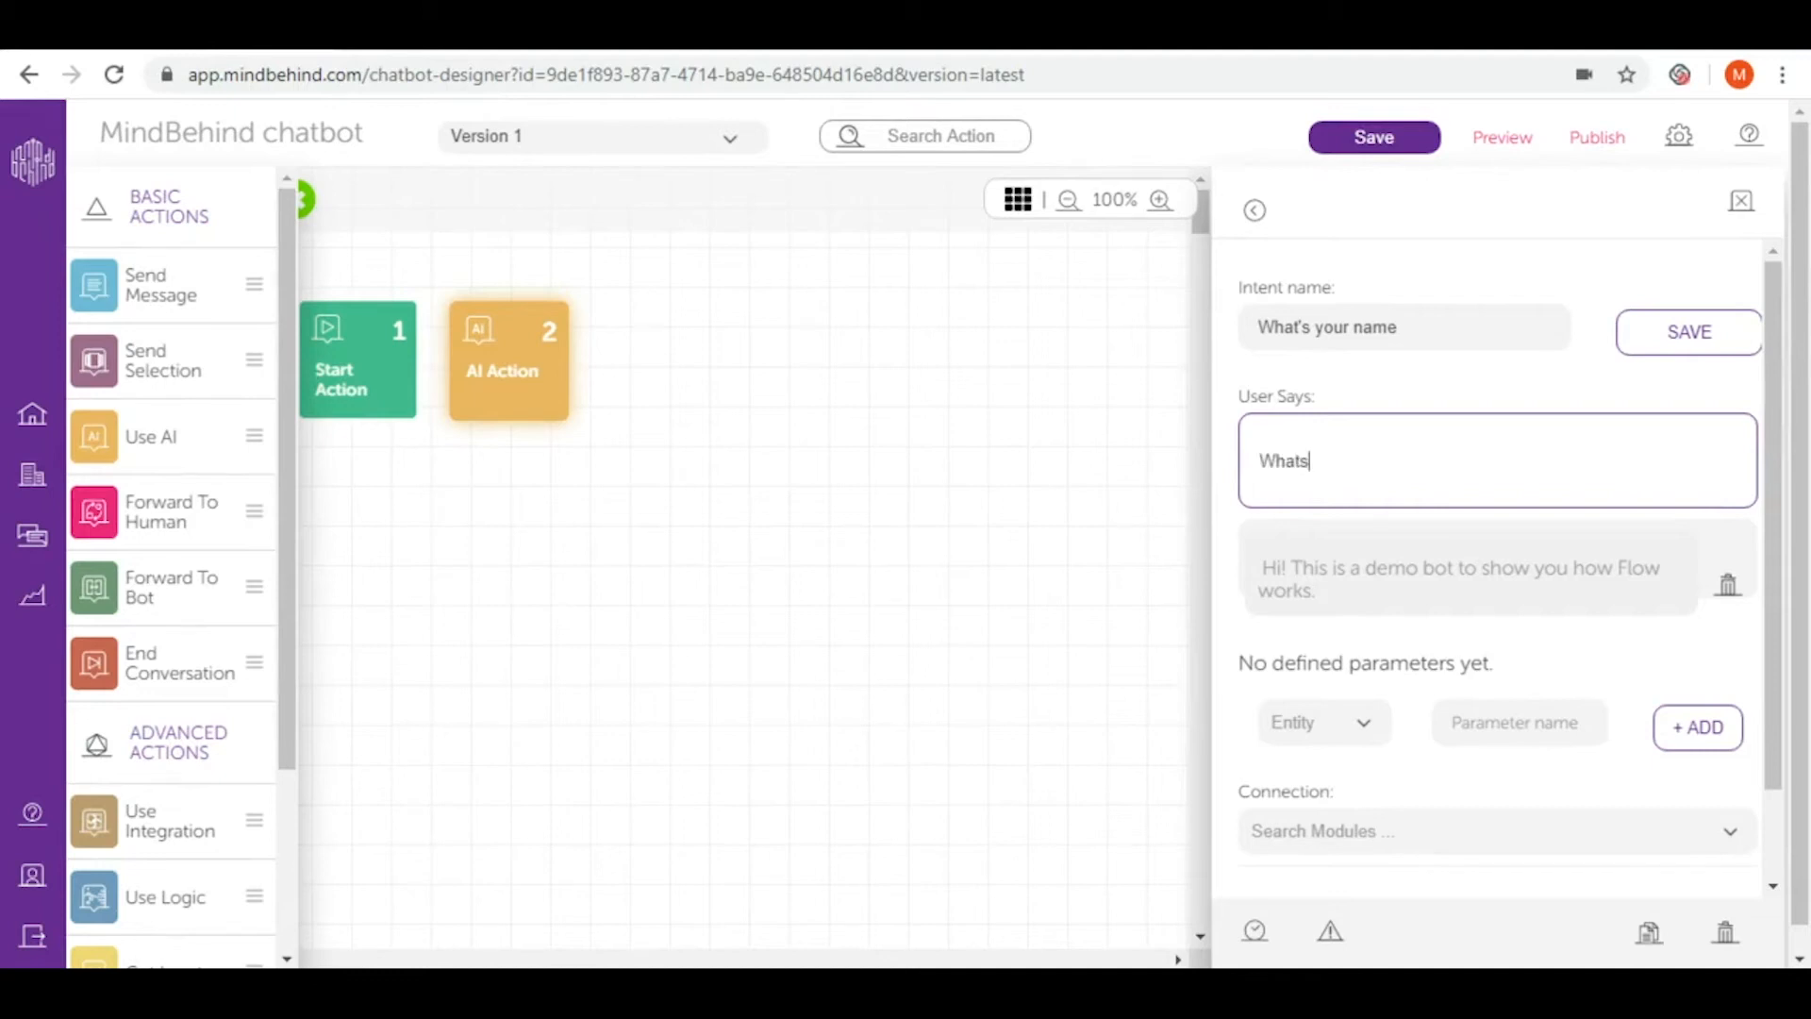
{"action": "type", "text": "you"}
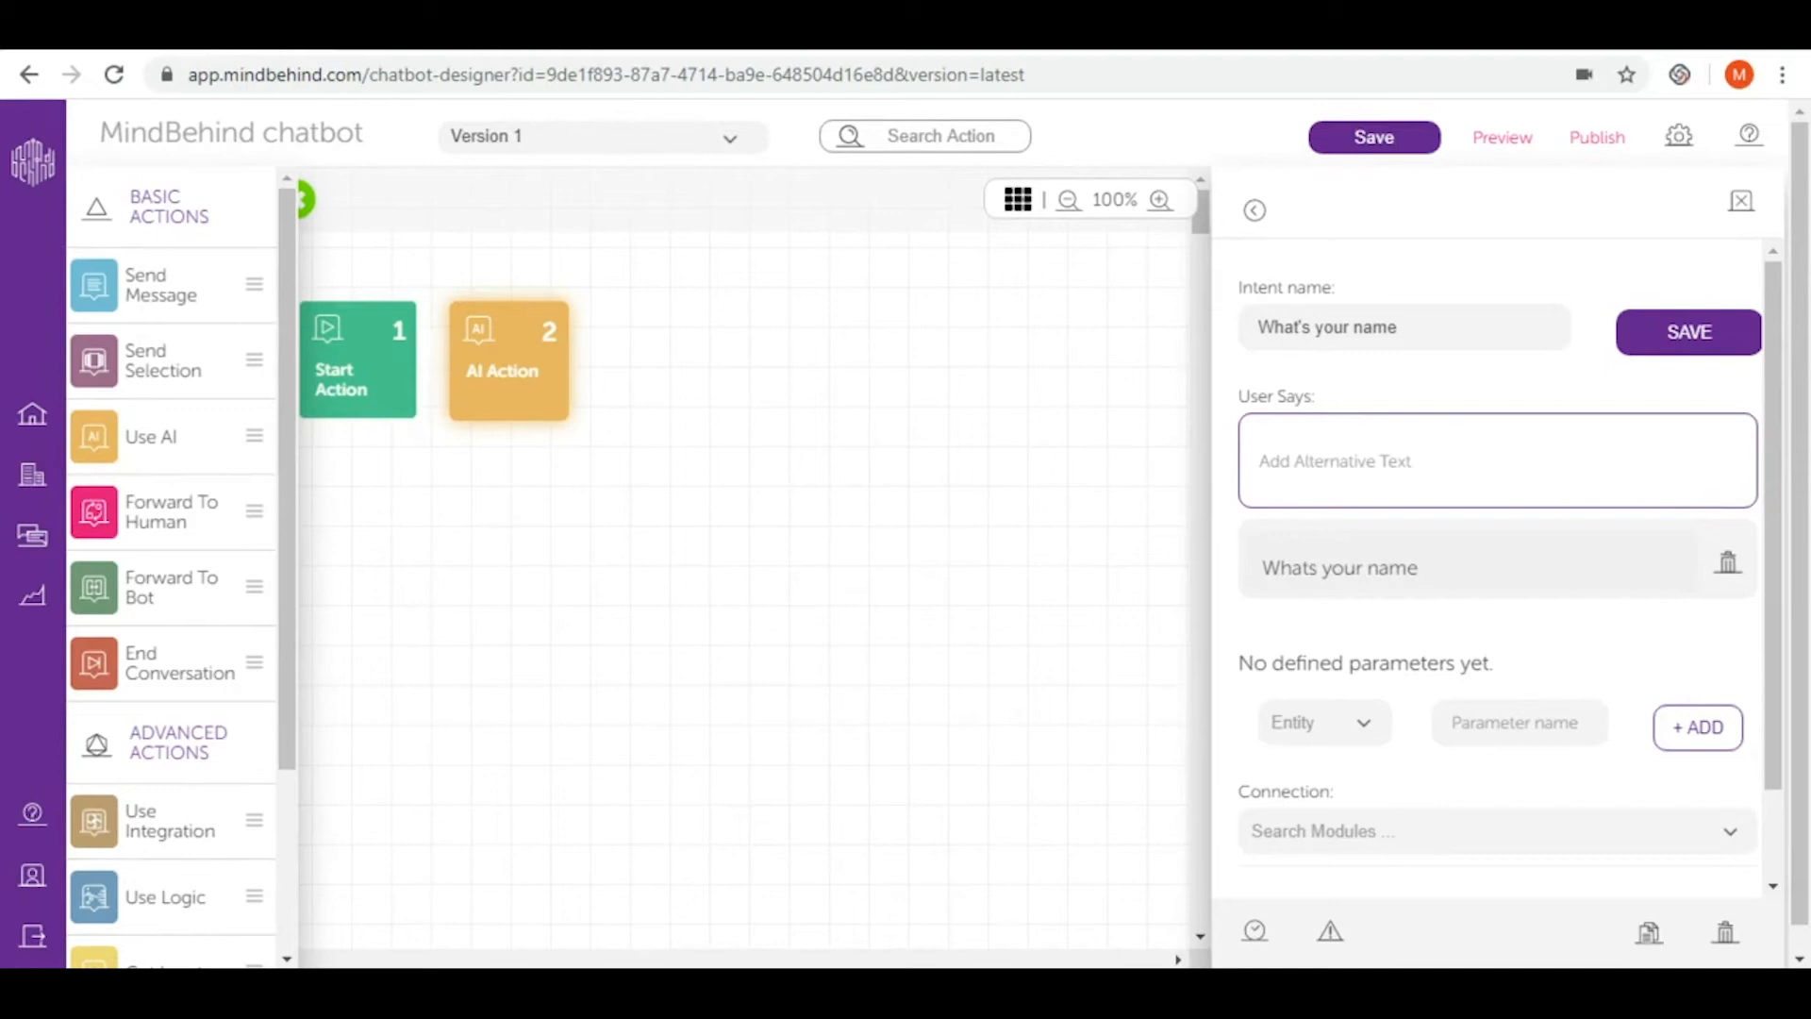
{"action": "type", "text": "Tell me you"}
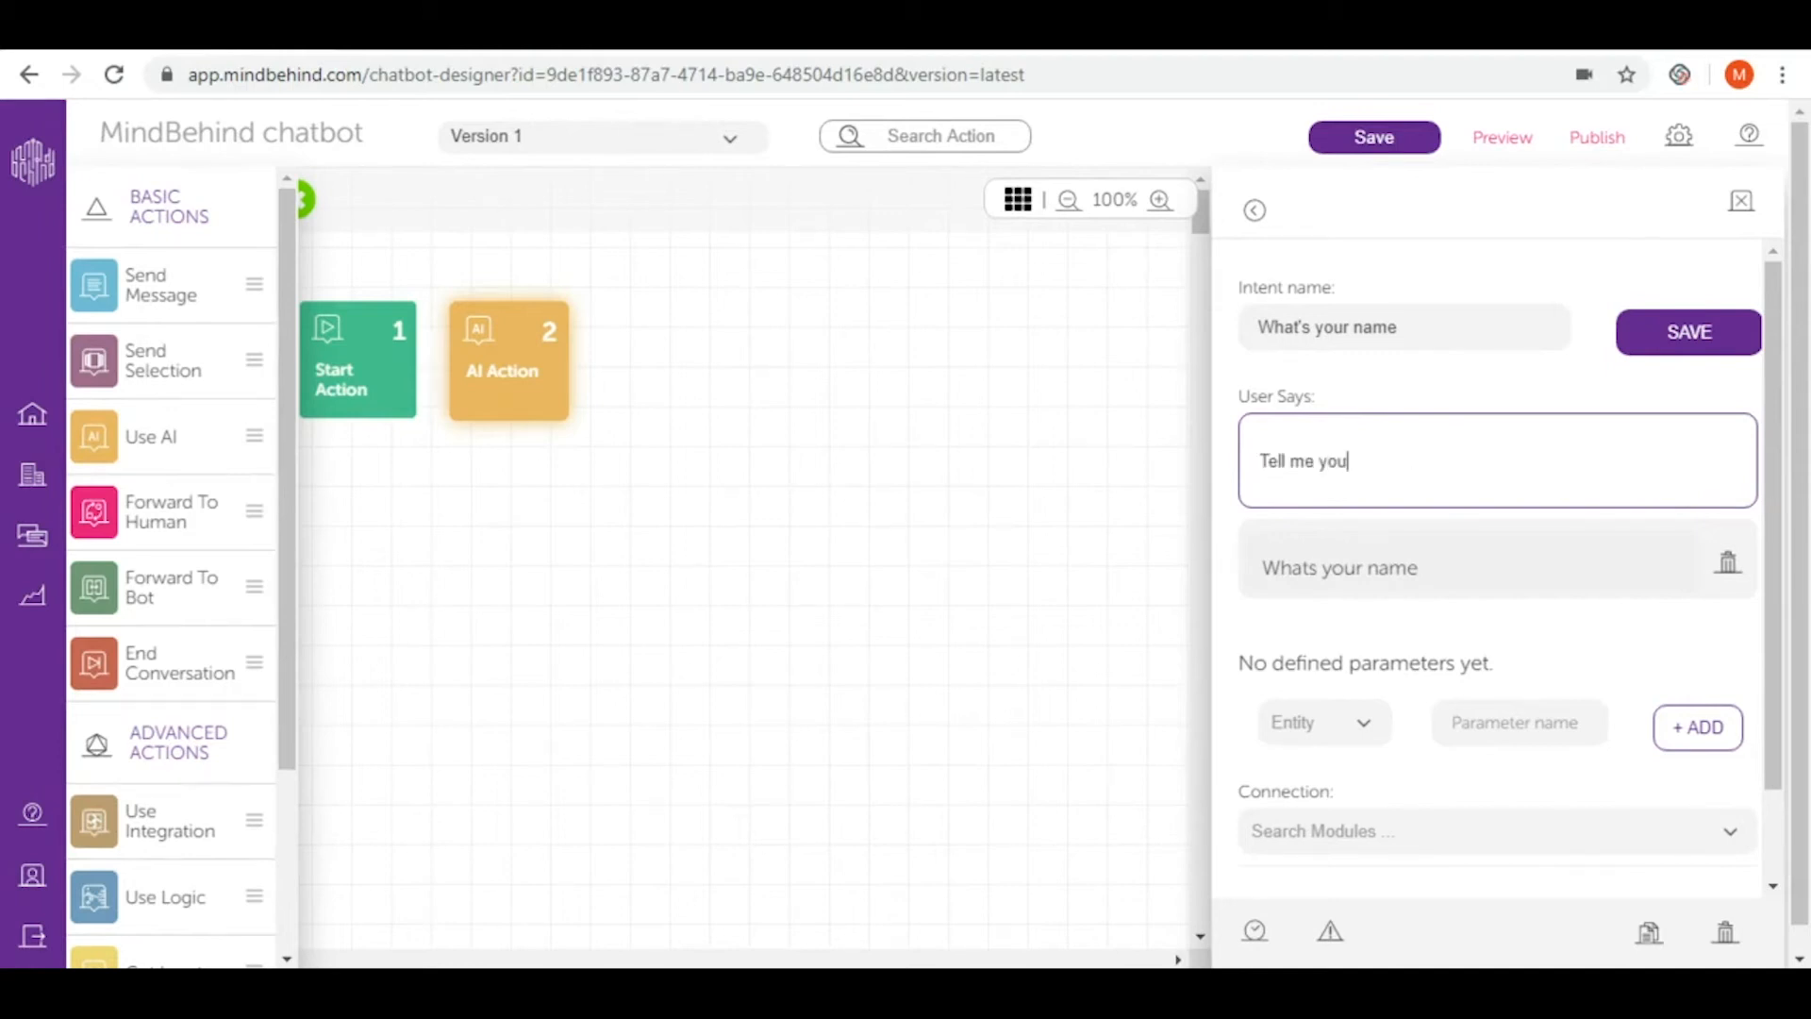
{"action": "key", "text": "Return"}
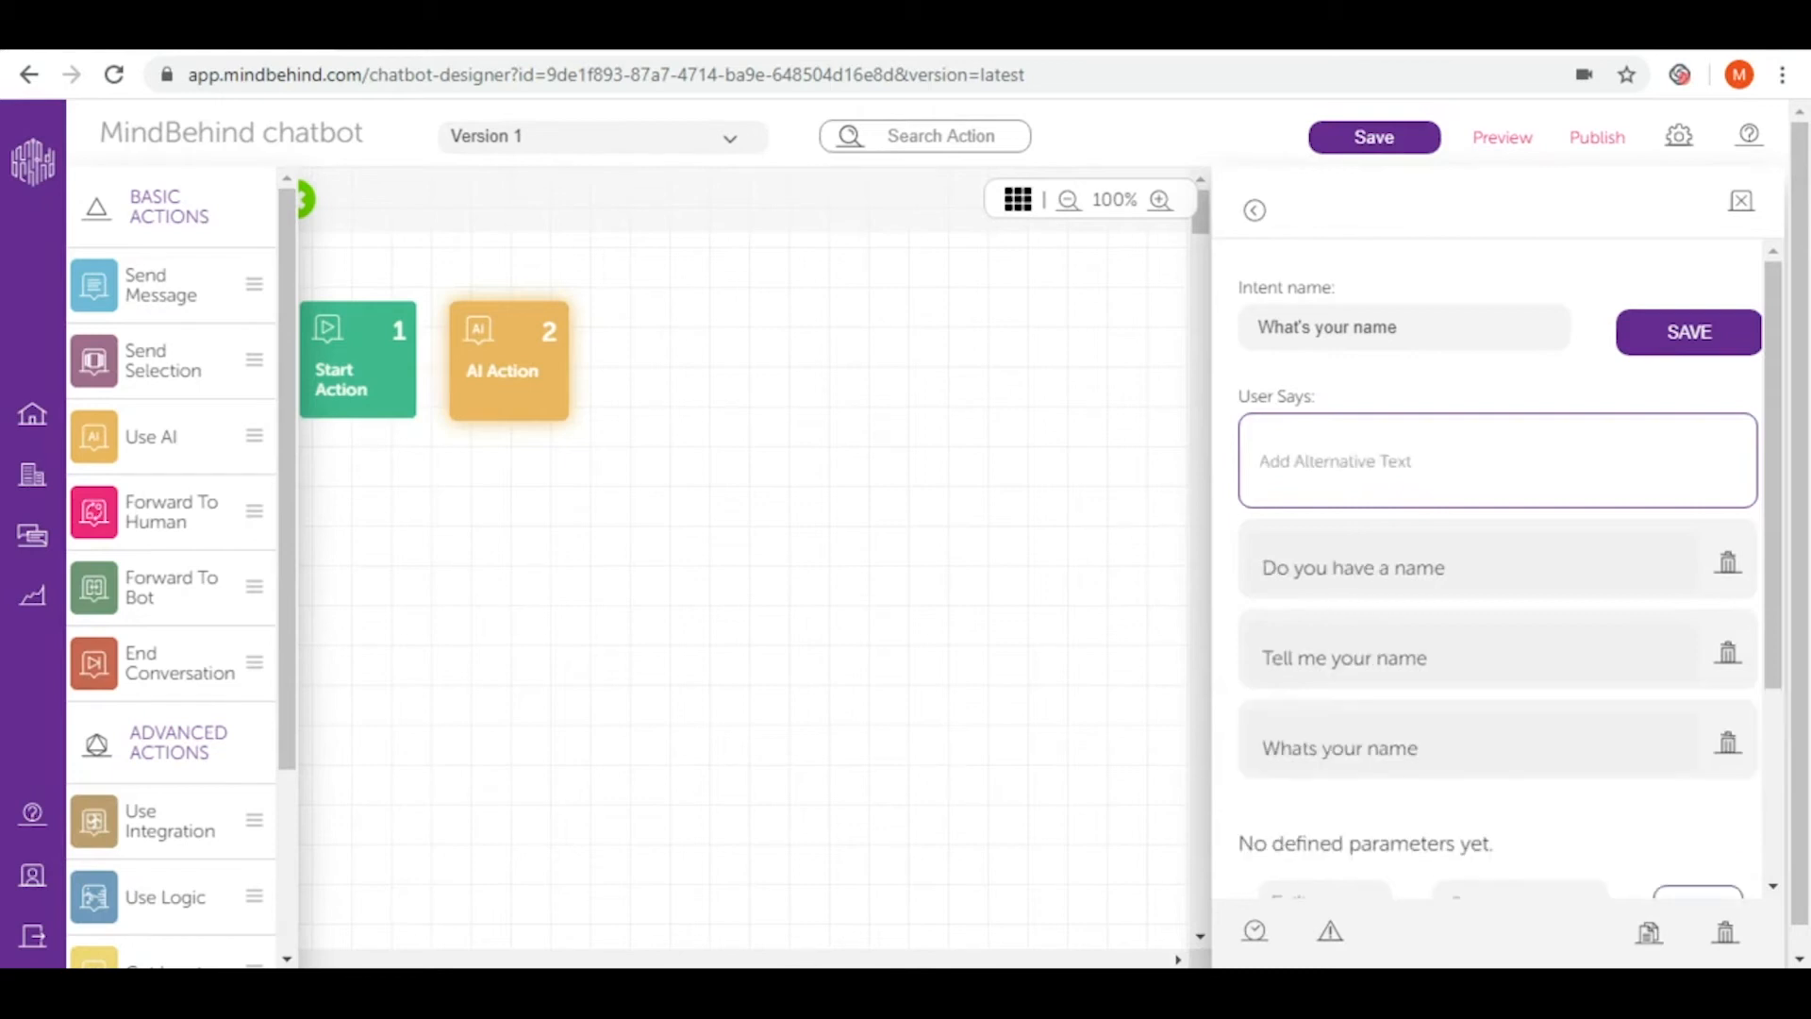
{"action": "type", "text": "What's"}
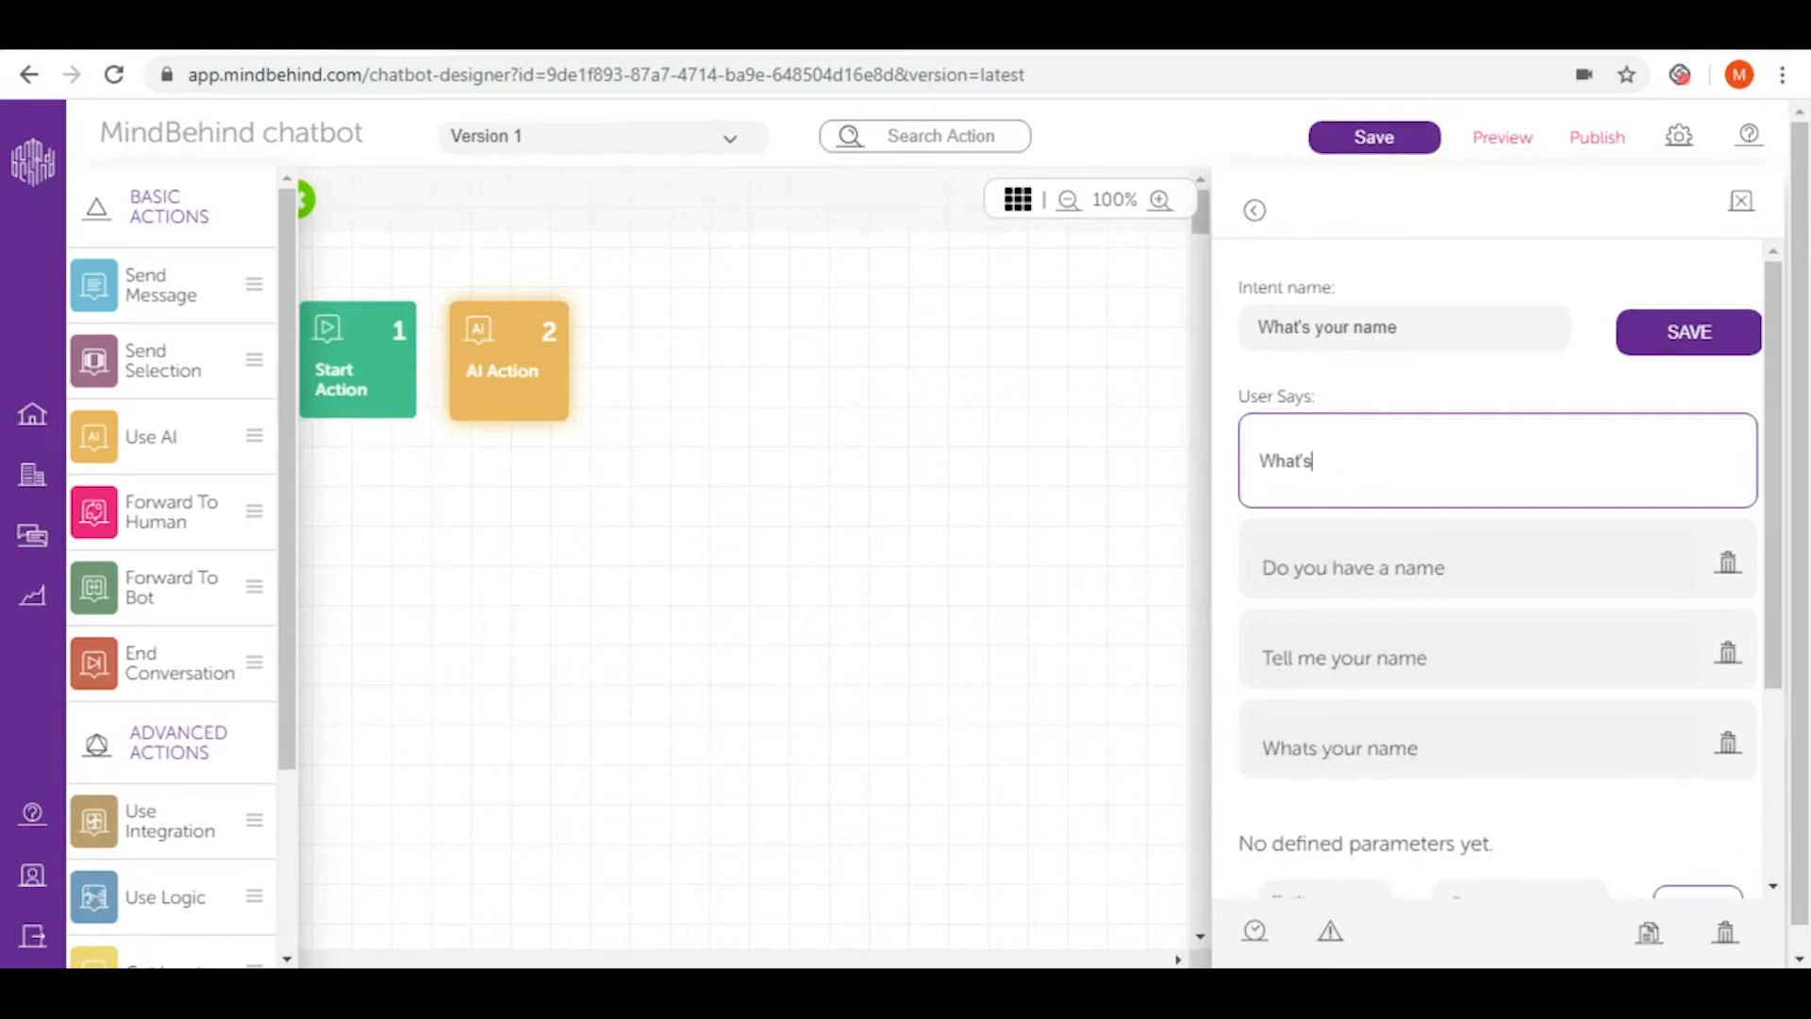
{"action": "key", "text": "Return"}
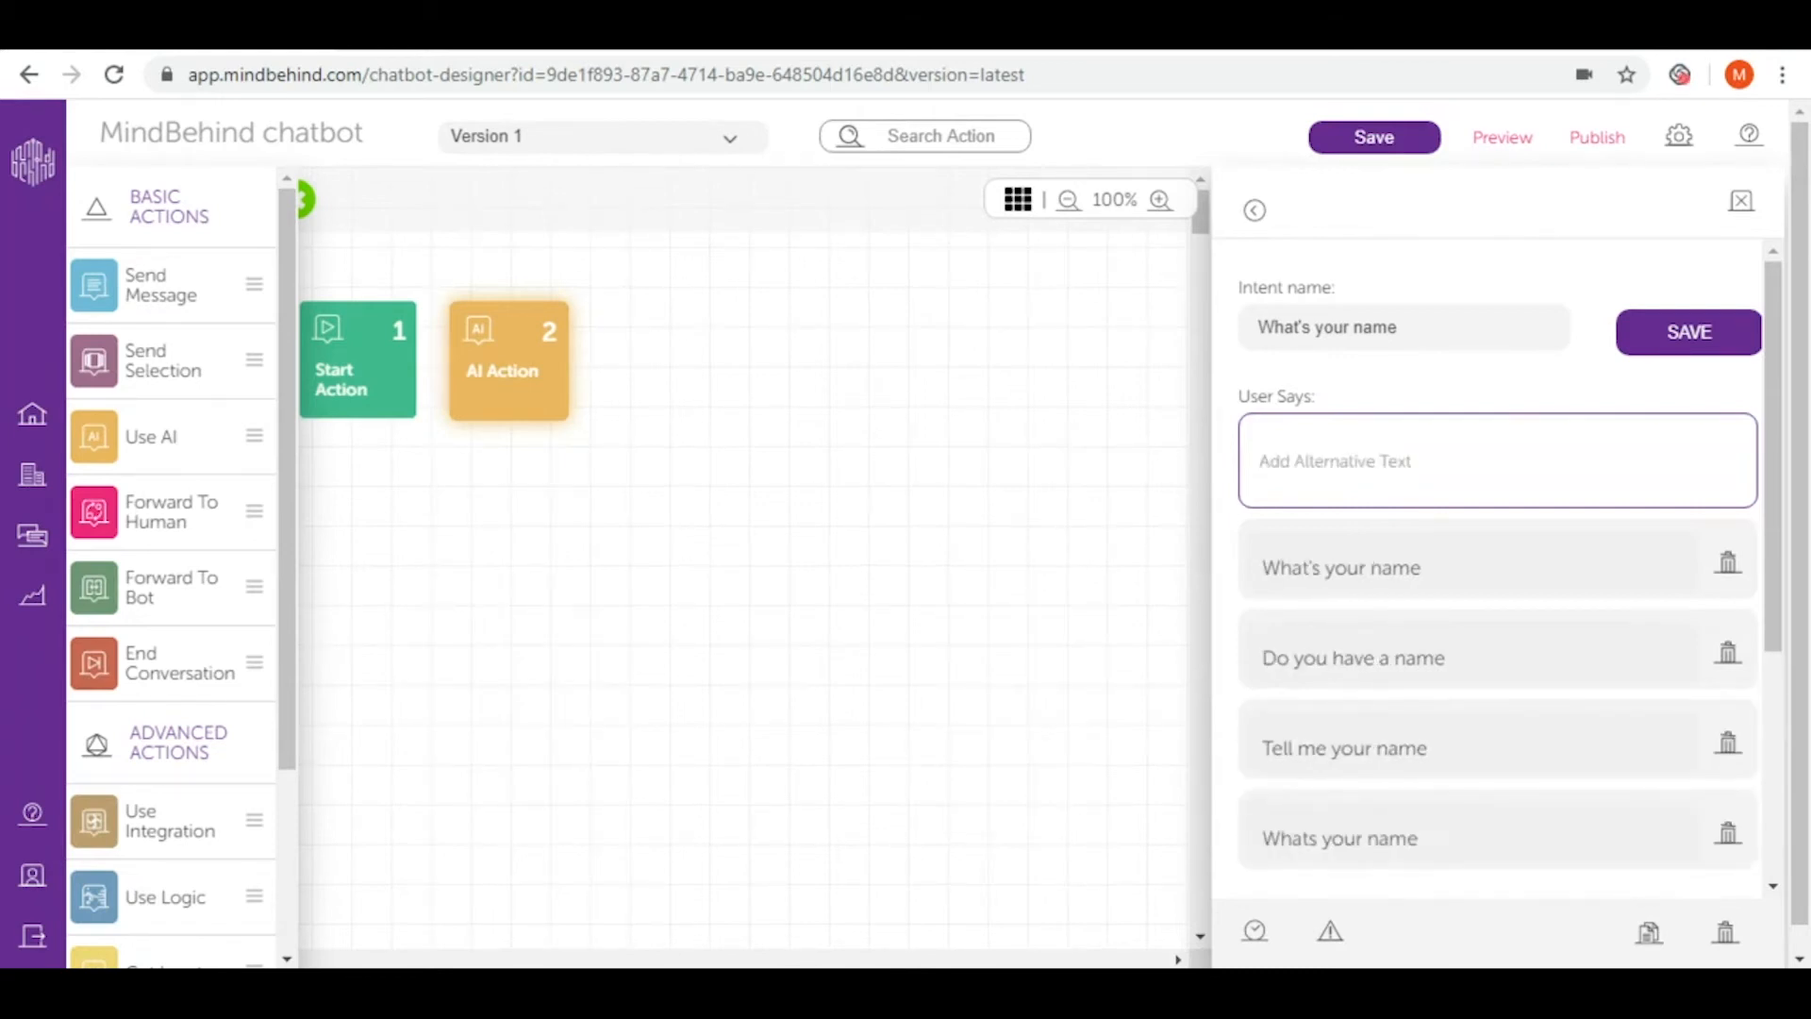
{"action": "type", "text": "Can"}
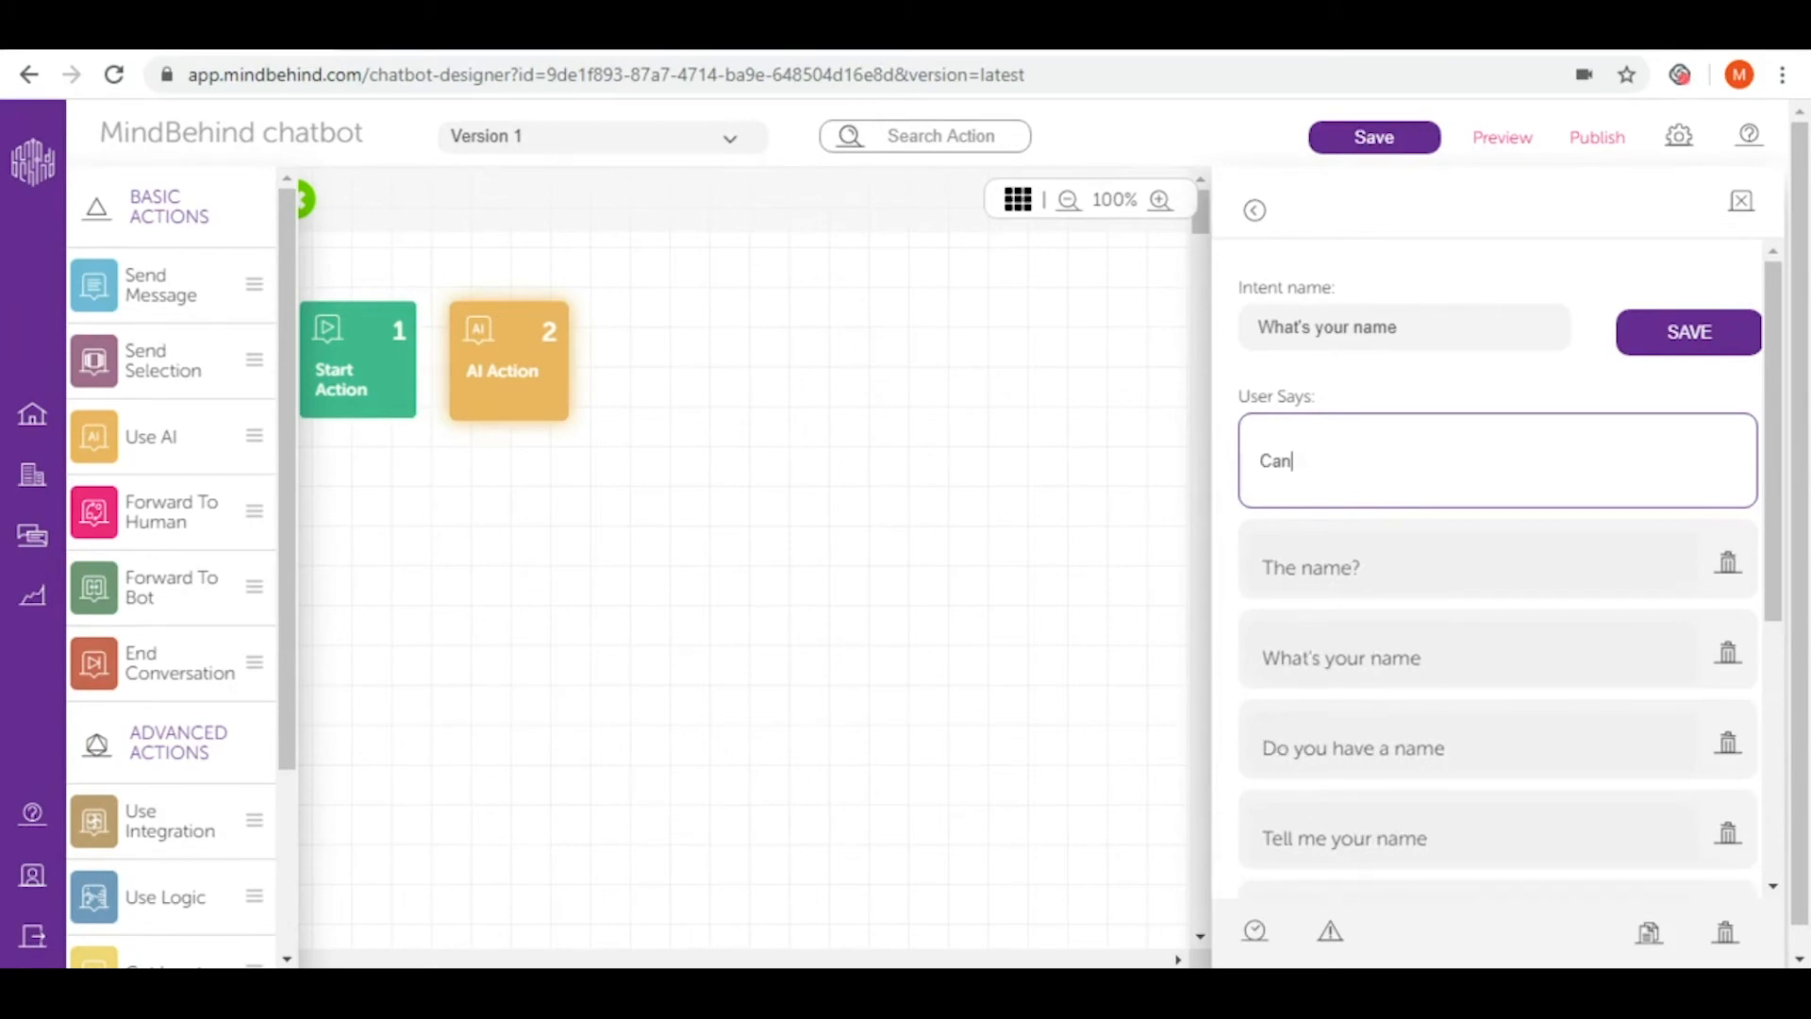
{"action": "type", "text": "you"}
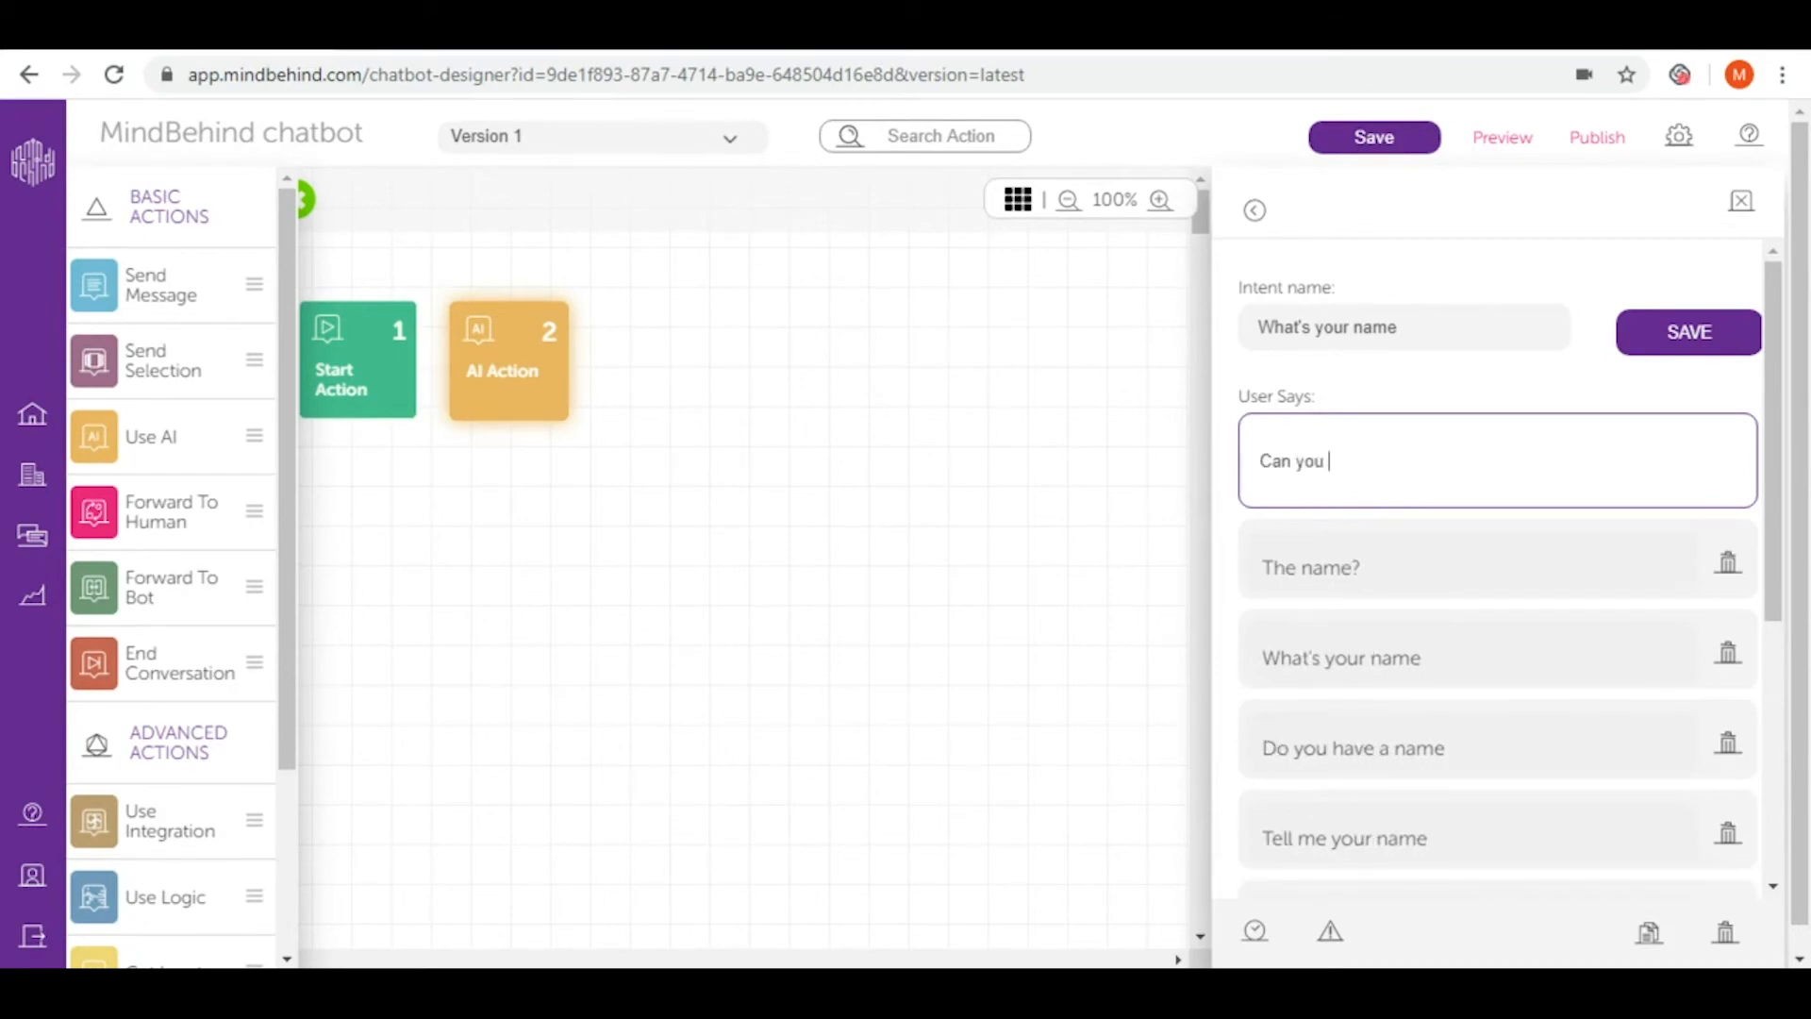
{"action": "type", "text": "share your nam"}
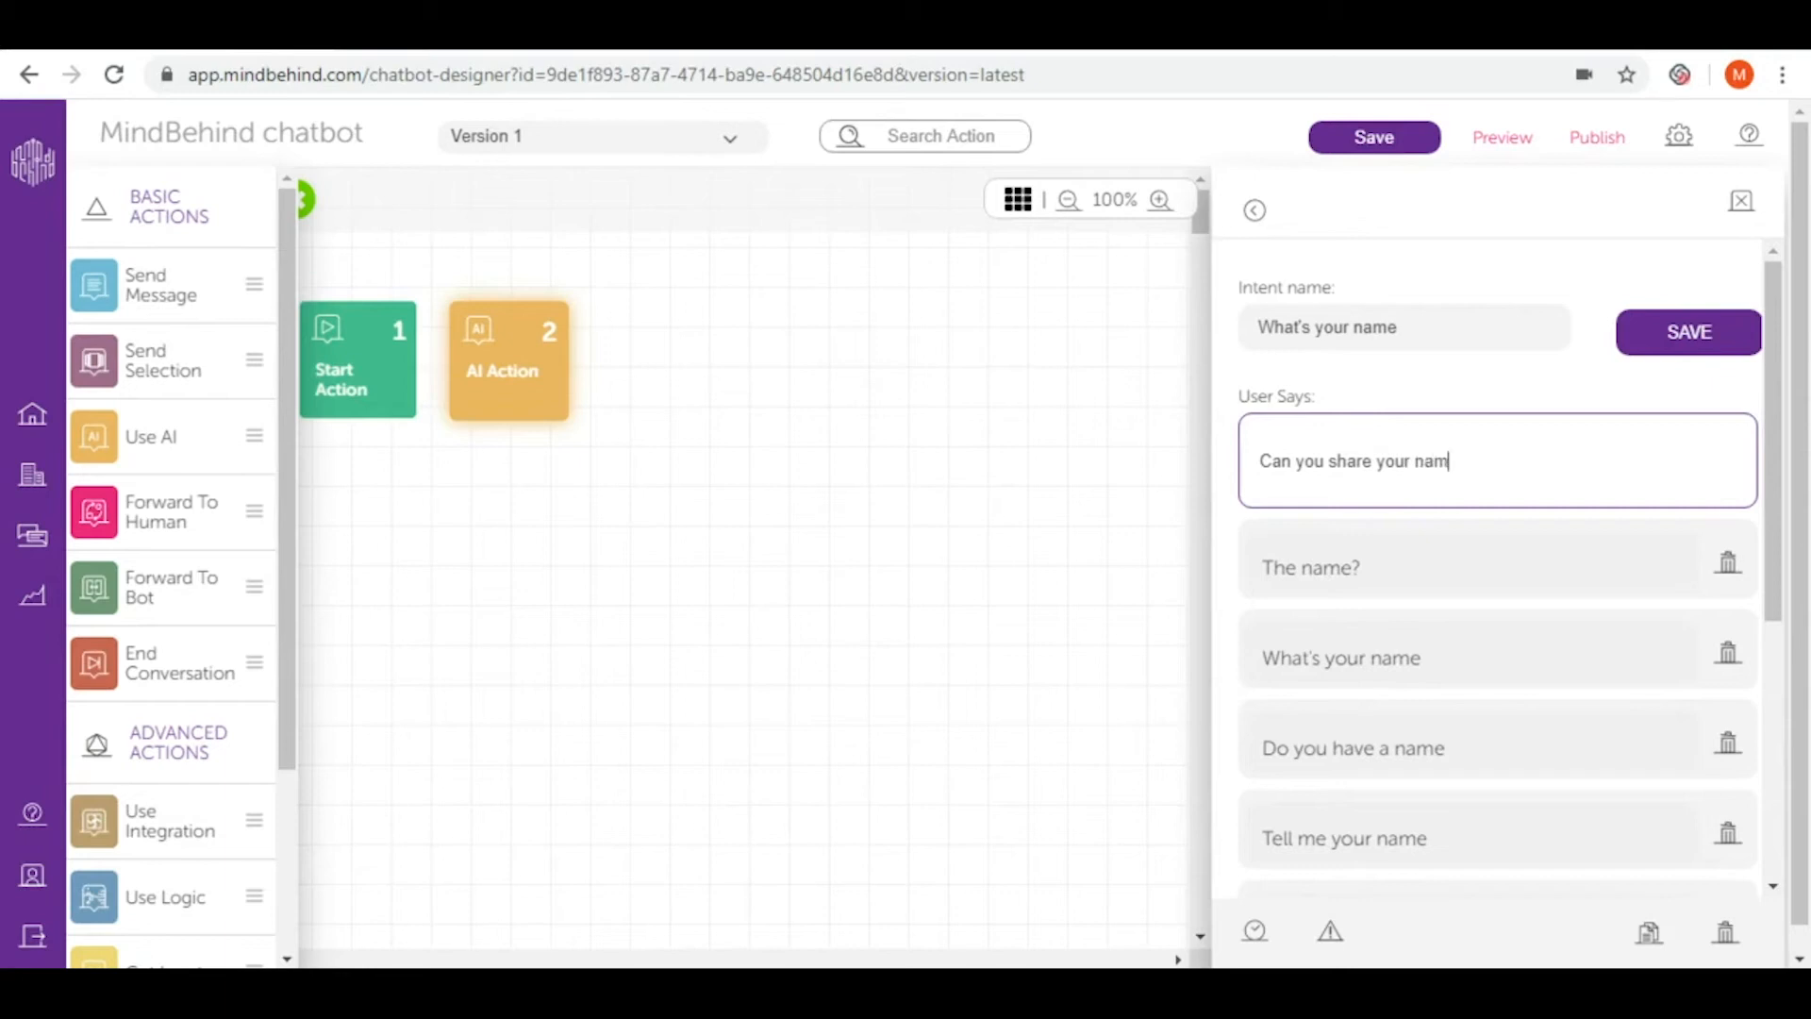
{"action": "type", "text": "with me please?"}
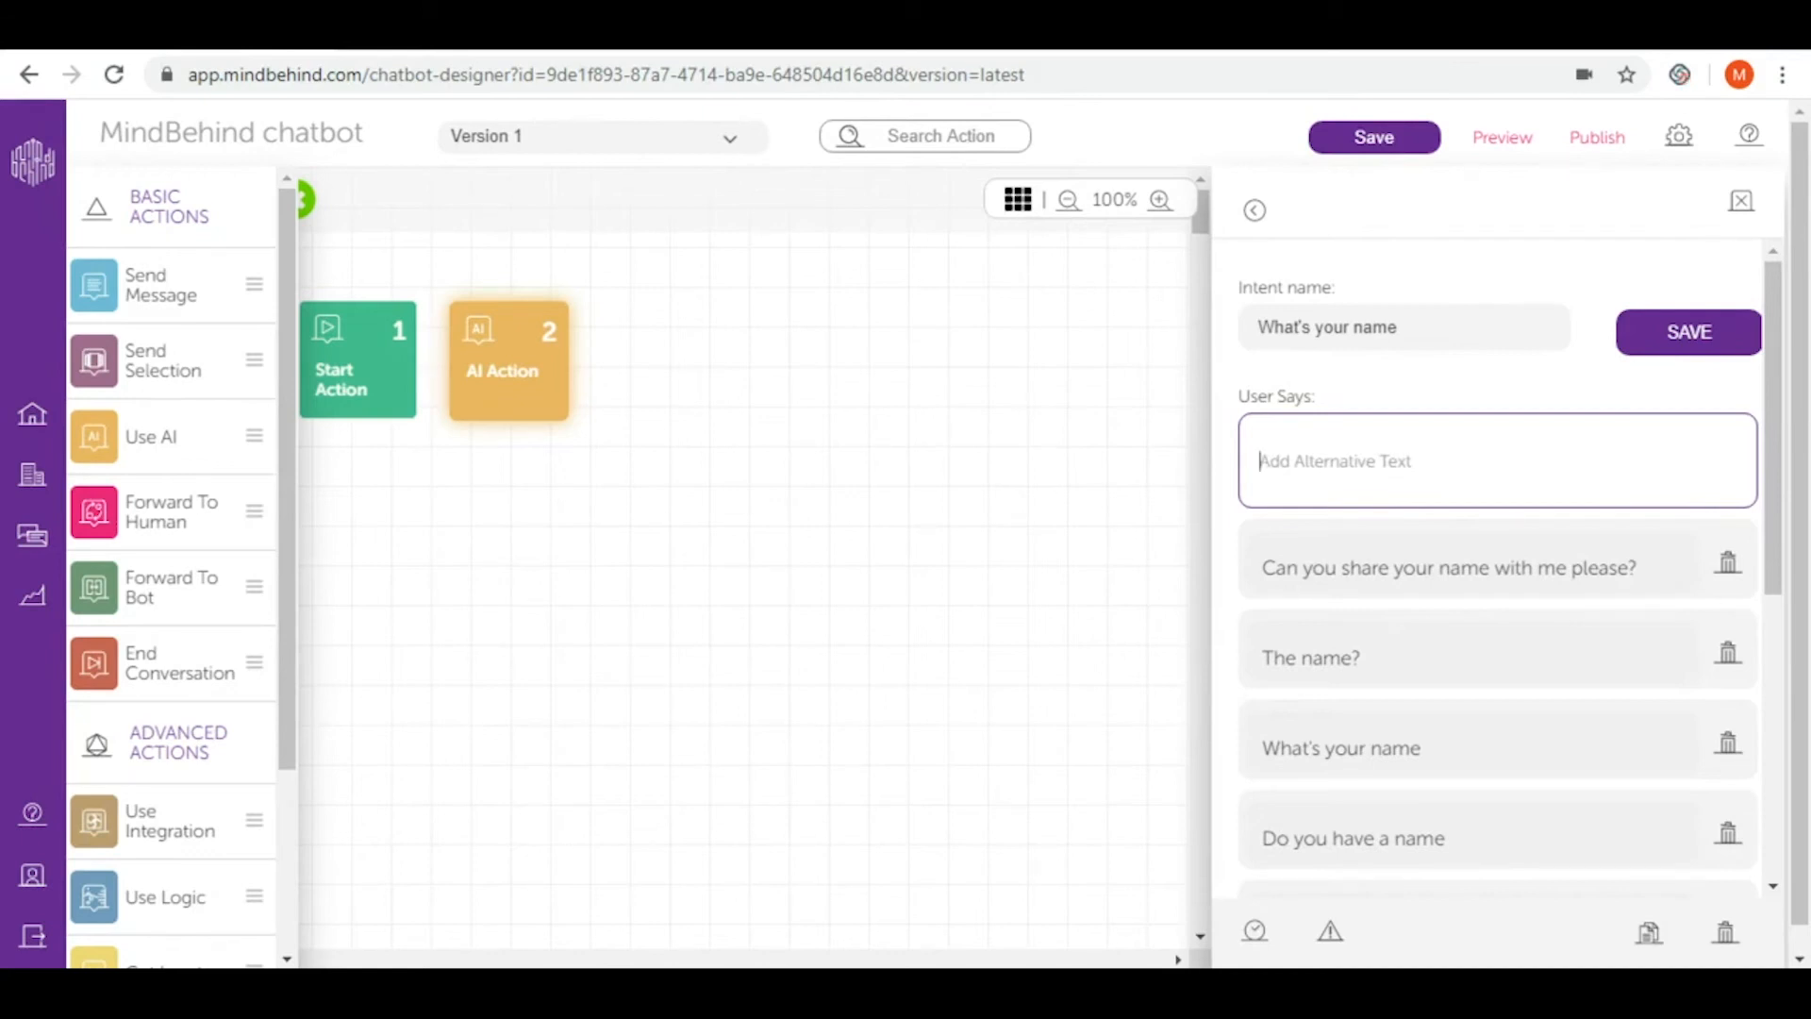
{"action": "scroll", "scroll_direction": "down", "scroll_amount": 3}
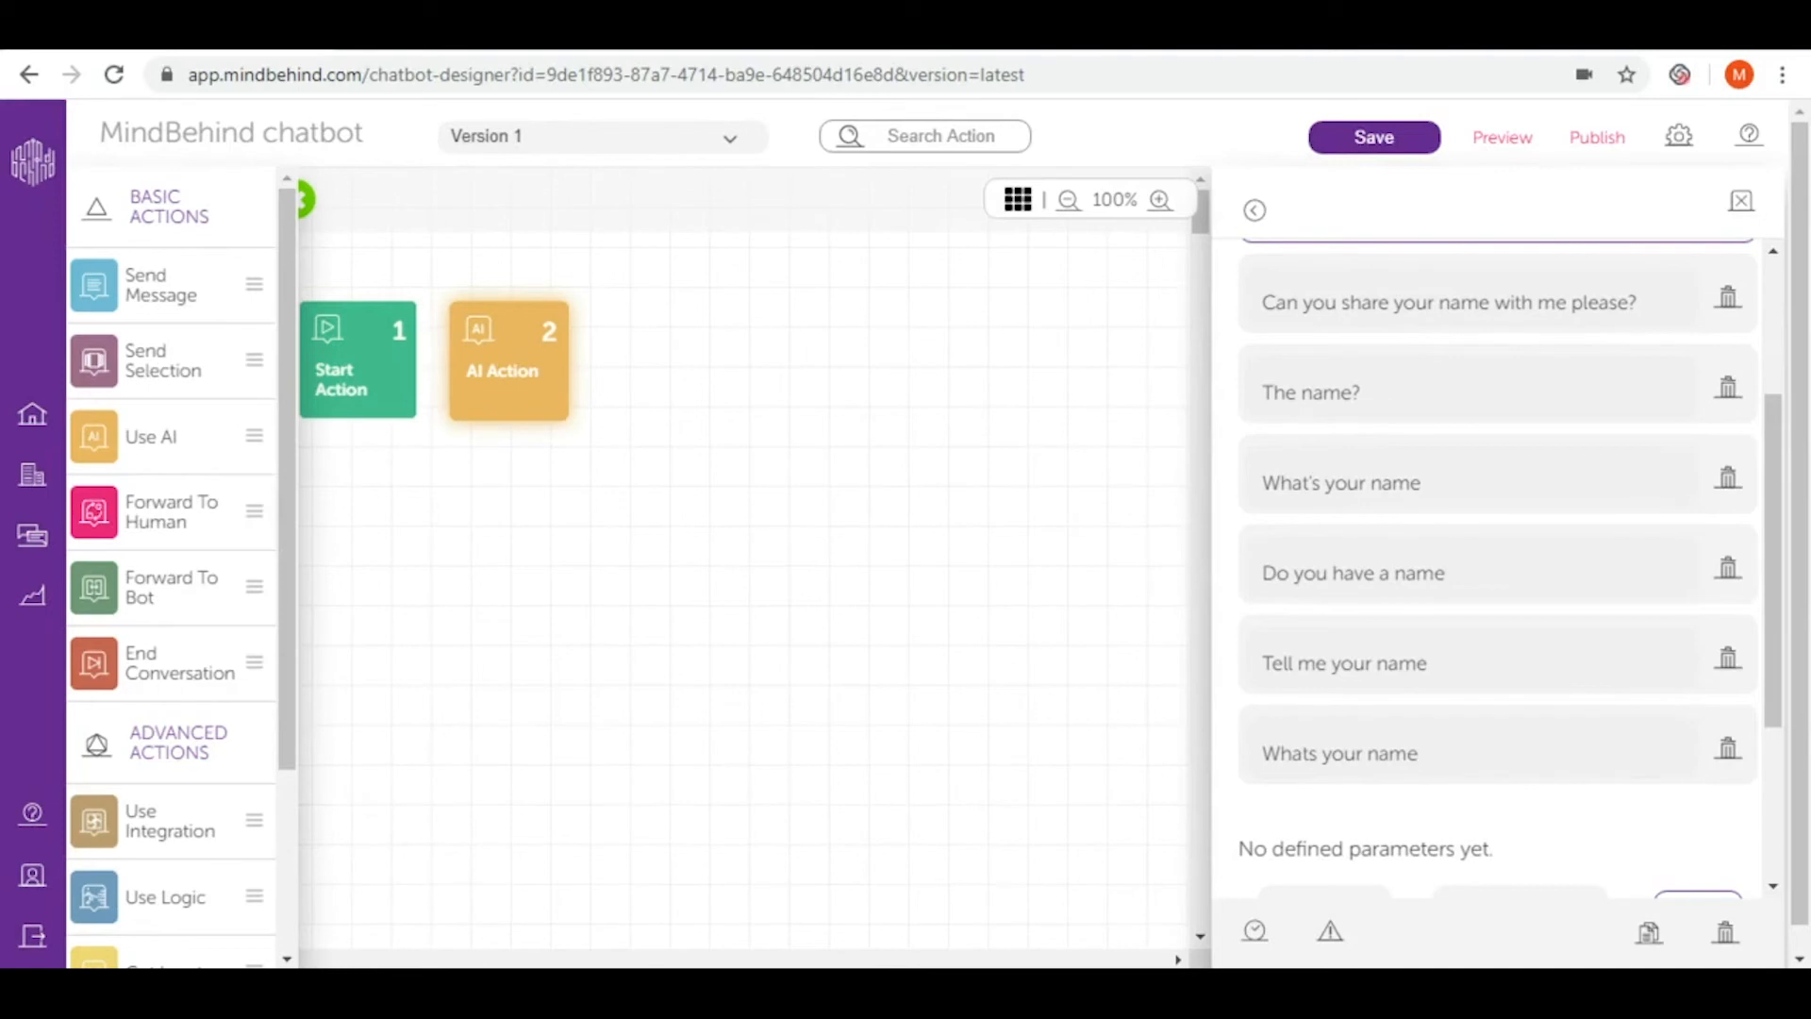
Set the 'What's your name' intent's connection to a Message Action and open its editor.
{"action": "scroll", "scroll_direction": "down", "scroll_amount": 3}
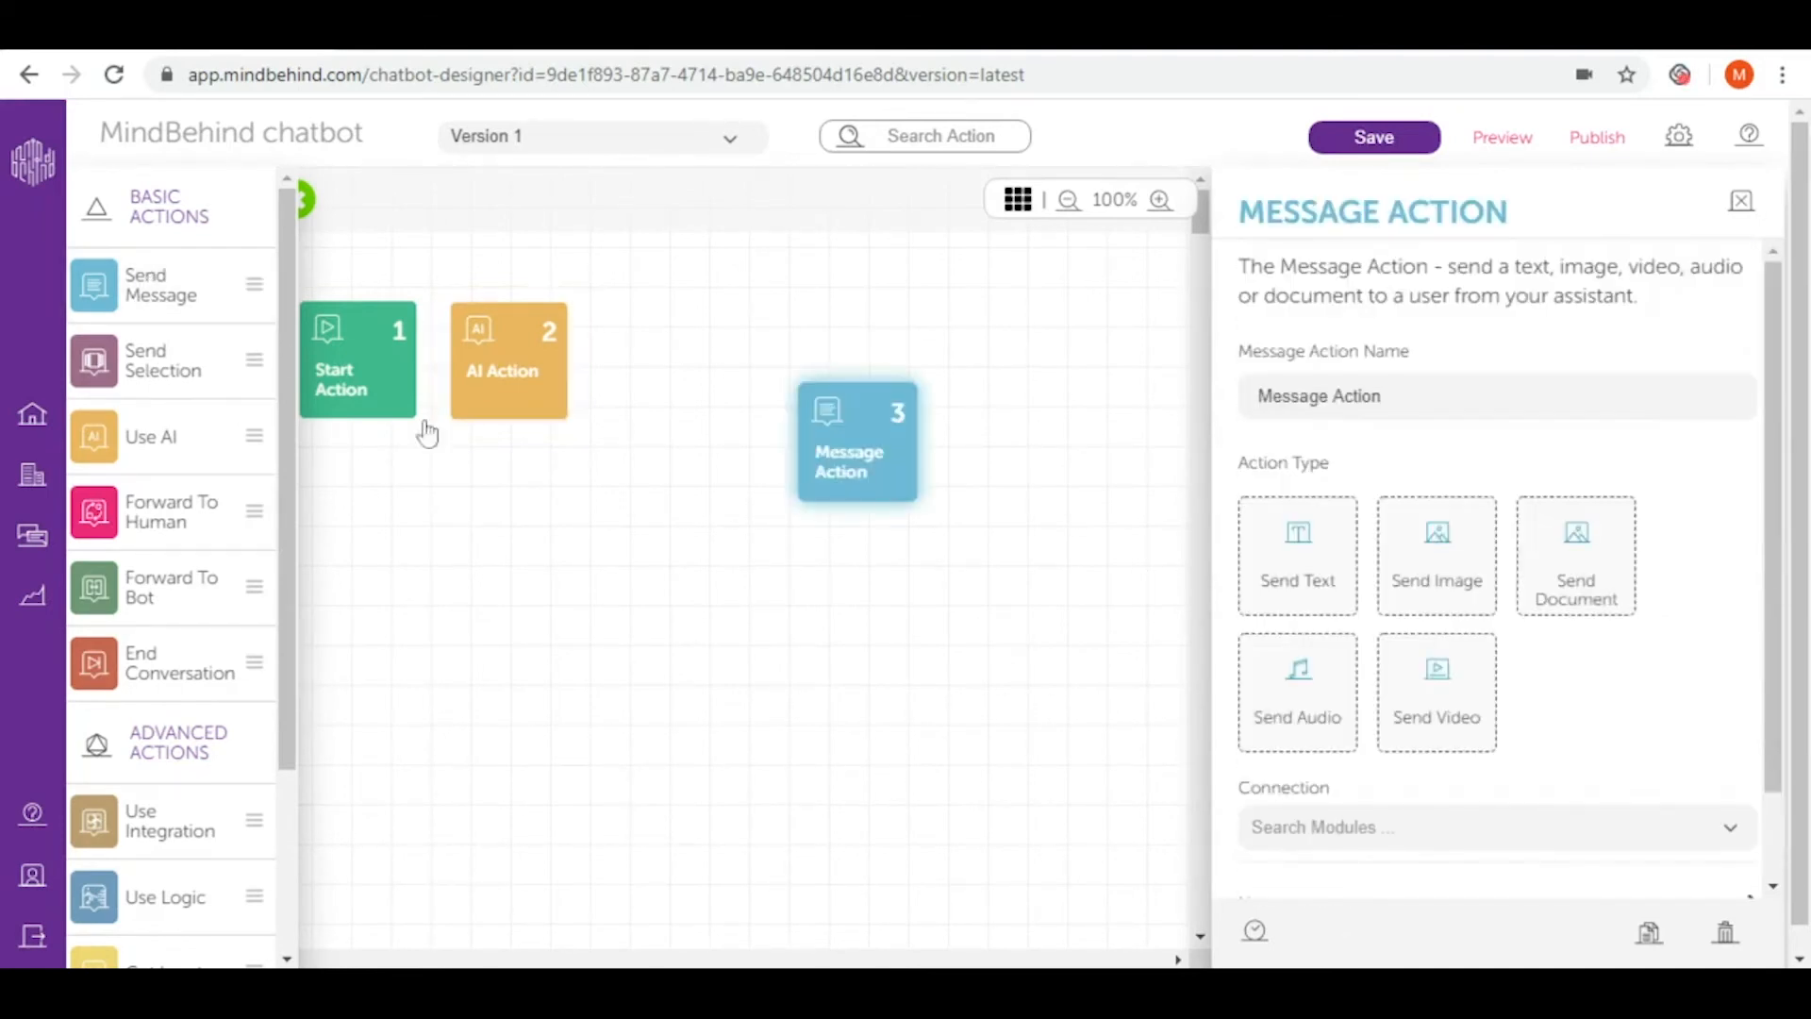
{"action": "left_click", "coordinate": [507, 335]}
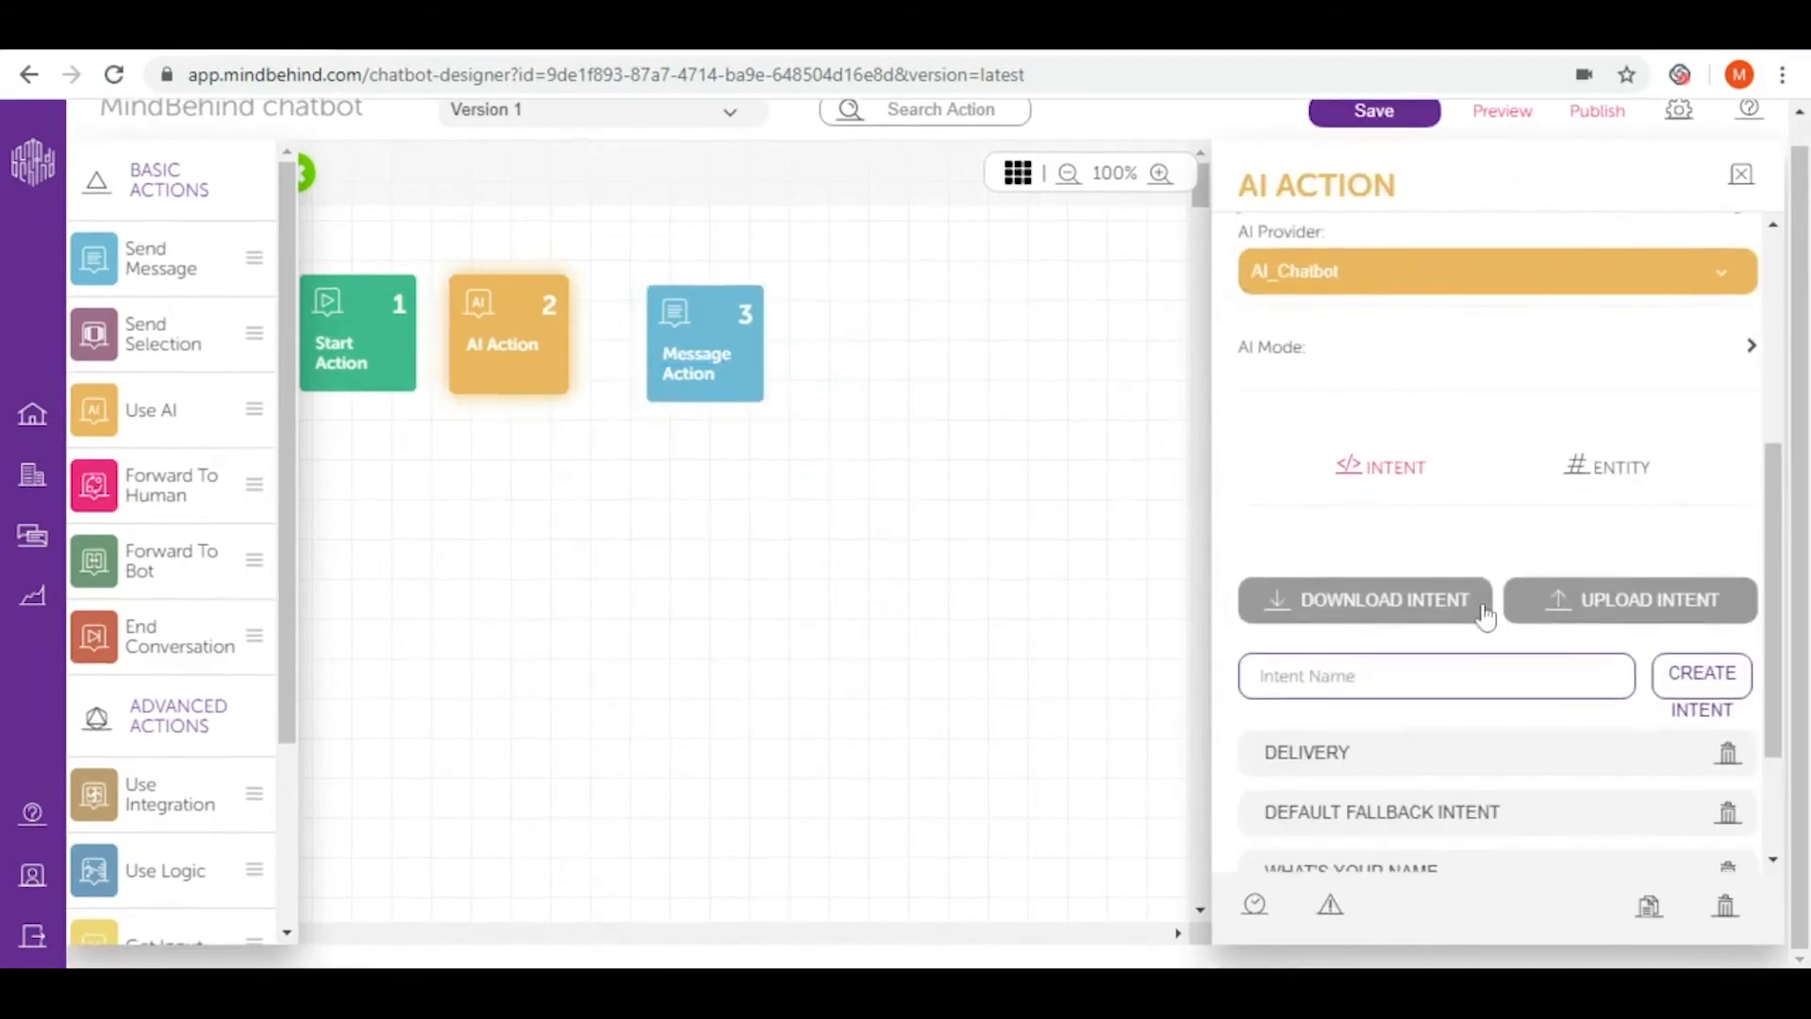
{"action": "left_click", "coordinate": [1350, 868]}
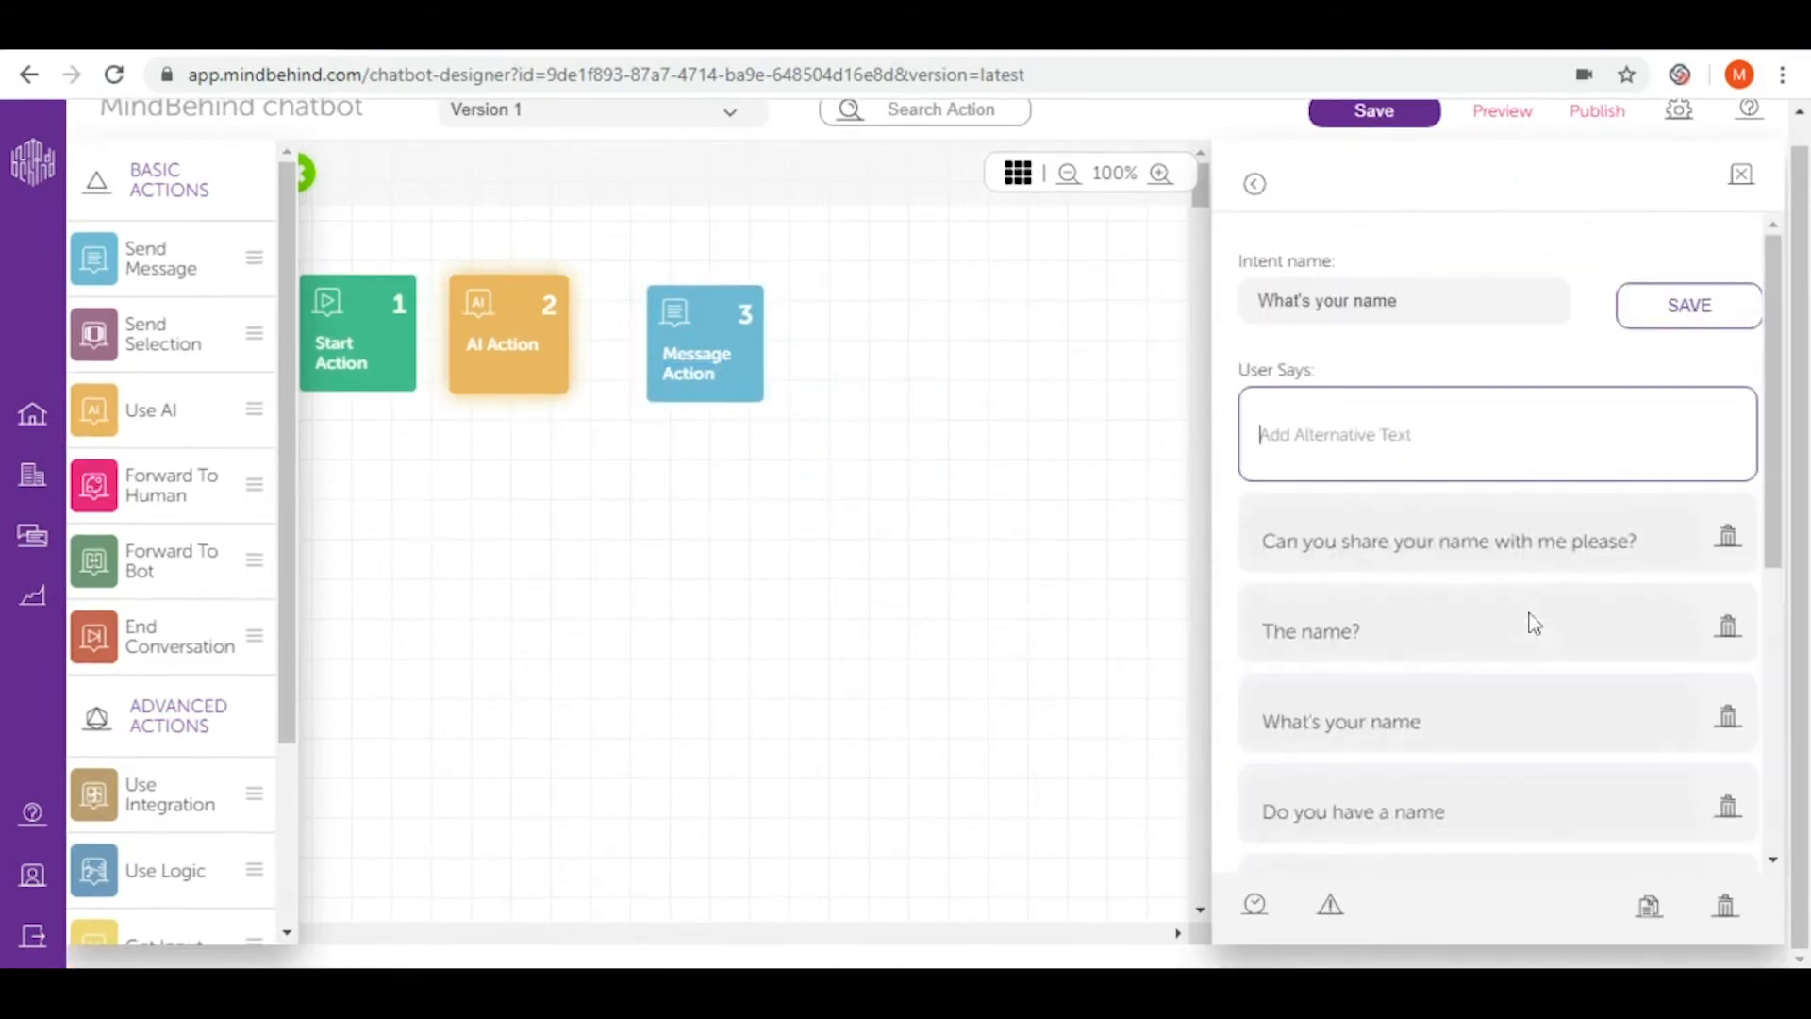
{"action": "left_click", "coordinate": [1491, 675]}
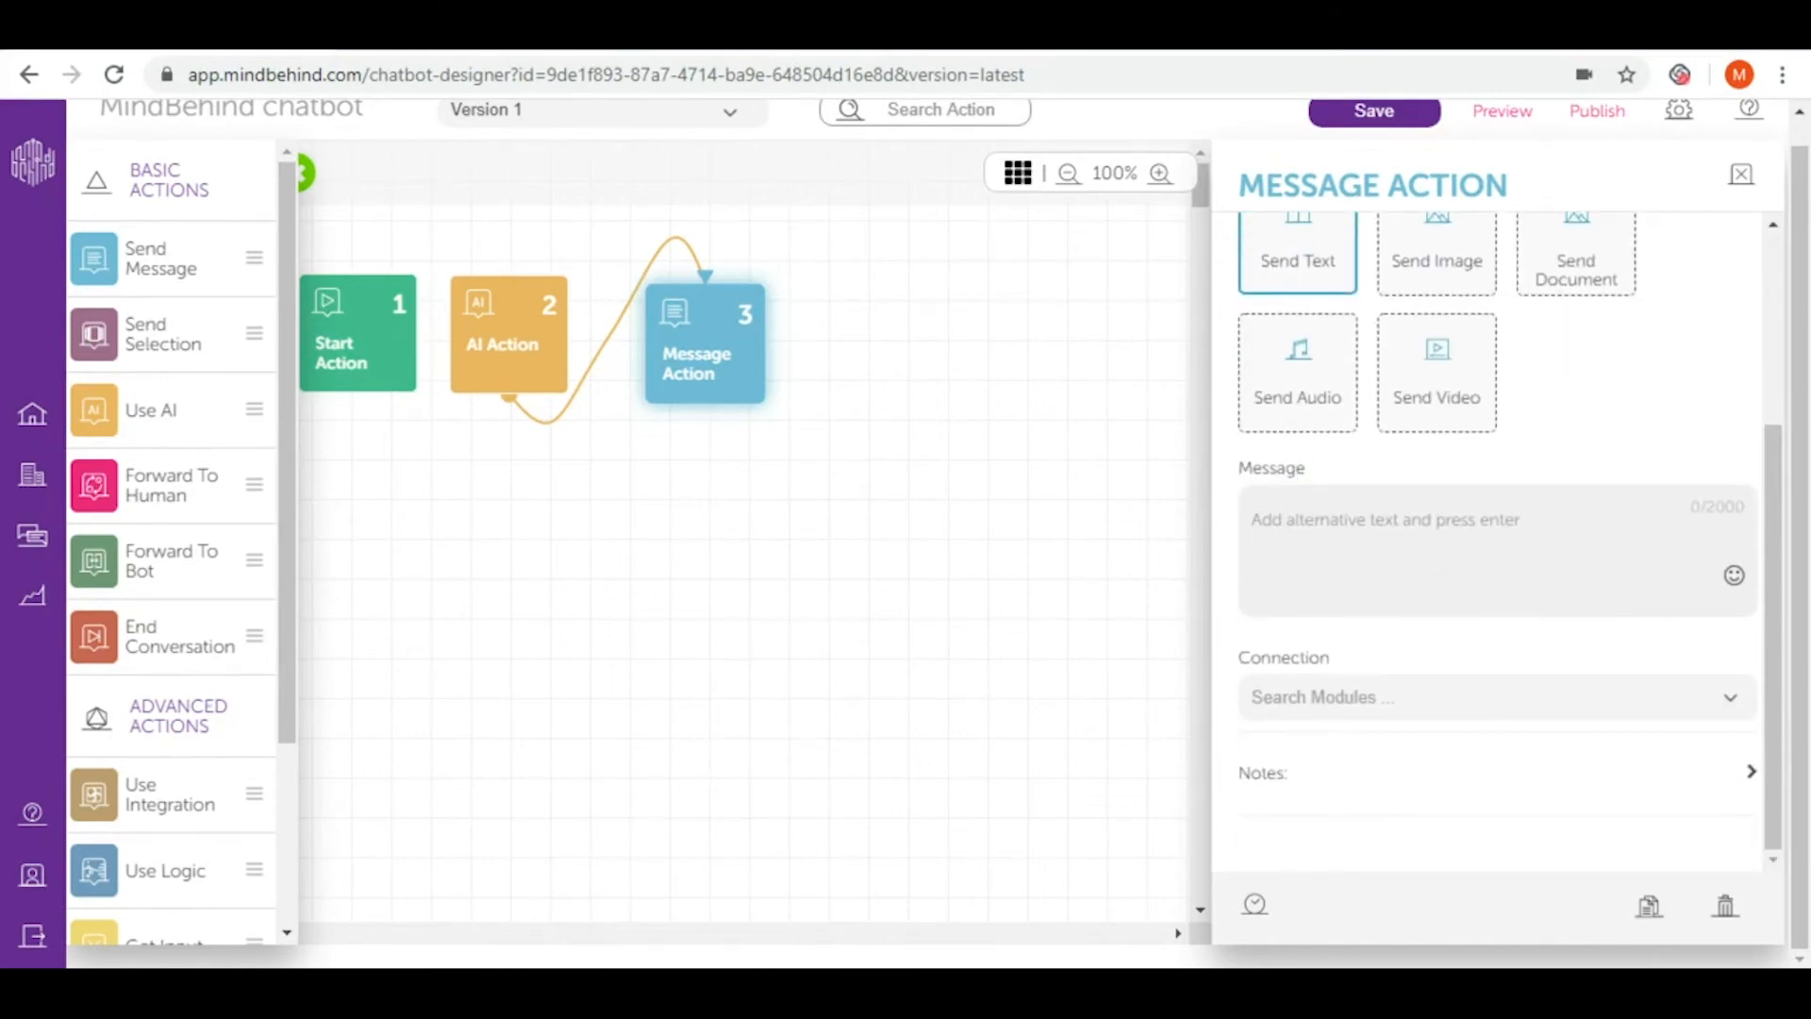
Write the reply 'My name is Mindo, I am a digital assistant... How can I help you?'.
{"action": "type", "text": "My name is Mindo"}
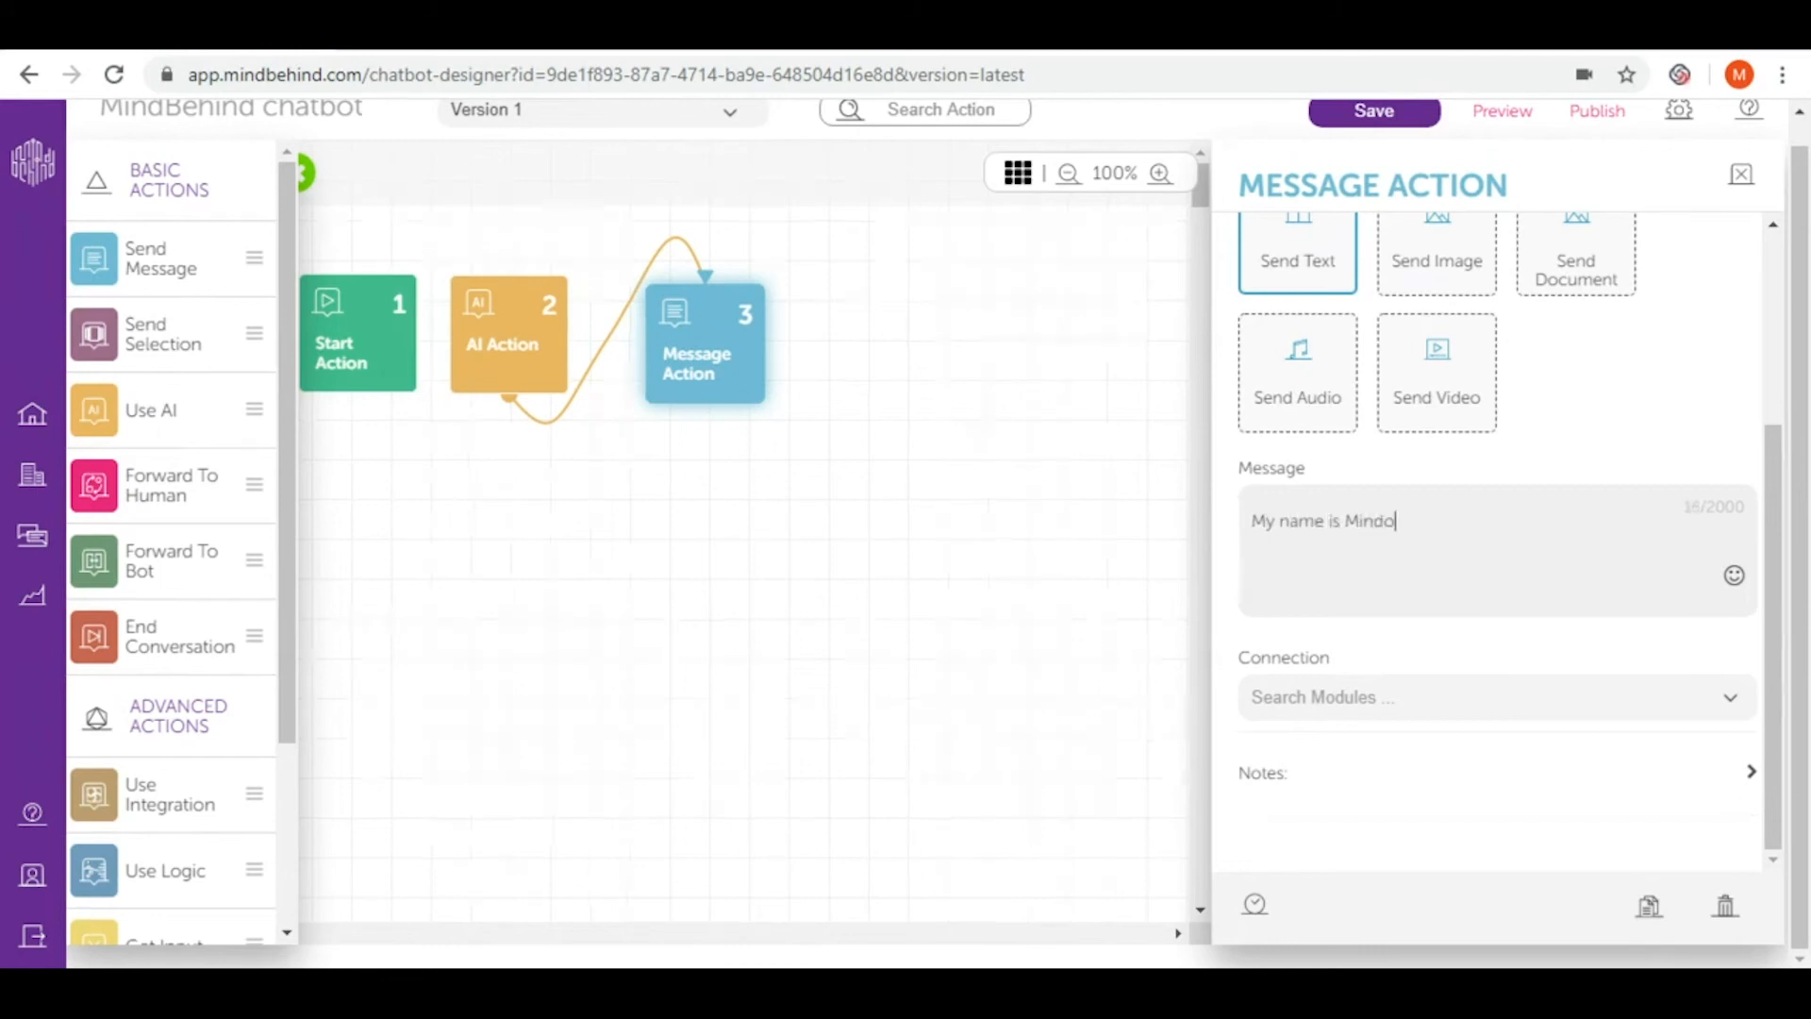
{"action": "type", "text": ", I am a"}
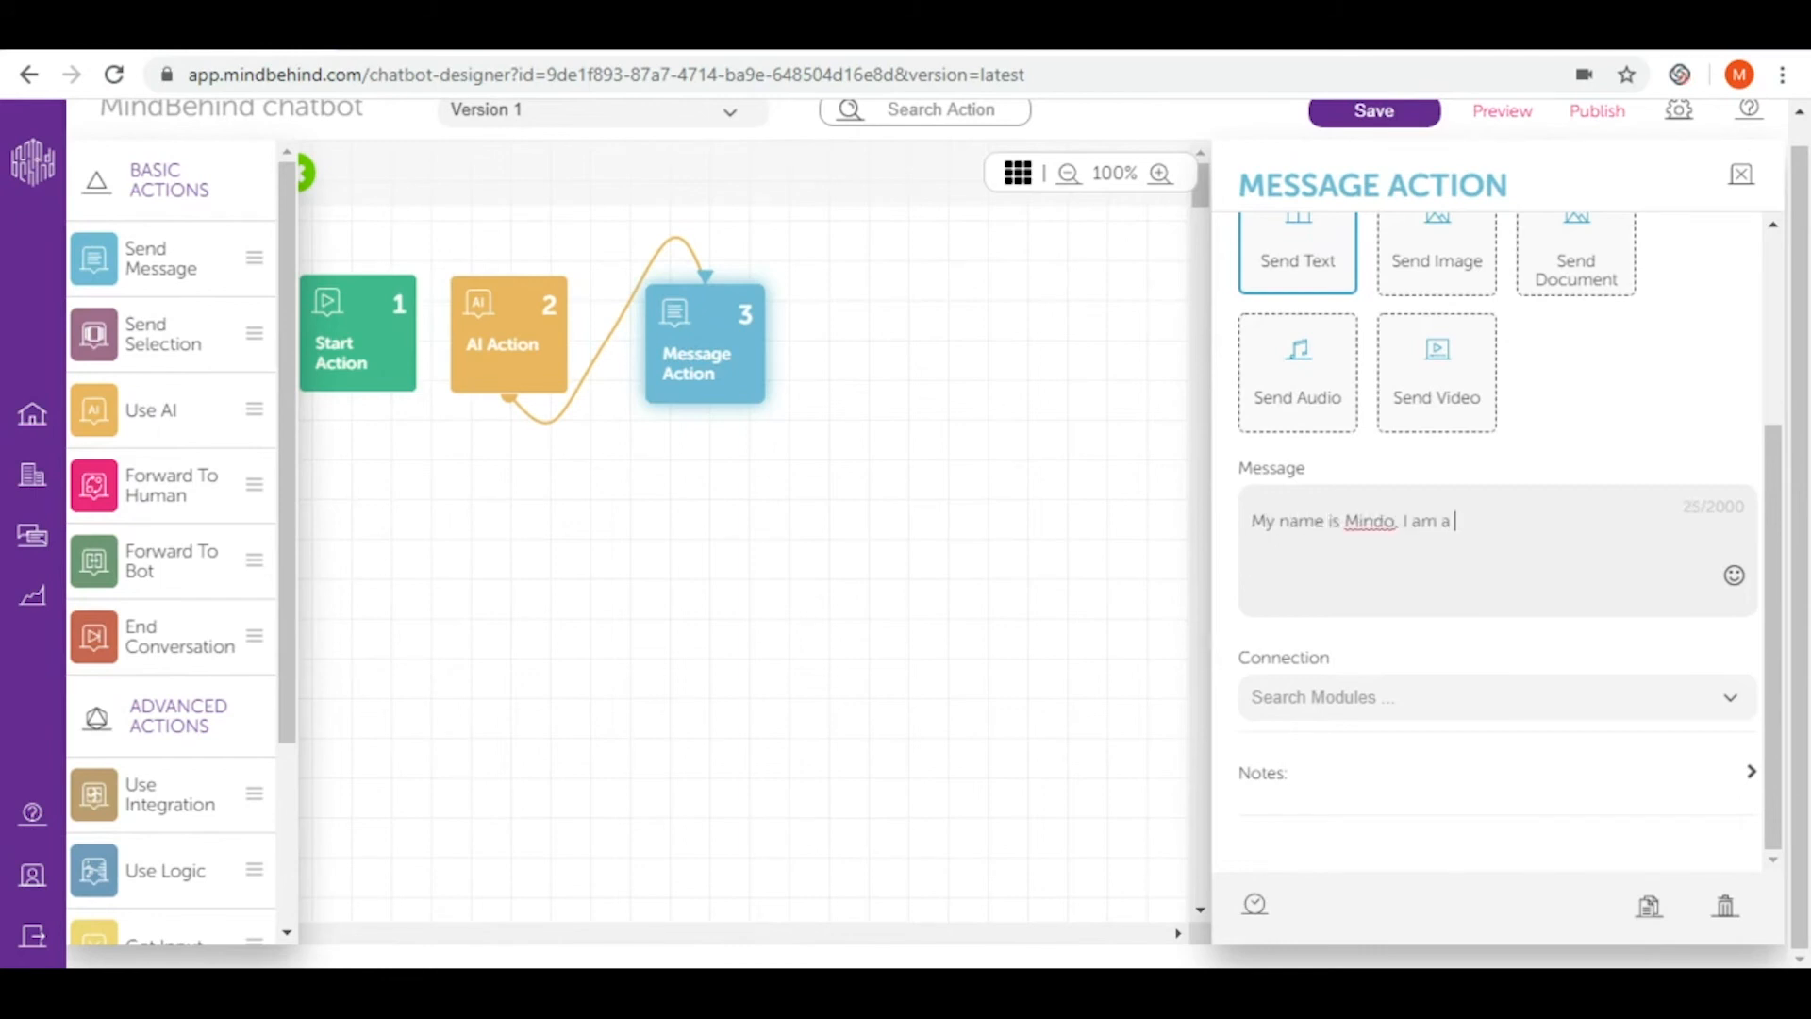
{"action": "type", "text": "digital"}
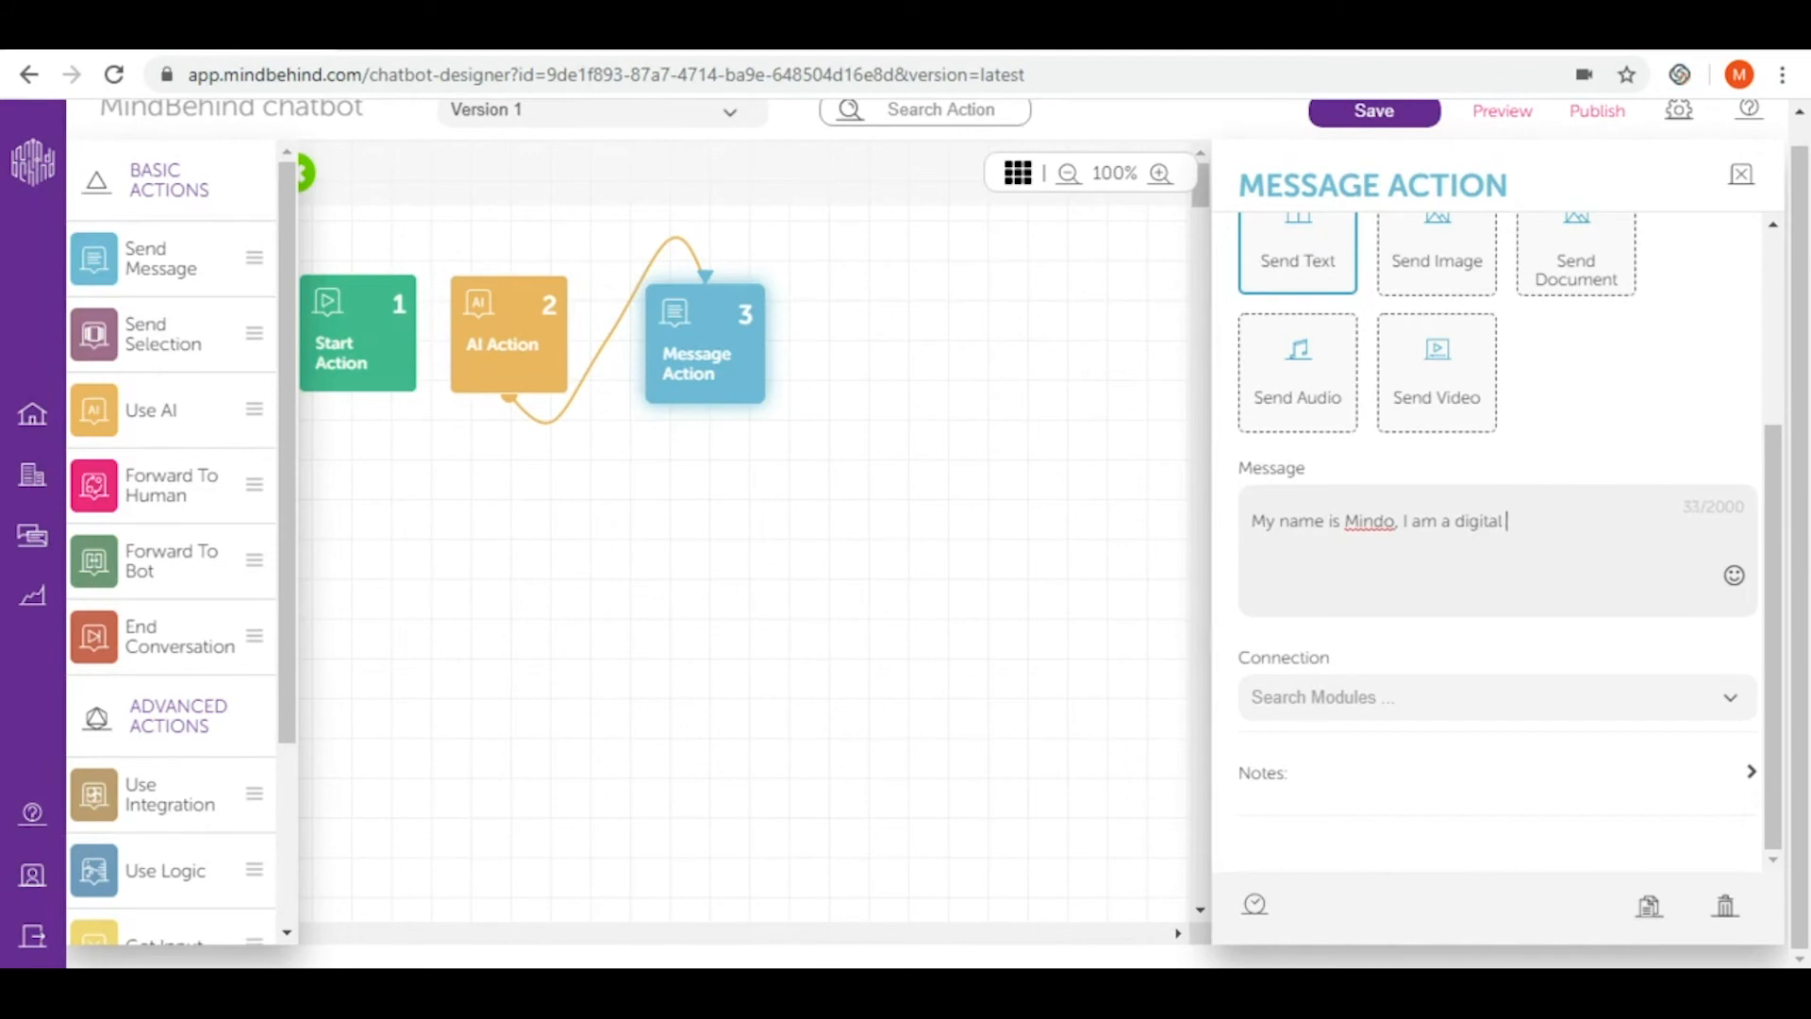
{"action": "type", "text": "assistant how M"}
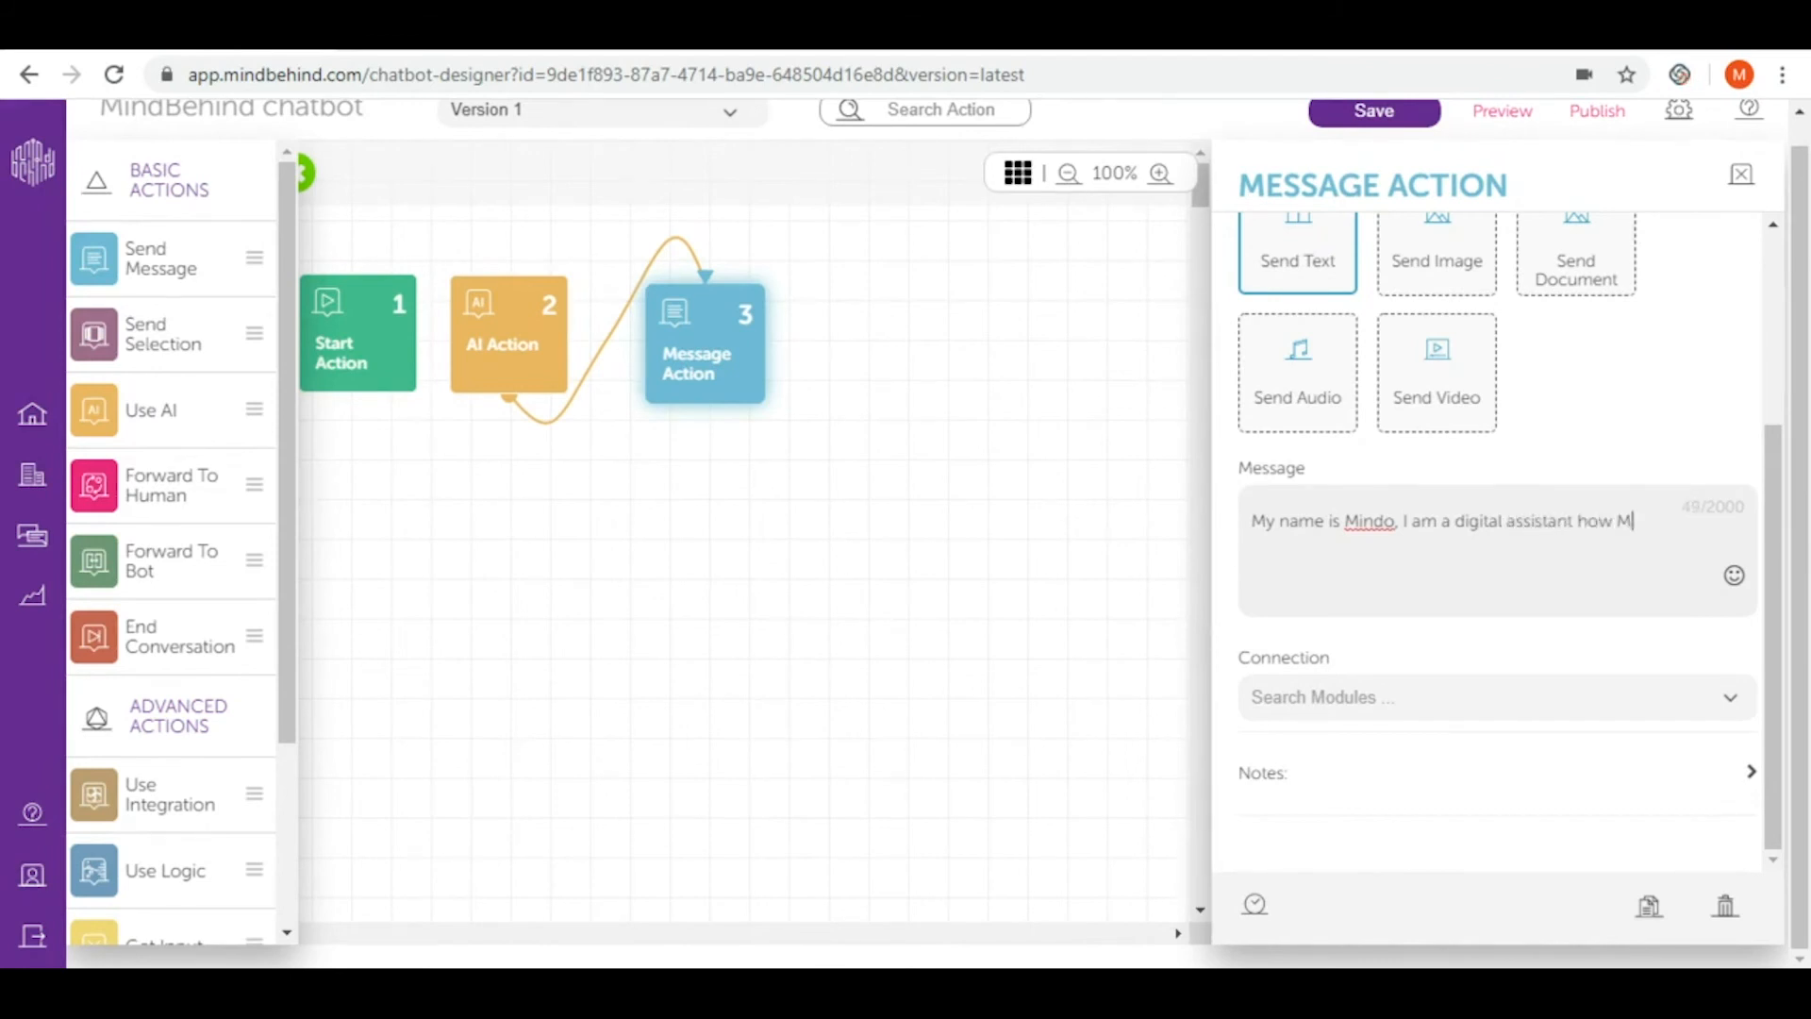
{"action": "type", "text": "indBehind."}
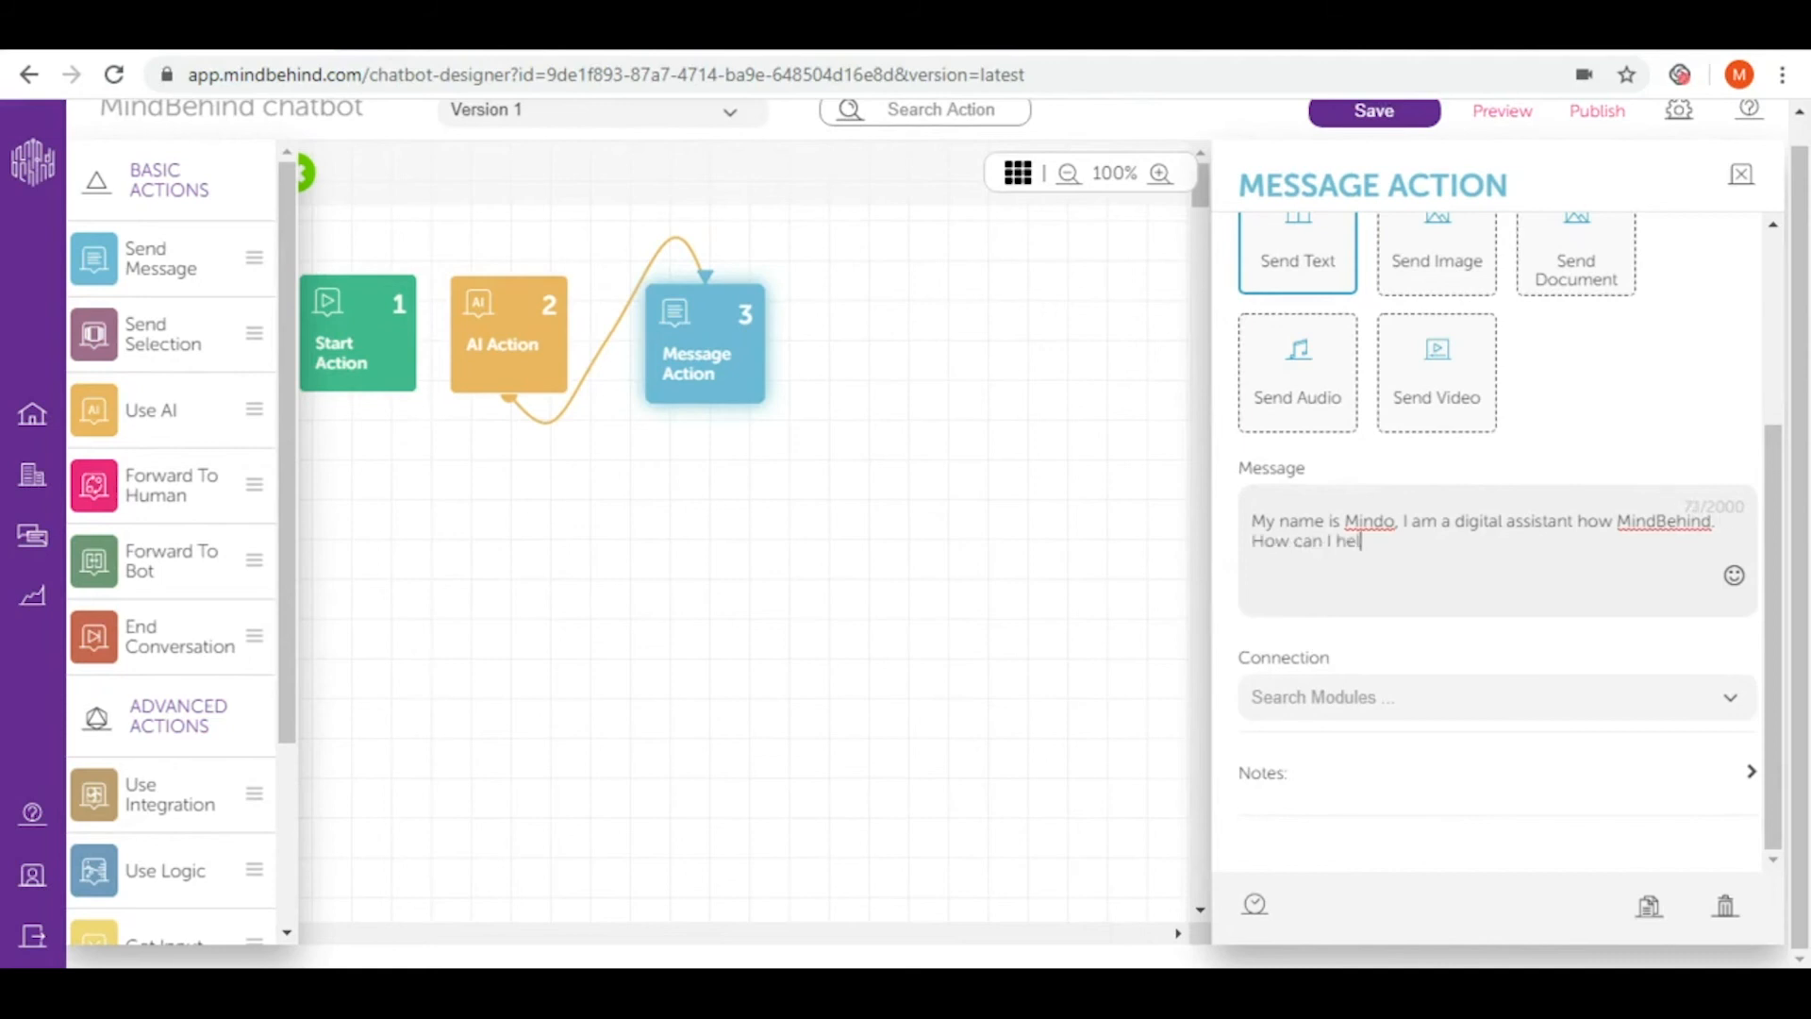
{"action": "type", "text": "p you?"}
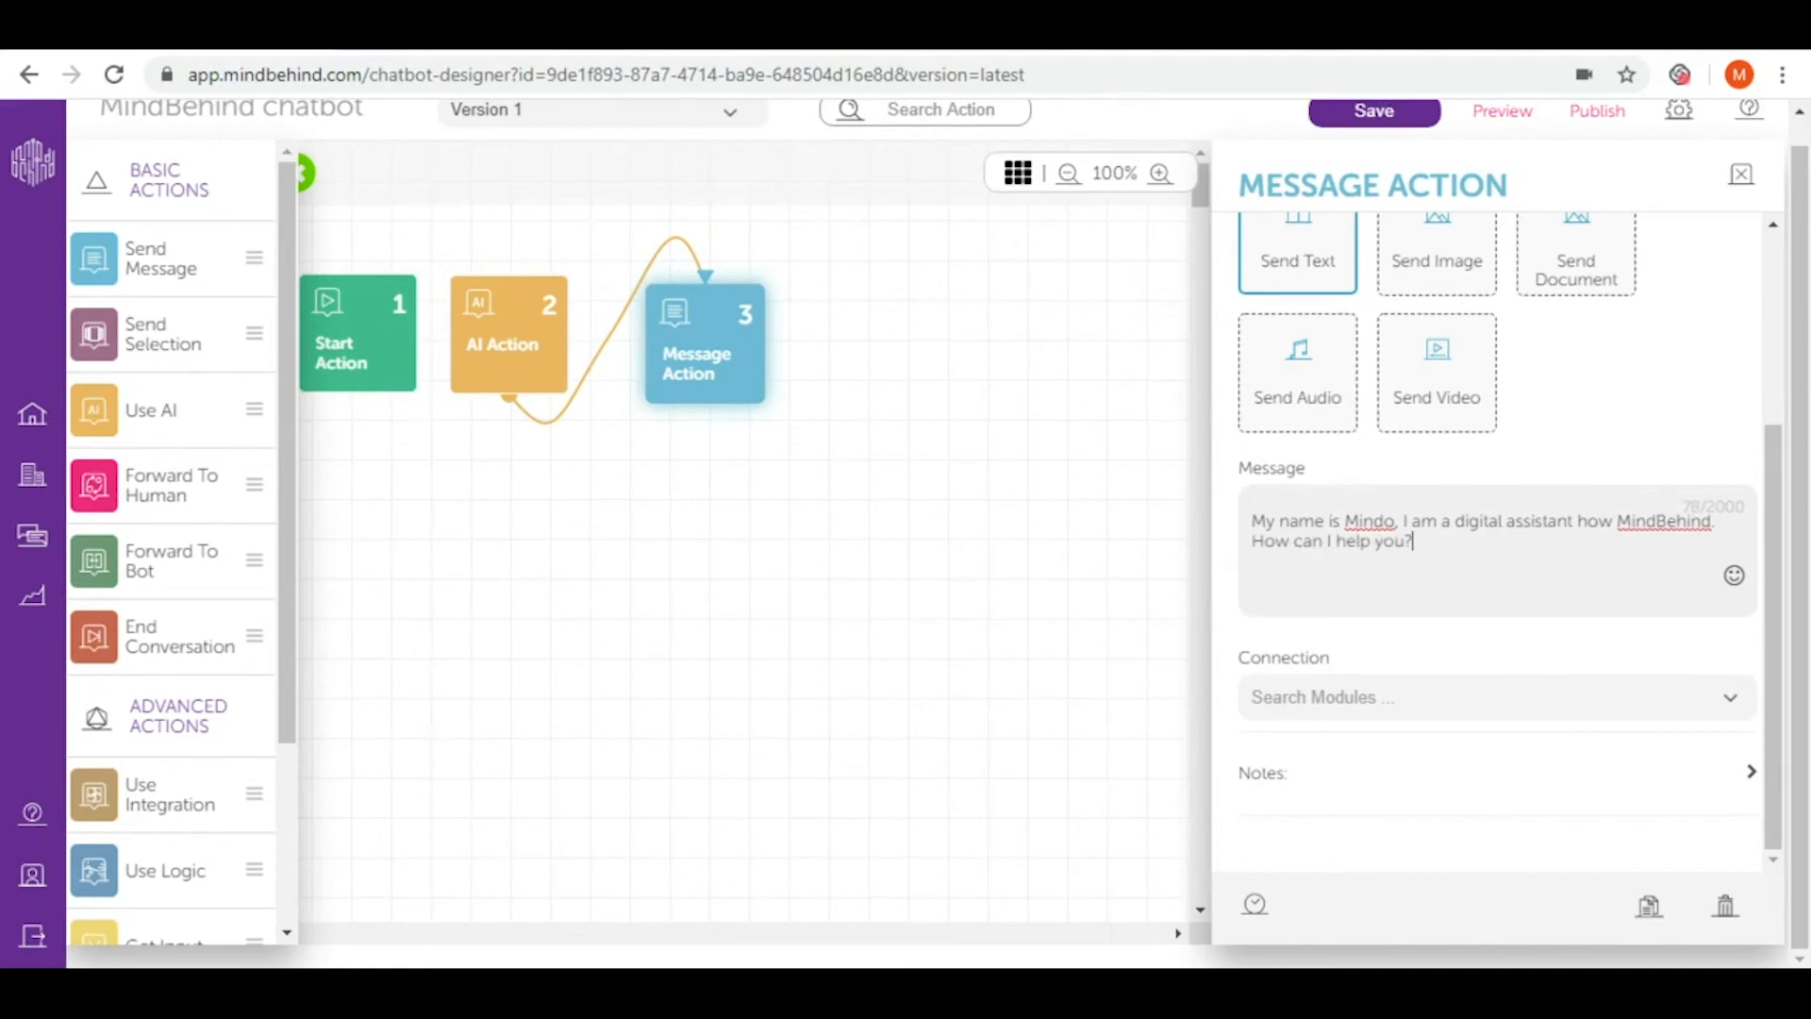
{"action": "mouse_move", "coordinate": [1410, 705]}
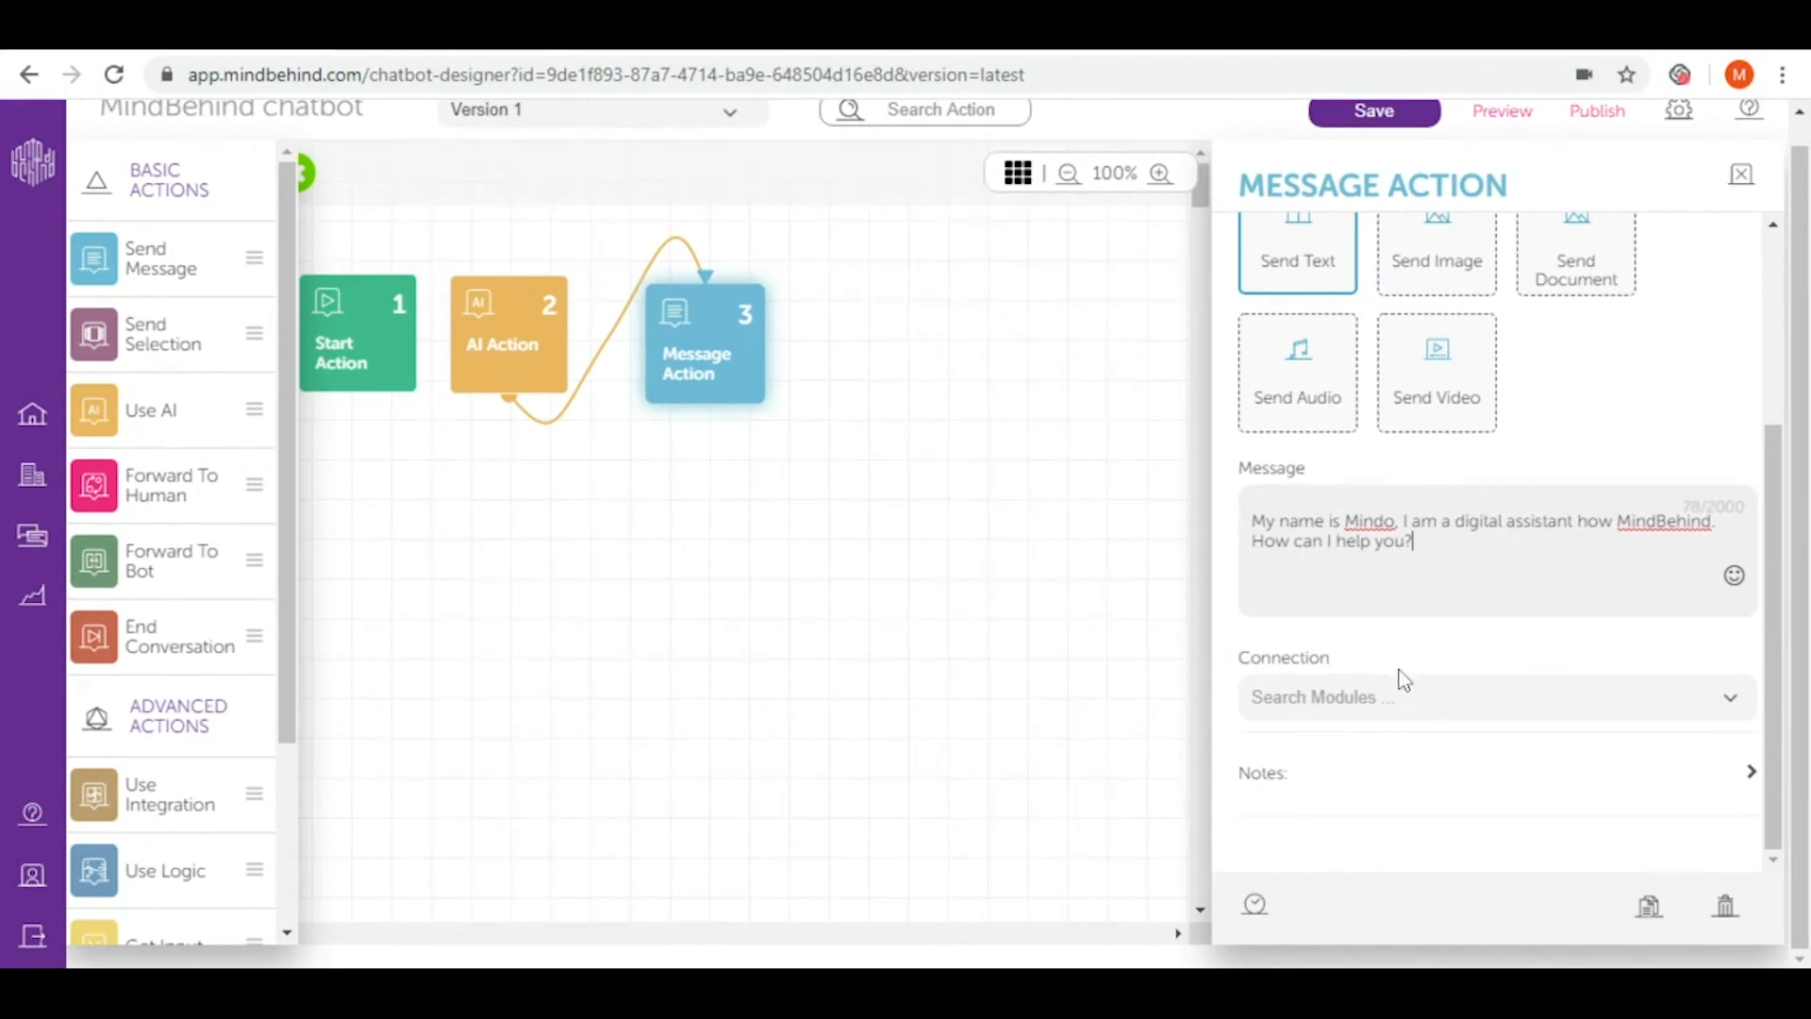
List the Message Action's connection choices: None, Start Action and AI Action.
{"action": "left_click", "coordinate": [1491, 696]}
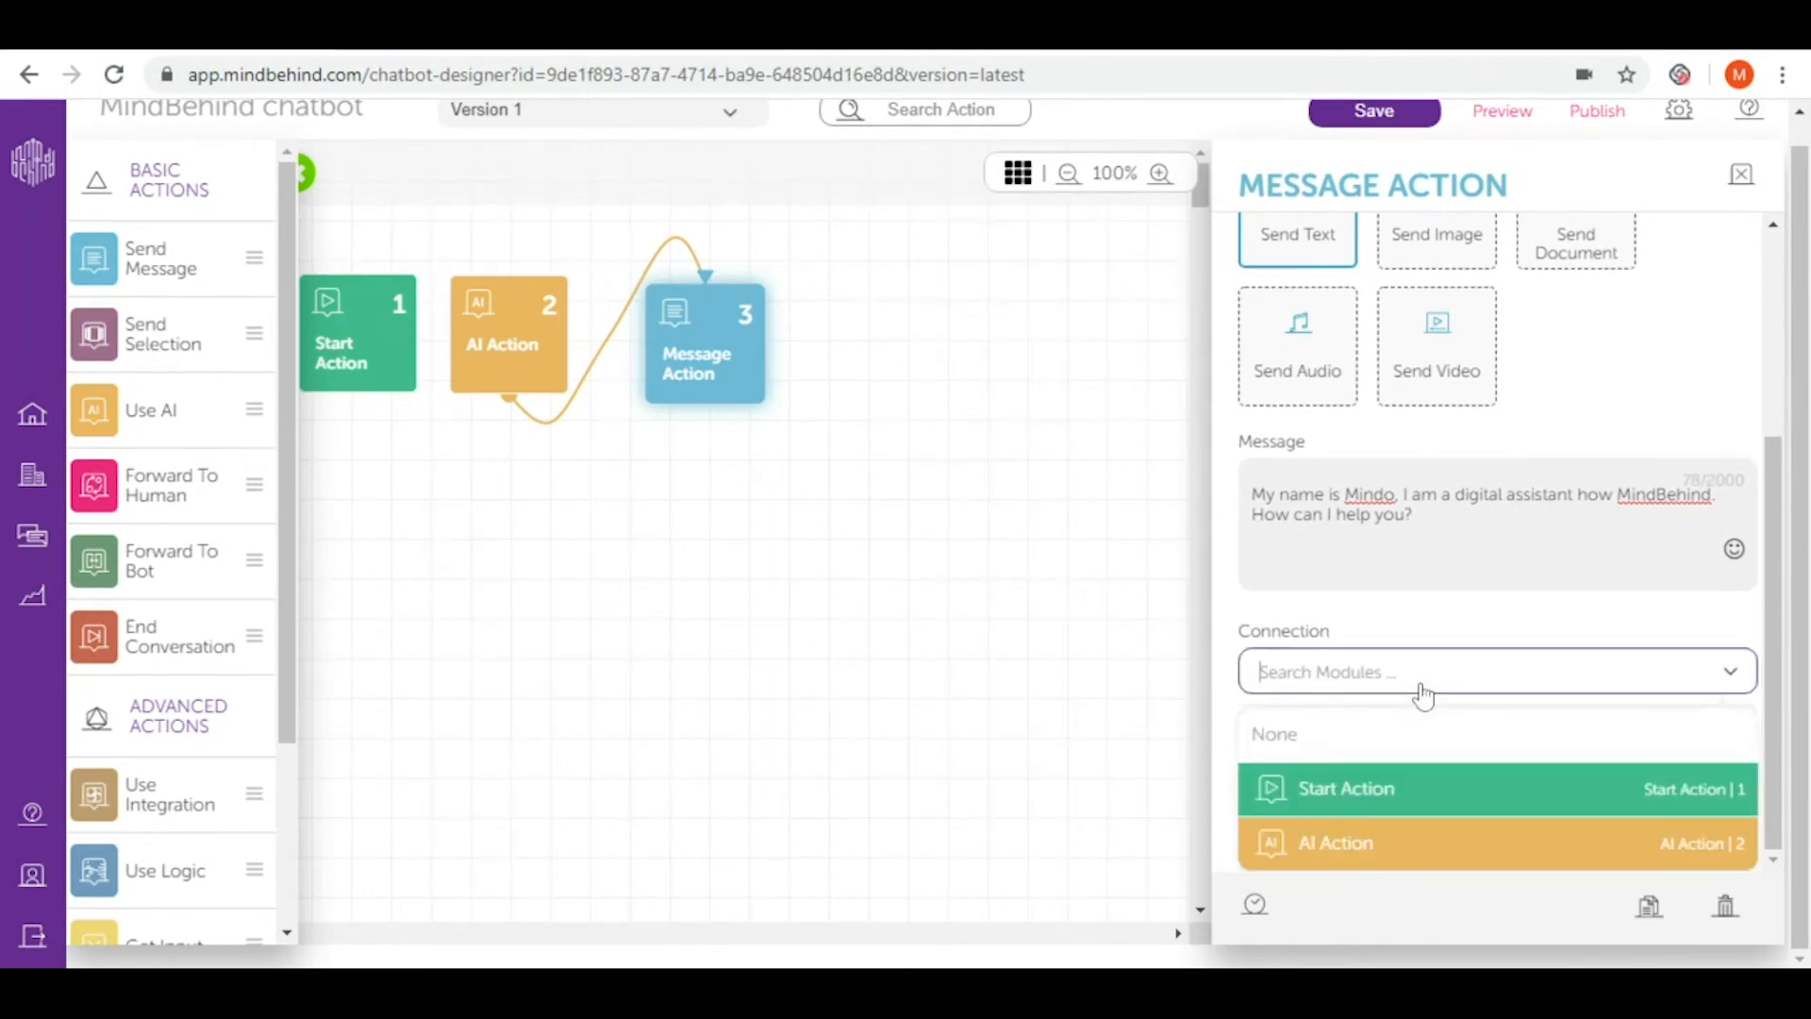
{"action": "mouse_move", "coordinate": [1472, 802]}
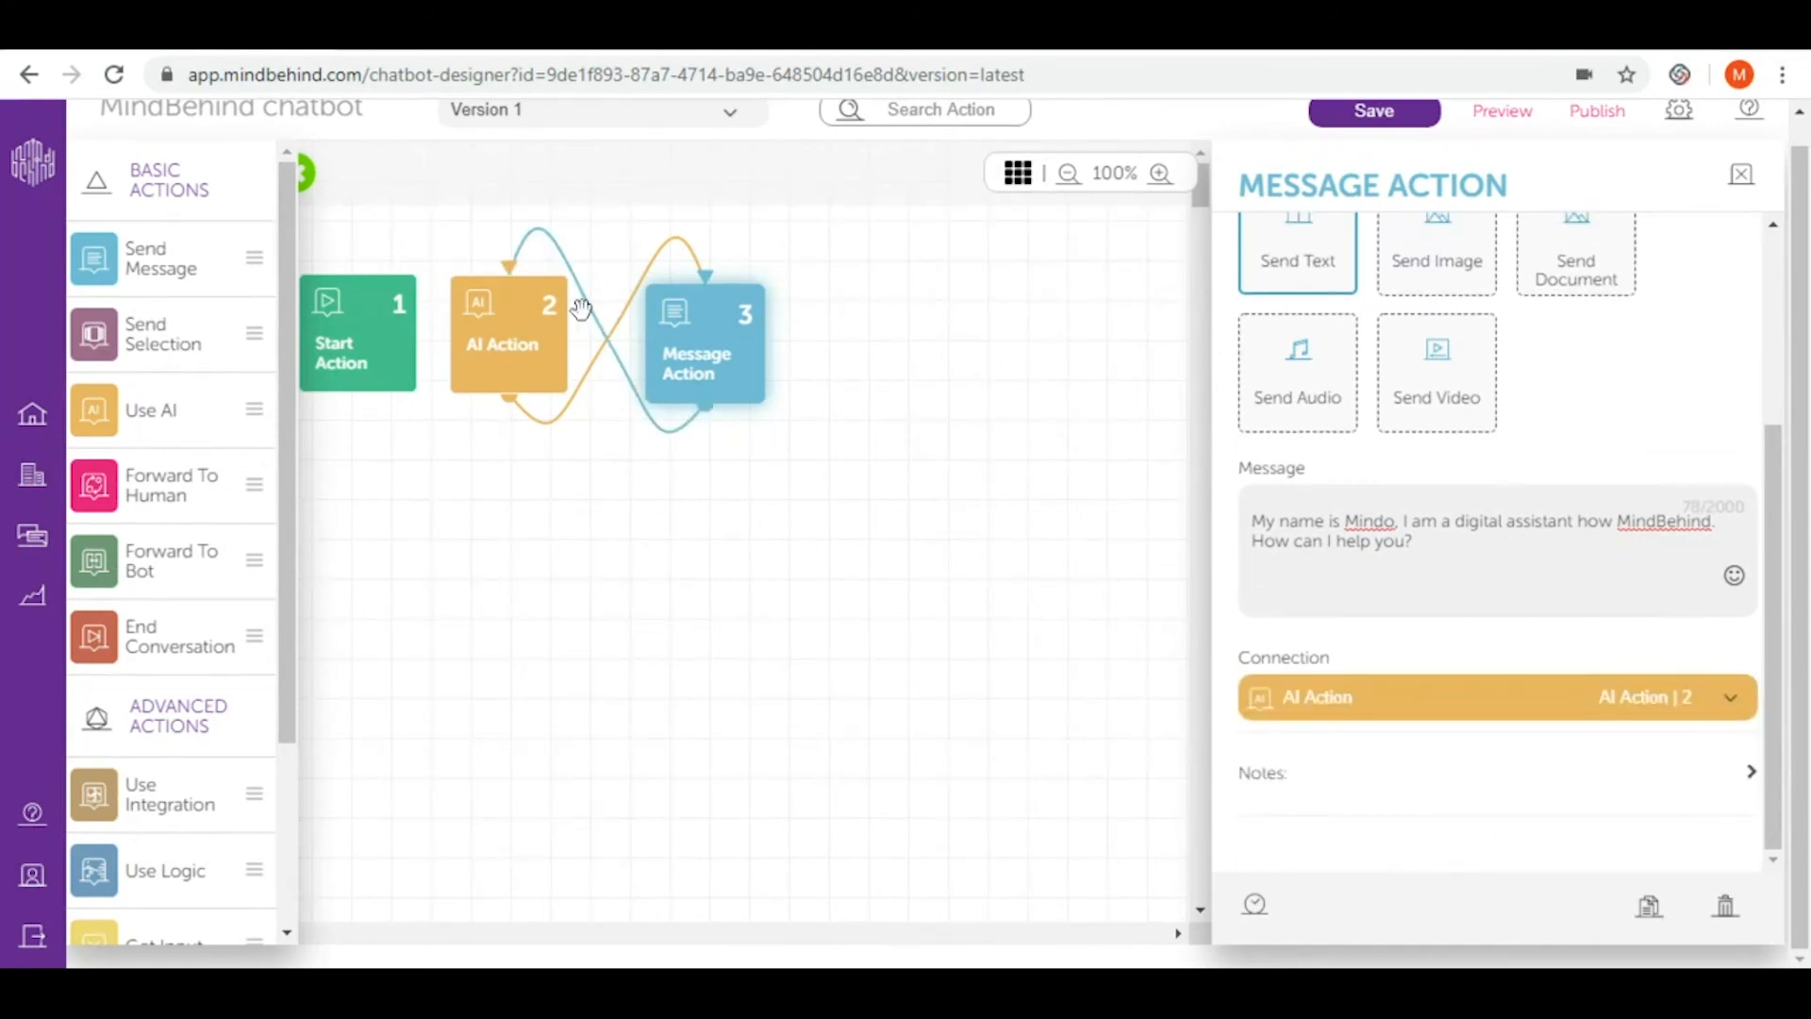
{"action": "mouse_move", "coordinate": [514, 314]}
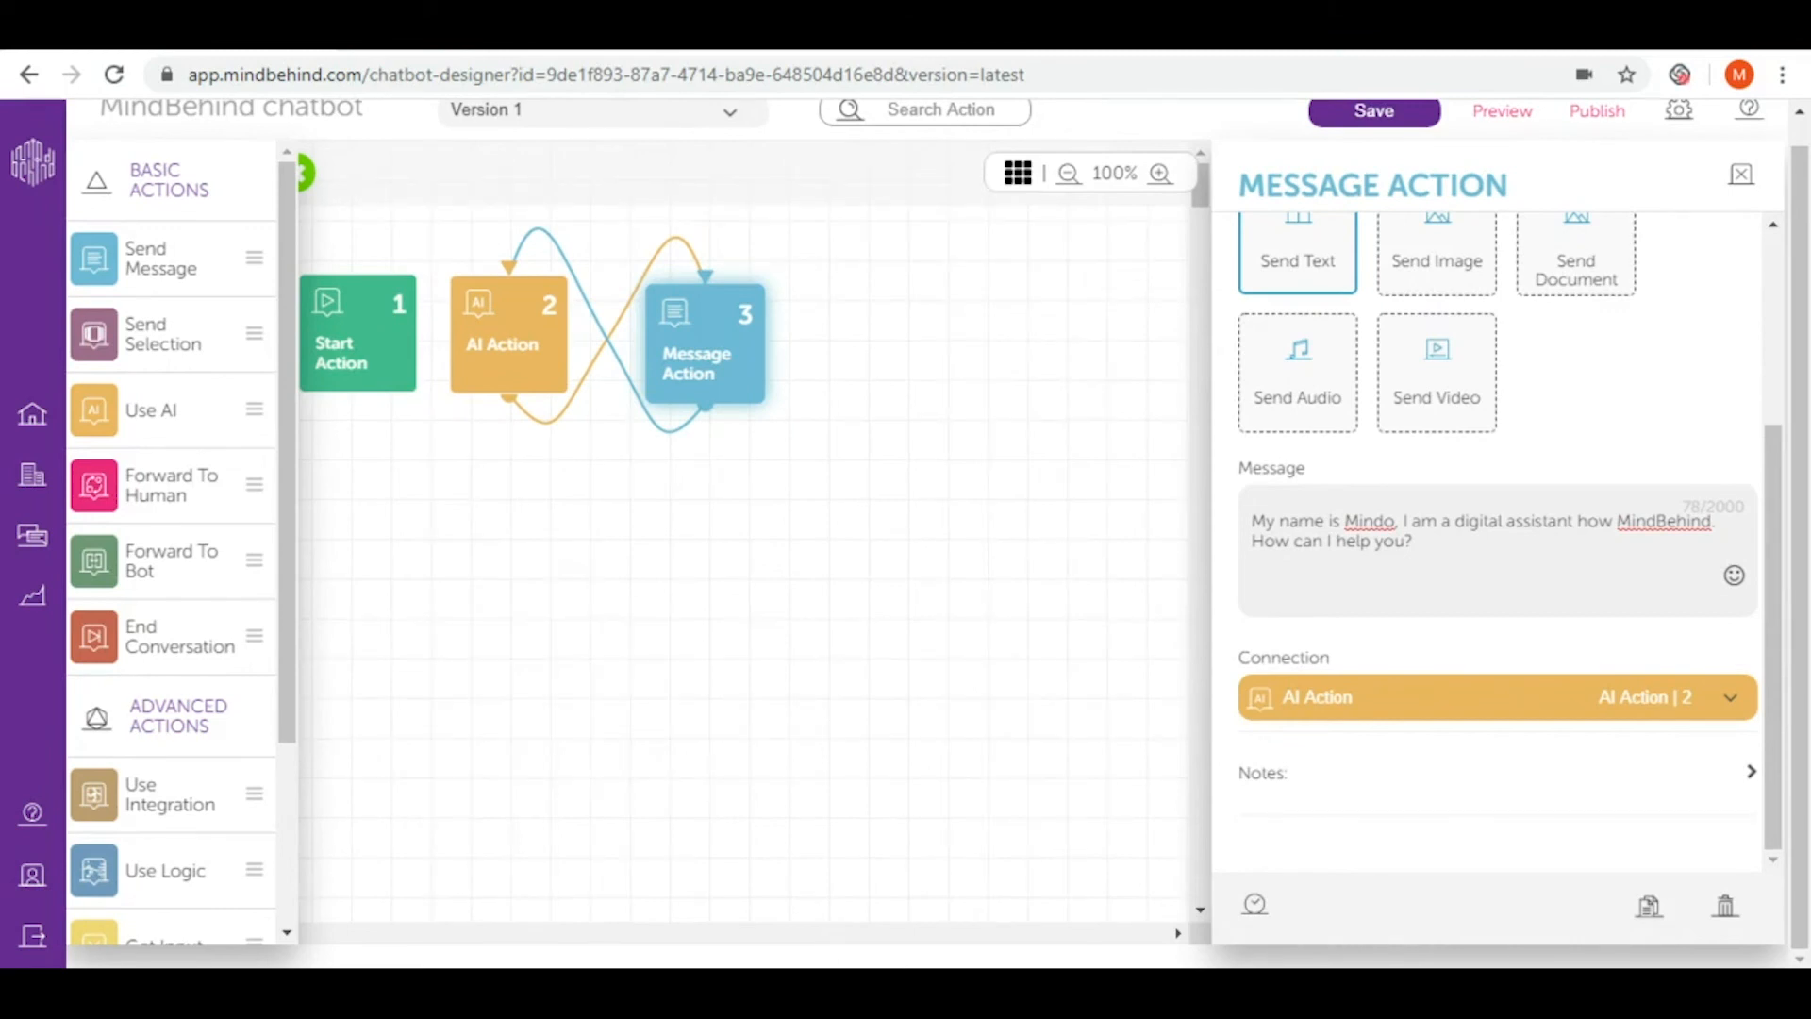
Review the 'What's your name' intent's utterances and its Message Action connection.
{"action": "left_click", "coordinate": [506, 333]}
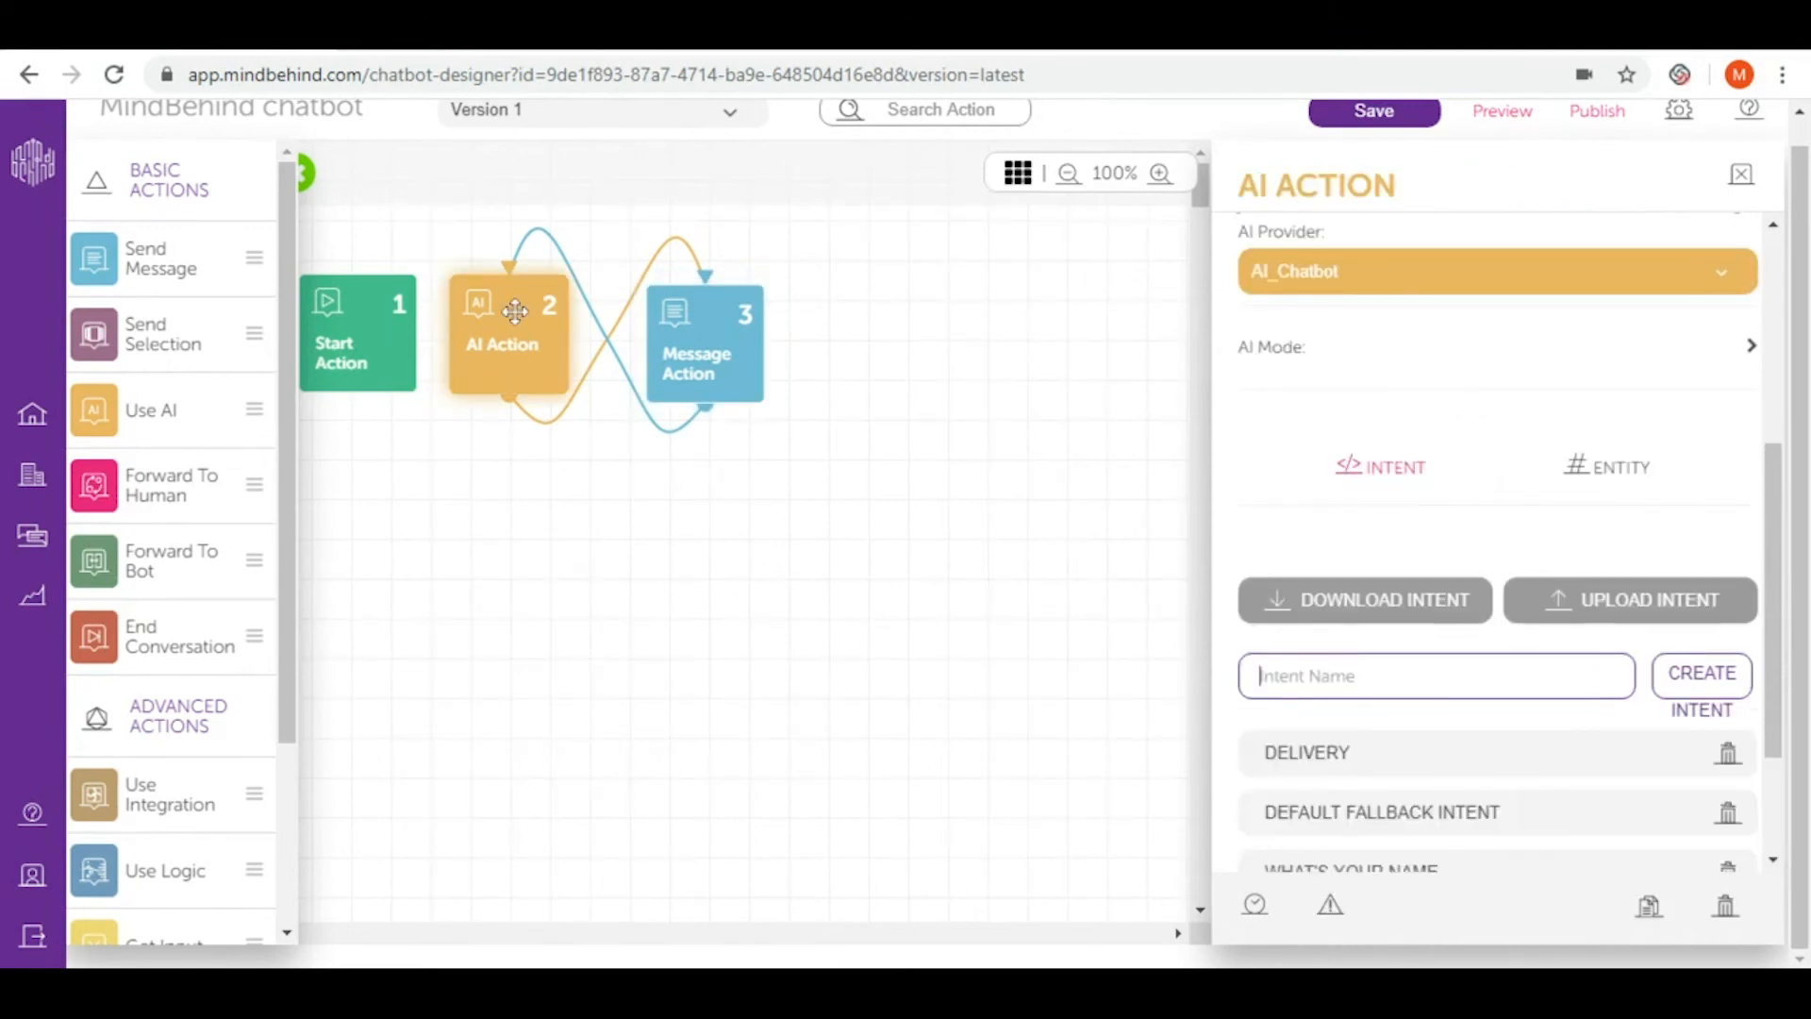
{"action": "left_click", "coordinate": [1349, 868]}
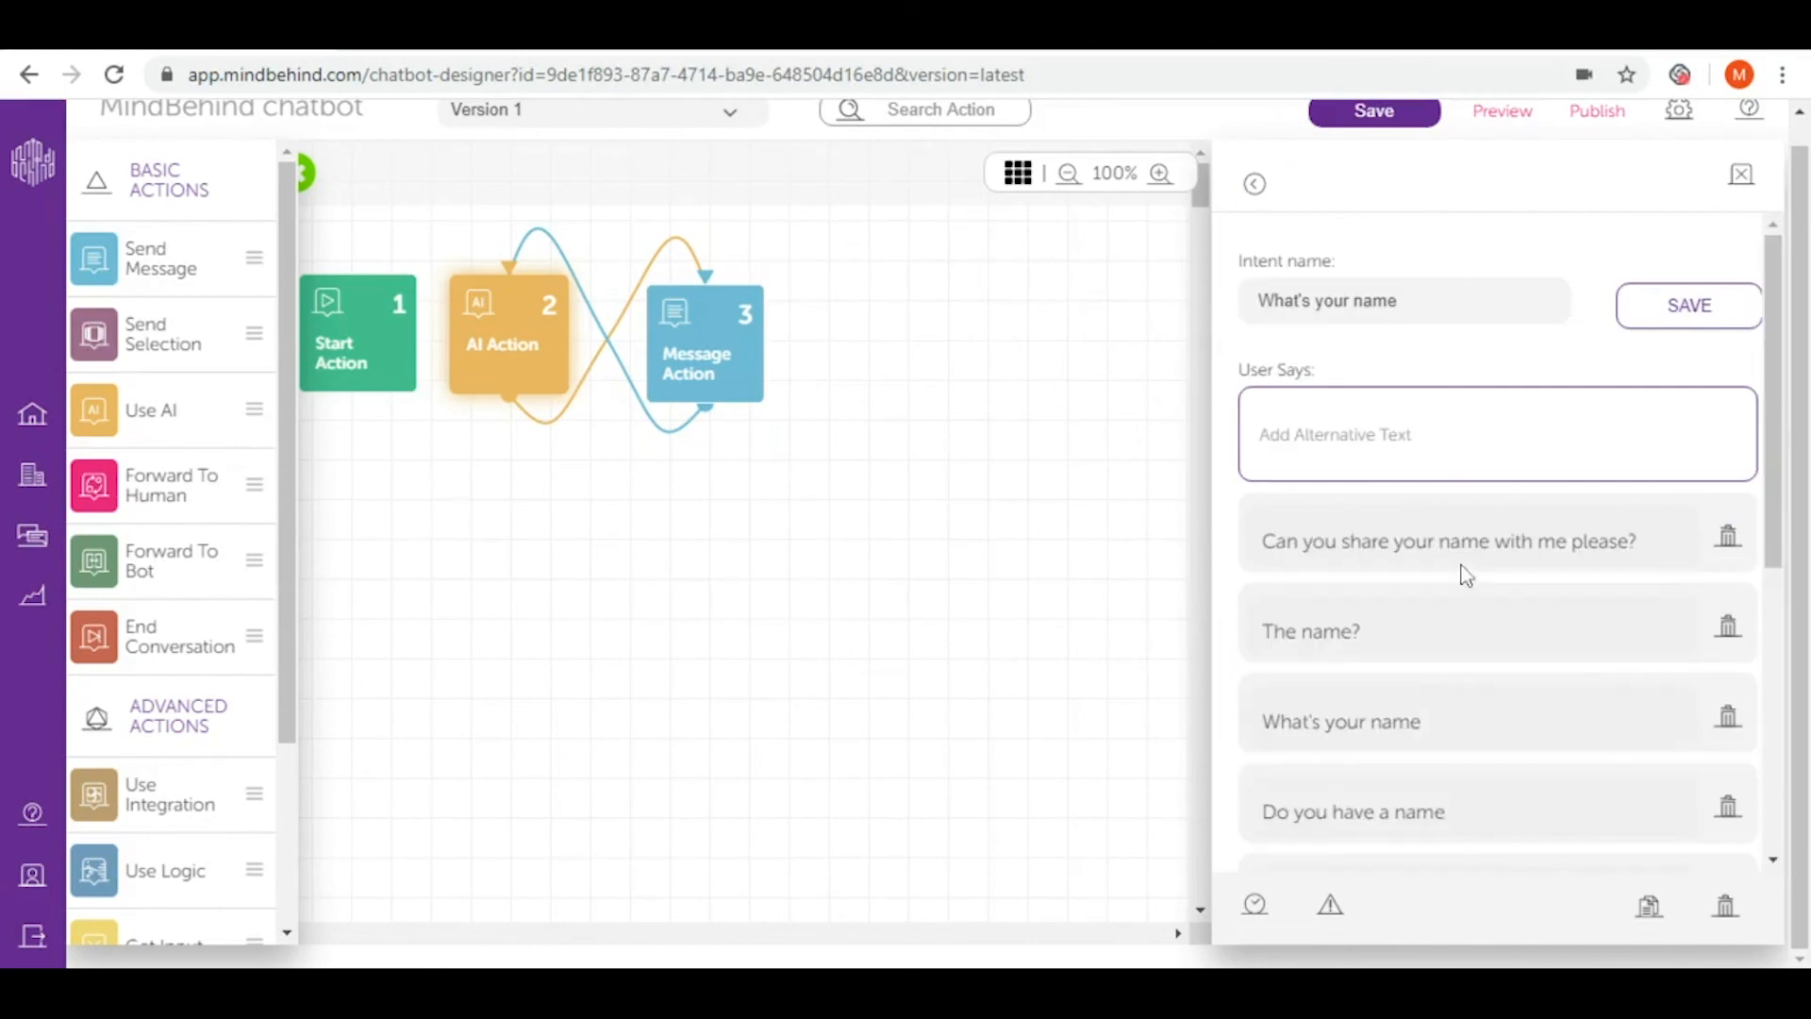
{"action": "scroll", "scroll_direction": "down", "scroll_amount": 3}
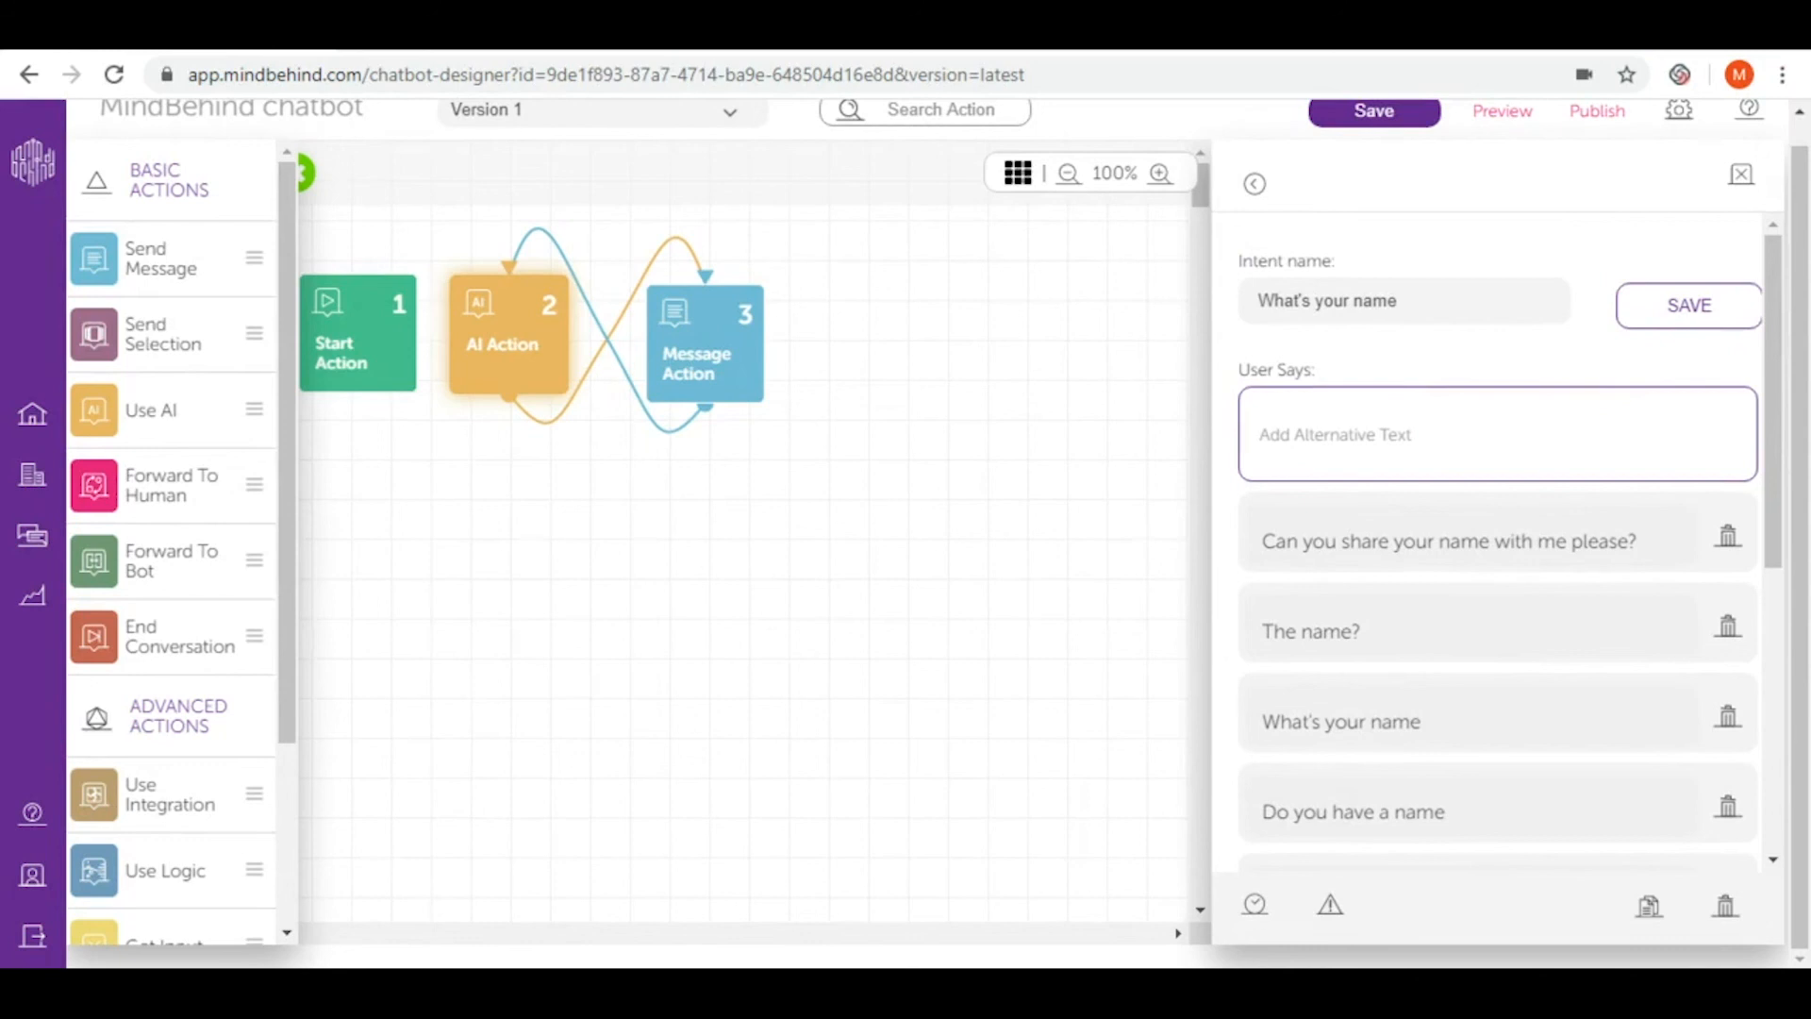
{"action": "scroll", "scroll_direction": "down", "scroll_amount": 3}
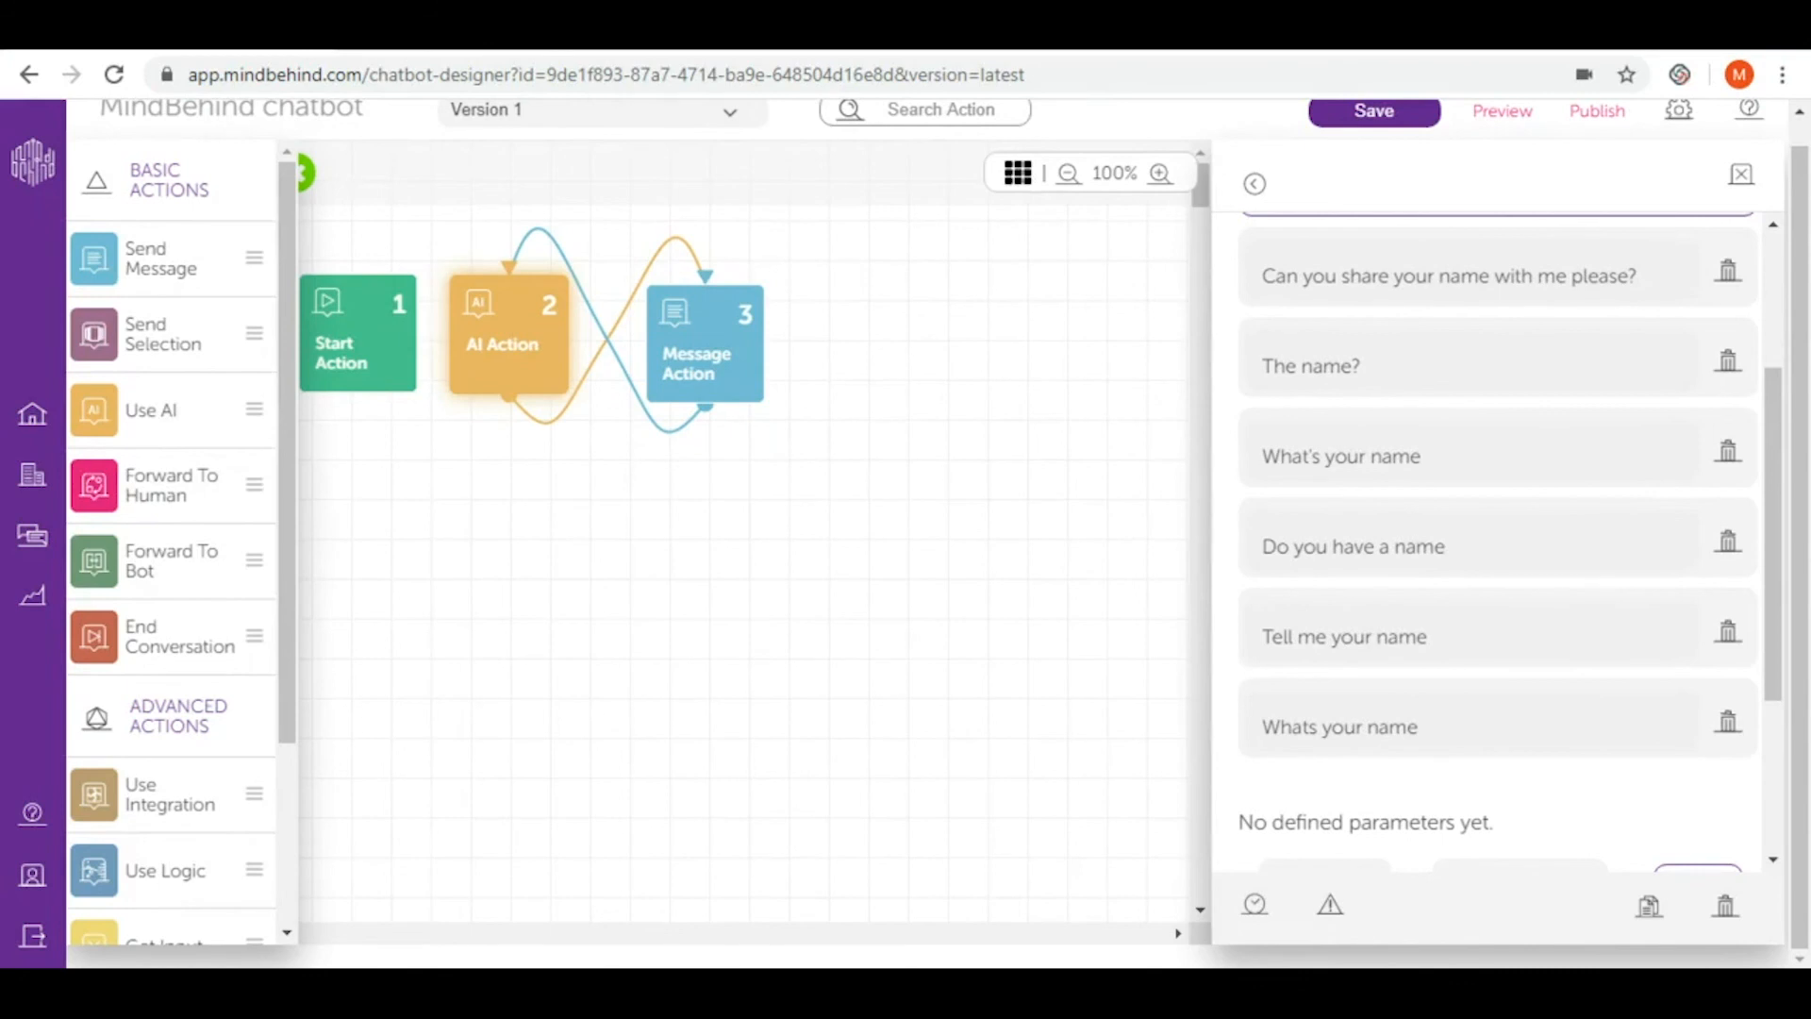
{"action": "scroll", "scroll_direction": "down", "scroll_amount": 3}
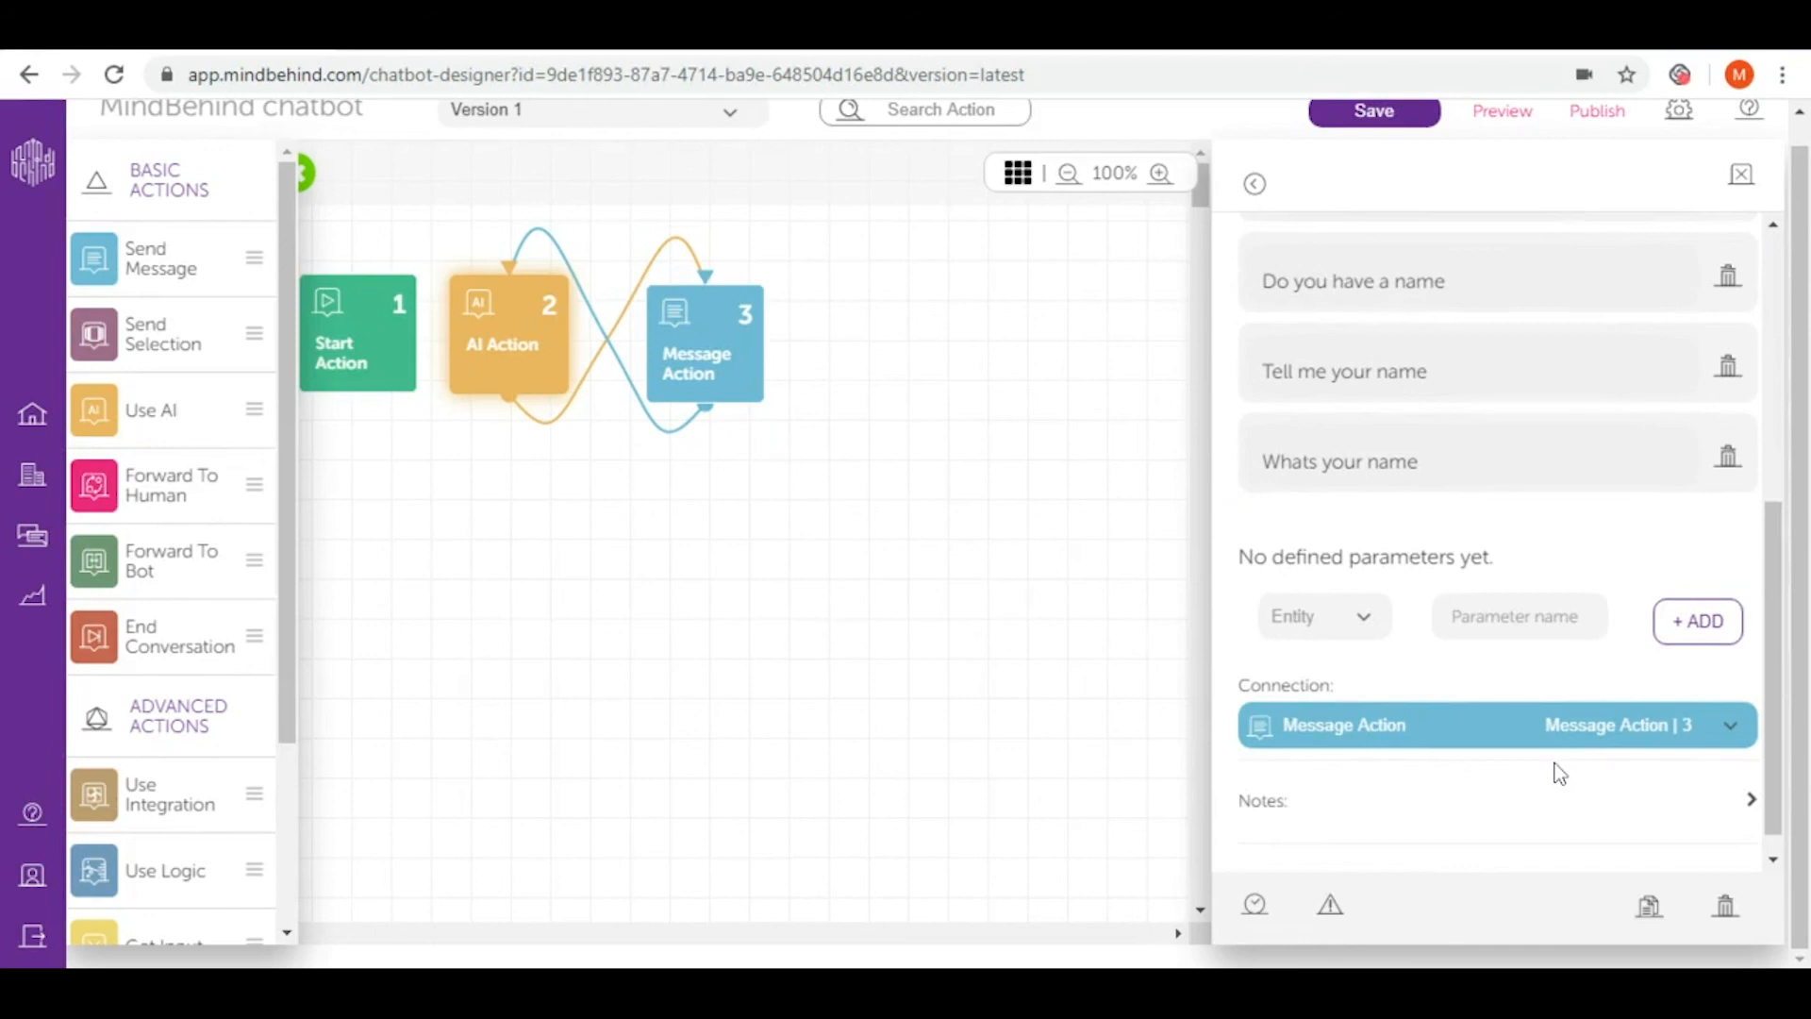
{"action": "mouse_move", "coordinate": [1545, 774]}
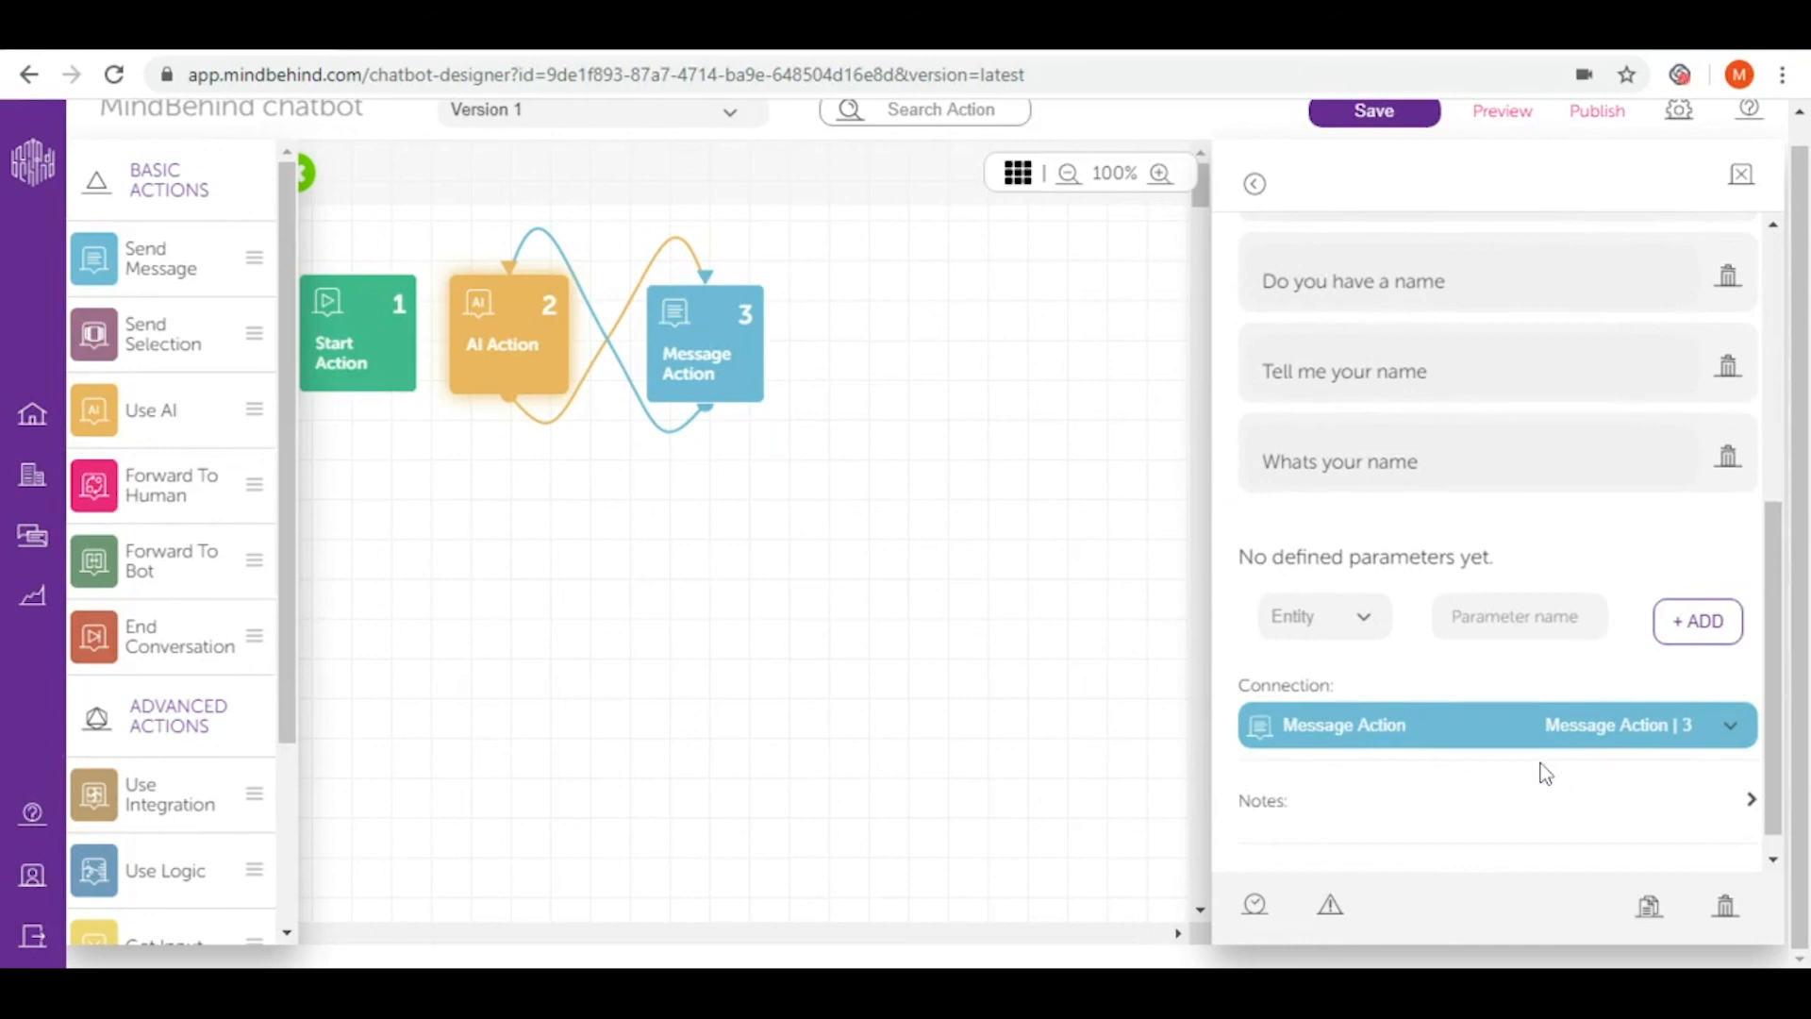